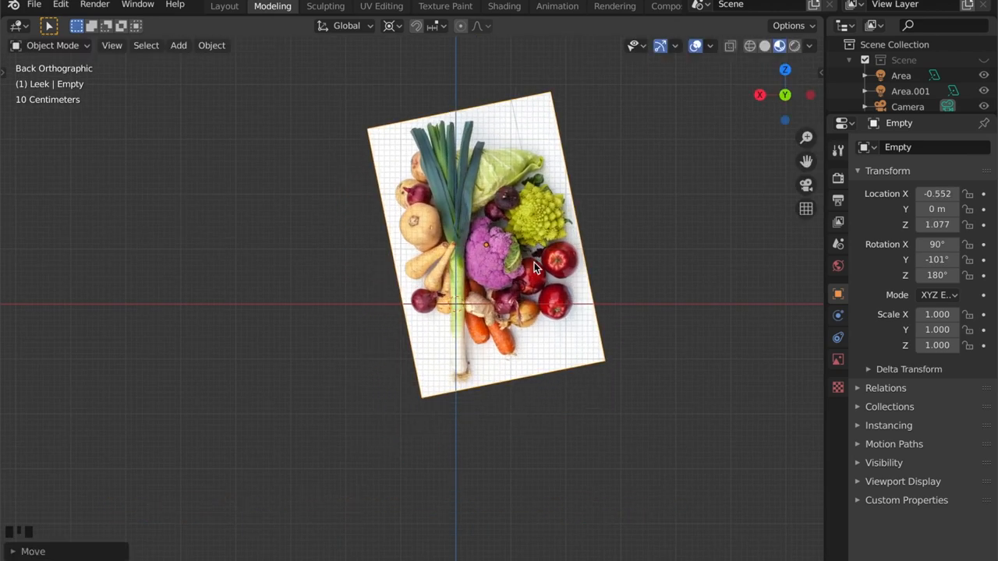
# Add a cylinder and scale it down in X and Y to the leek stalk's width.
pyautogui.press('shift+a')
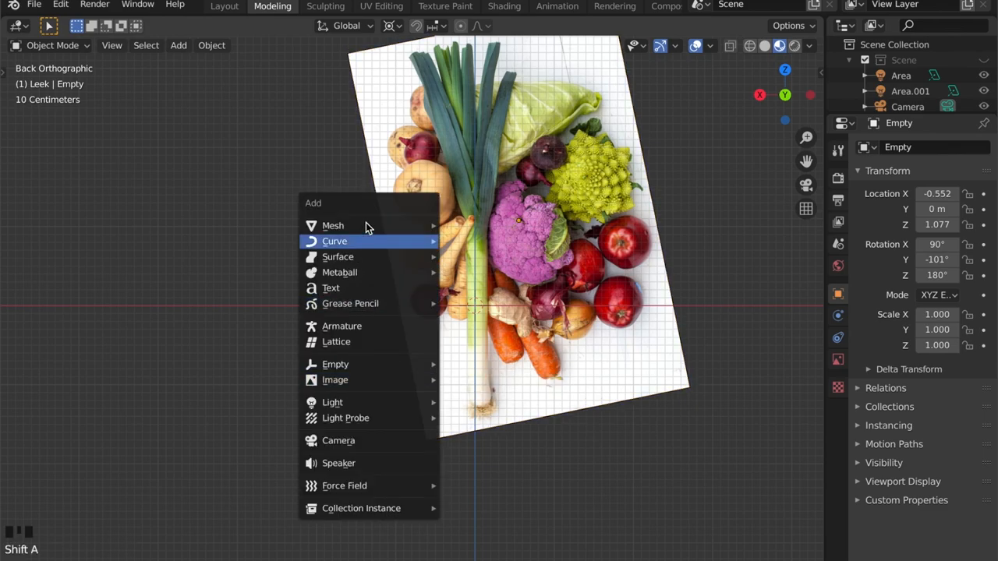
pyautogui.click(334, 225)
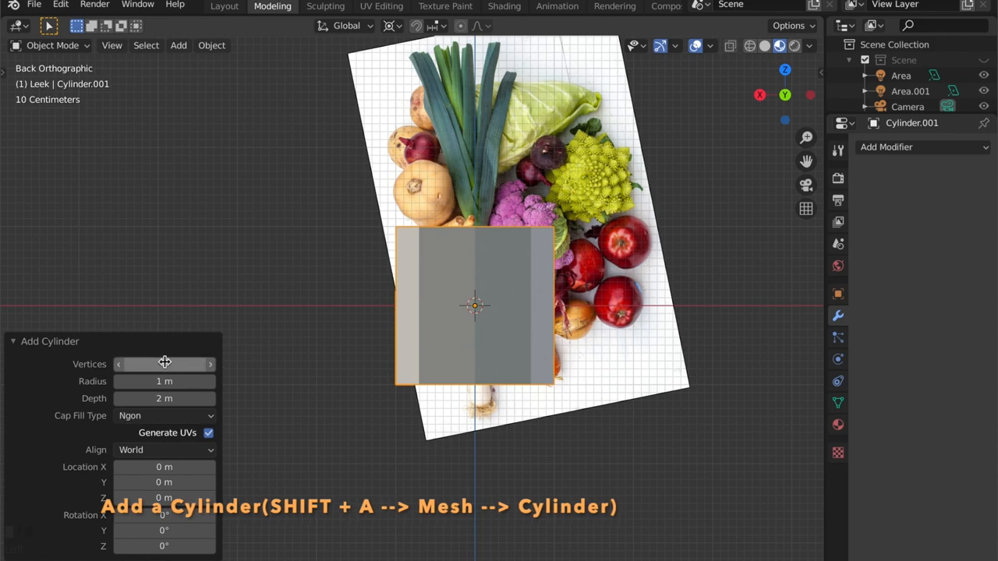
pyautogui.press('s')
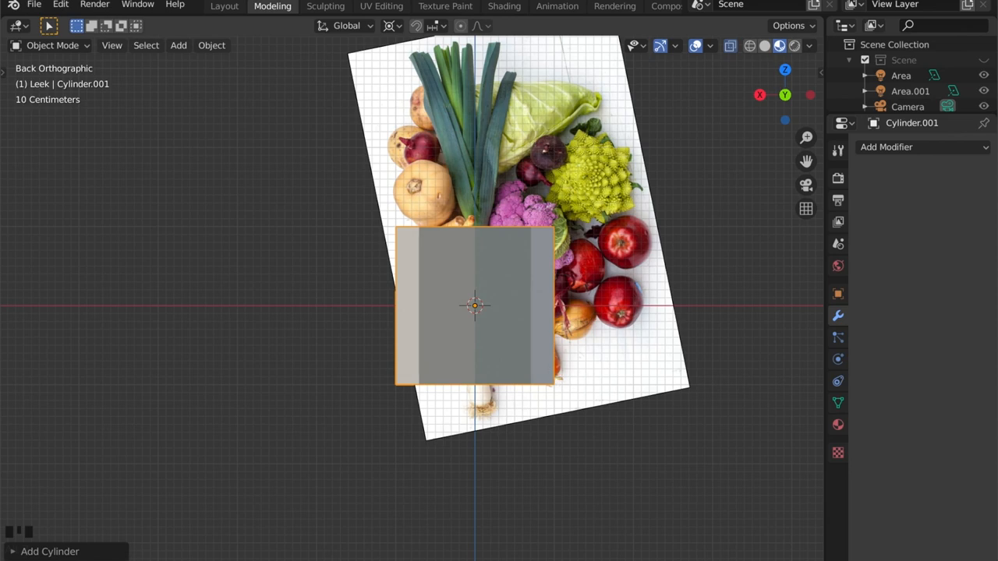
pyautogui.press('shift+z')
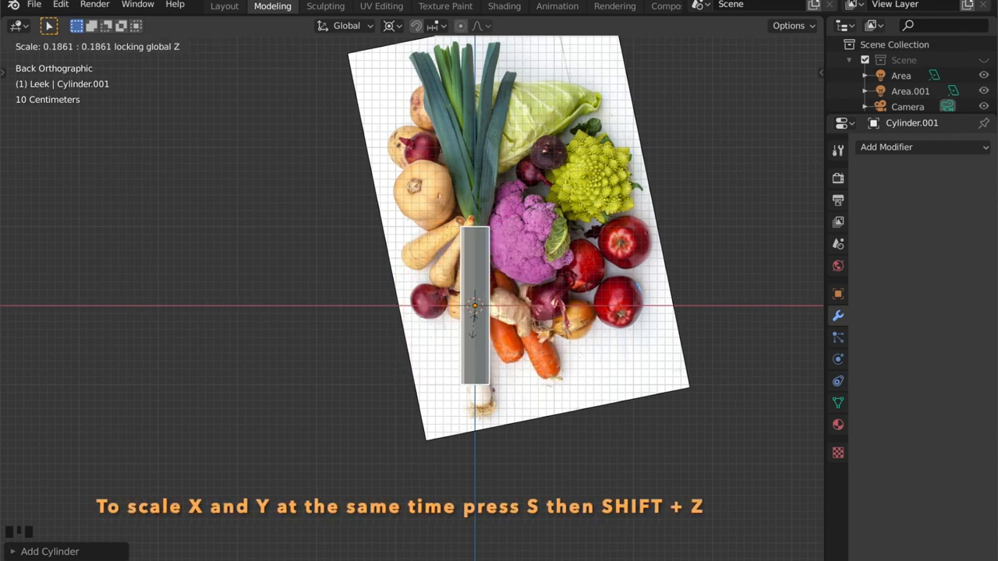
pyautogui.click(552, 321)
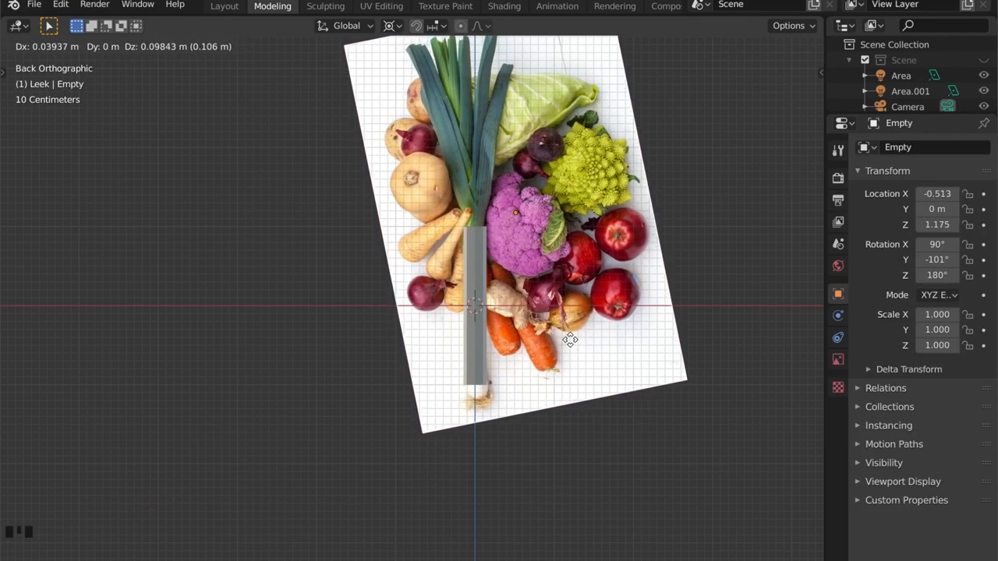
pyautogui.scroll(3)
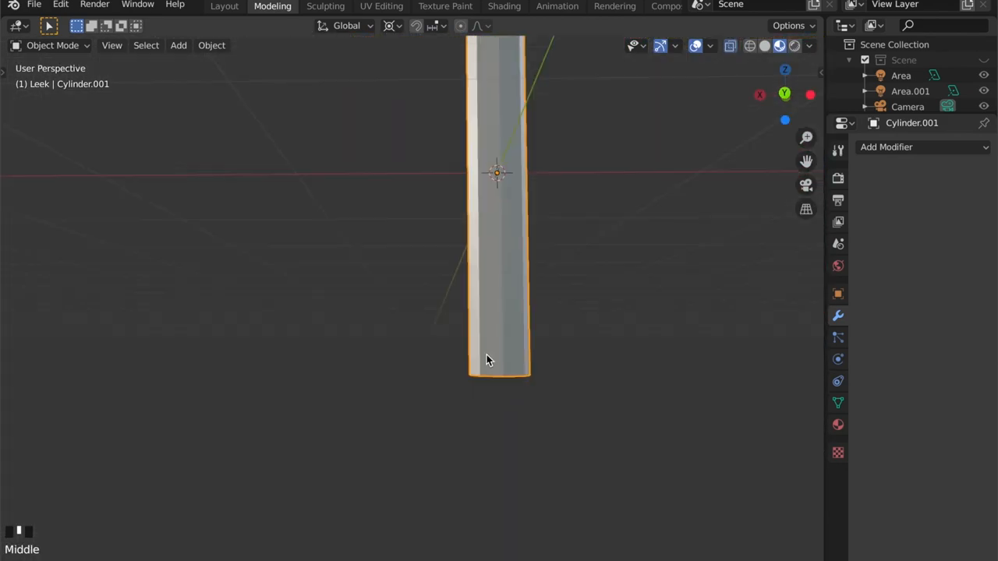
# Enter Edit Mode to extrude and taper the cylinder's bottom into the leek root.
pyautogui.press('Tab')
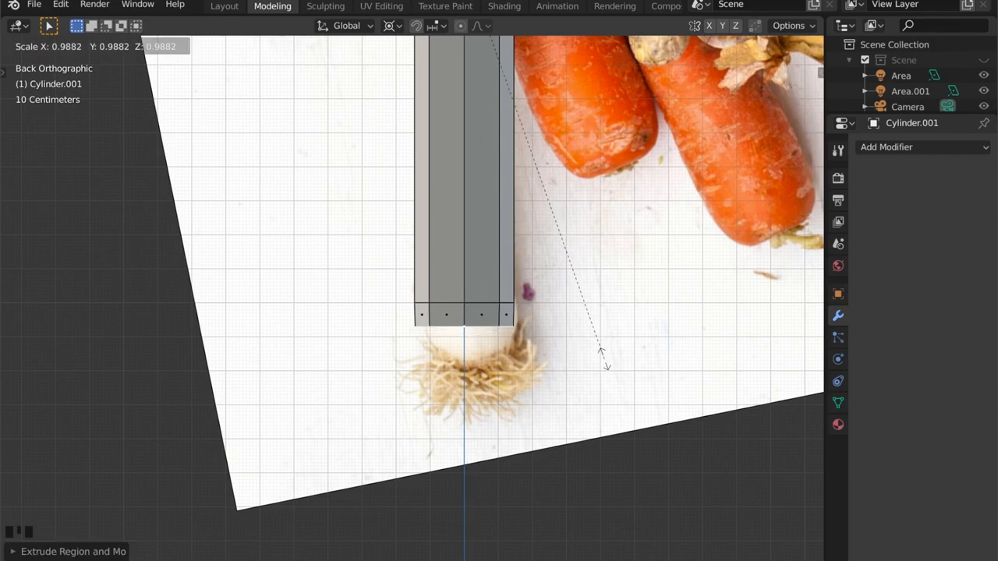
pyautogui.moveTo(546, 382)
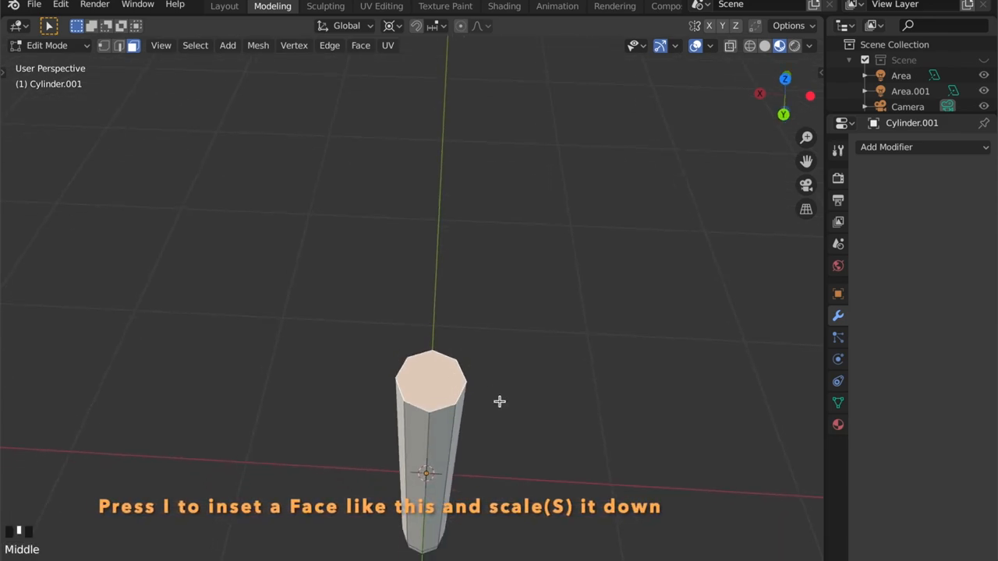
# Inset the stalk's top face into concentric rings and check them from another angle.
pyautogui.press('i')
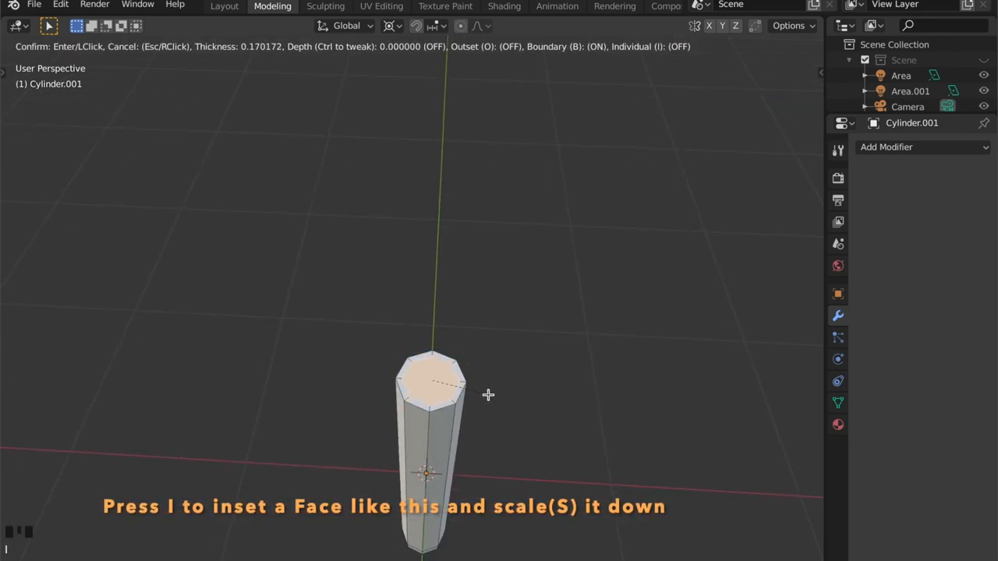
pyautogui.moveTo(483, 393)
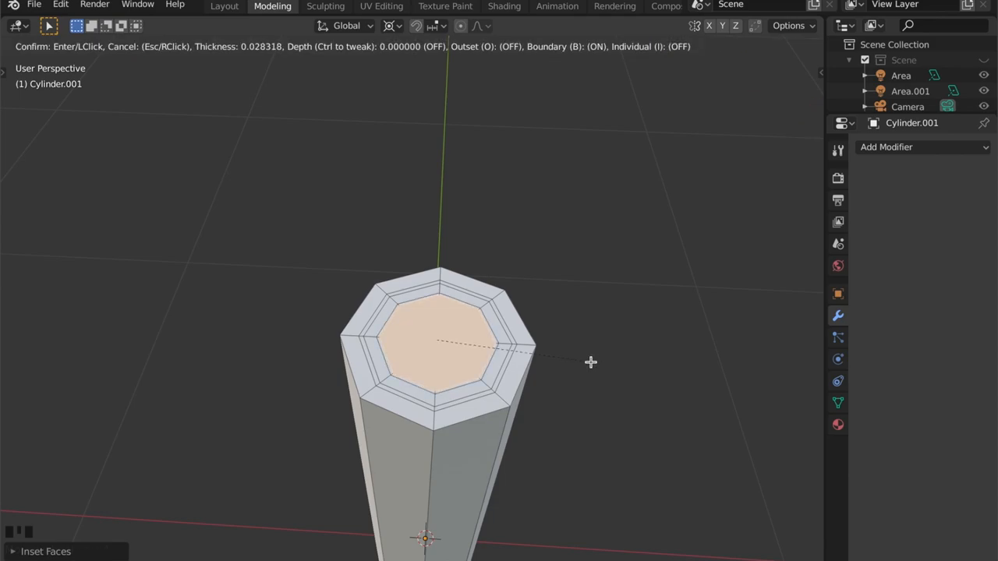
pyautogui.moveTo(569, 354)
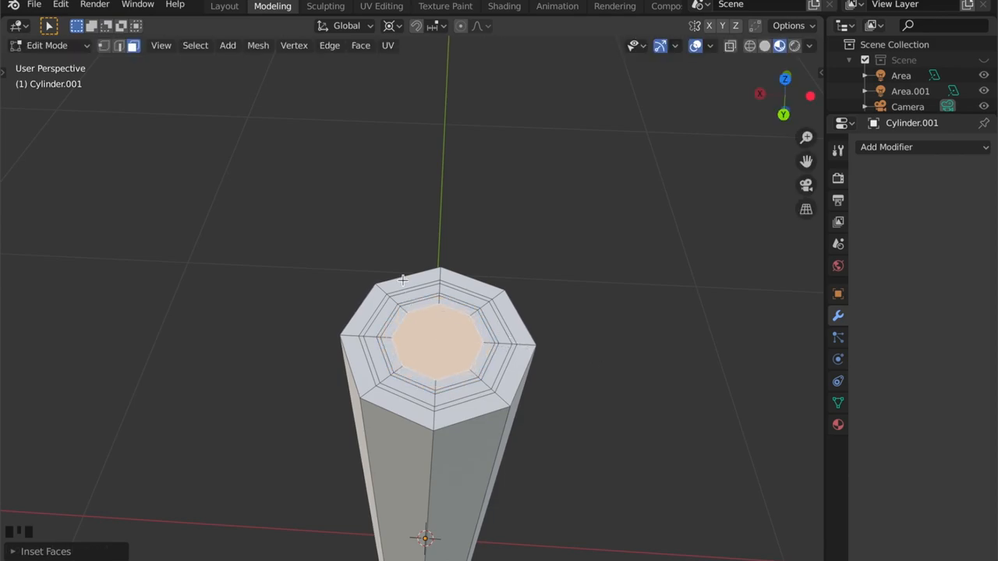
pyautogui.moveTo(406, 281); pyautogui.dragTo(517, 284)
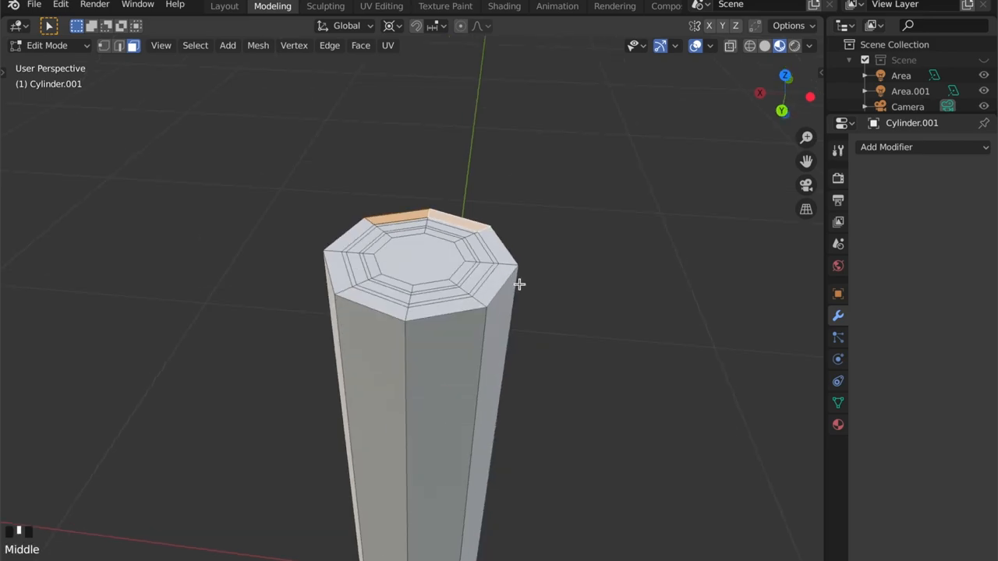
# Extrude outer, middle and inner top ring sections upward at staggered heights.
pyautogui.press('e')
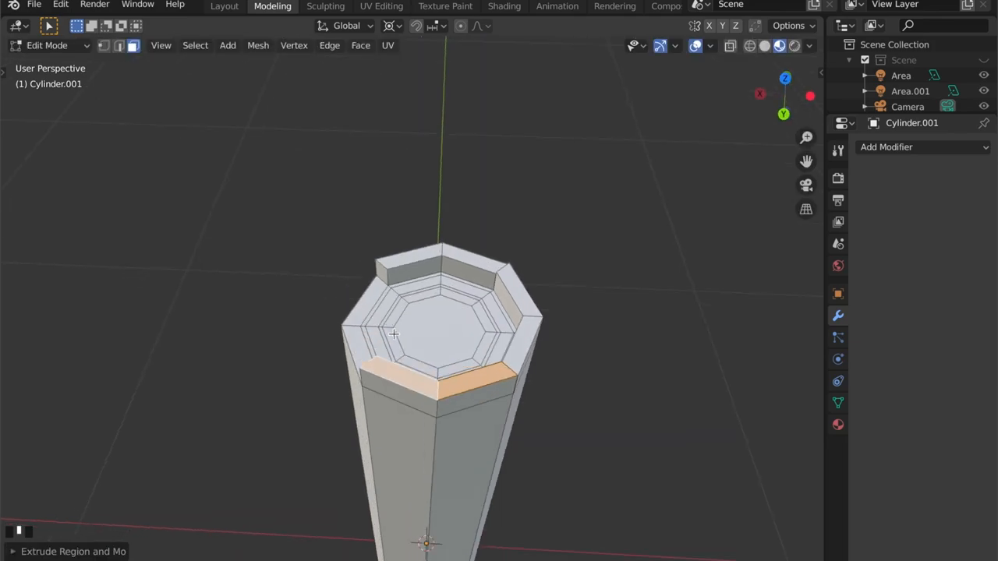
pyautogui.press('e')
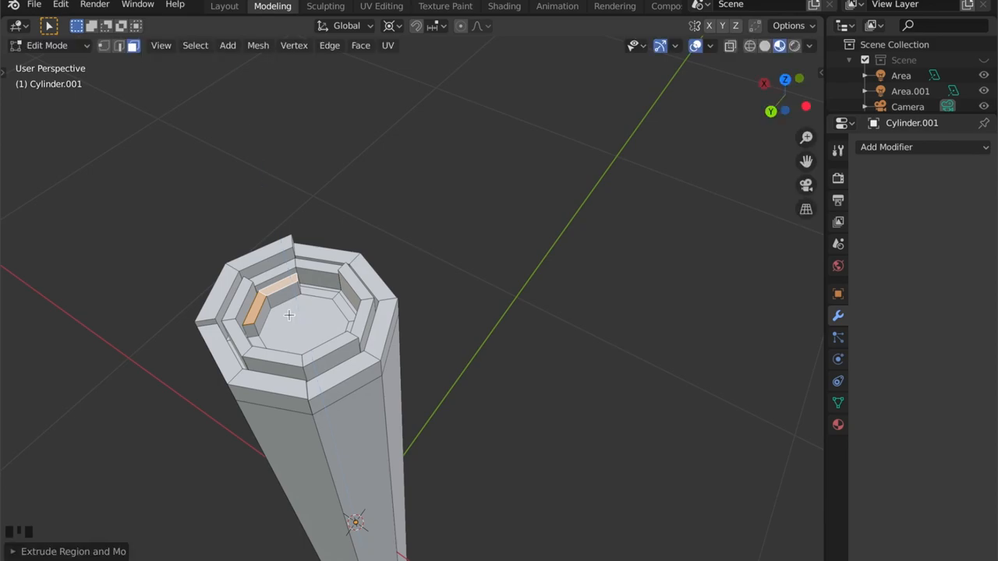
pyautogui.press('e')
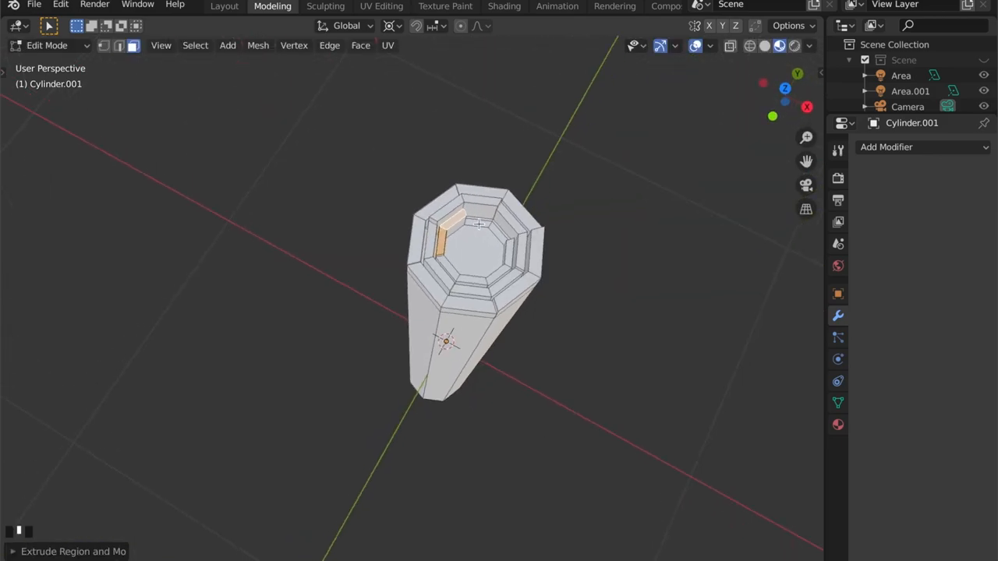
pyautogui.click(499, 222)
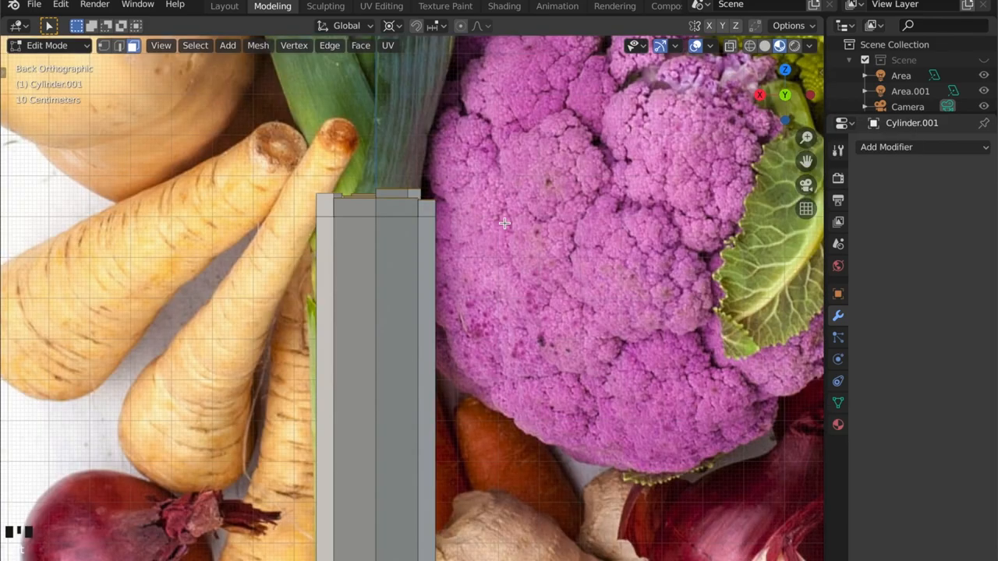
# Raise the stalk's top along its local Z toward the leaf height in the reference.
pyautogui.scroll(-3)
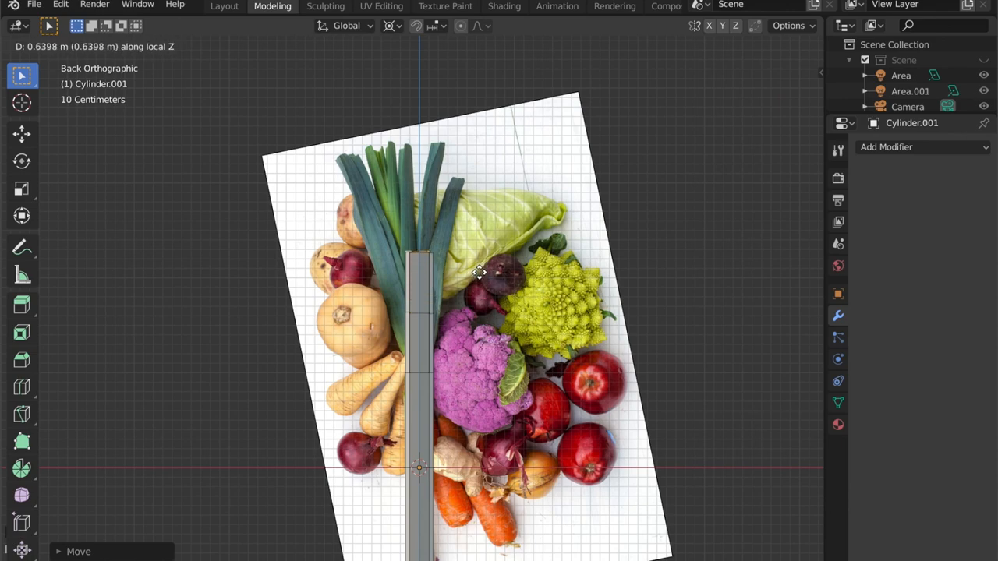
pyautogui.moveTo(480, 271)
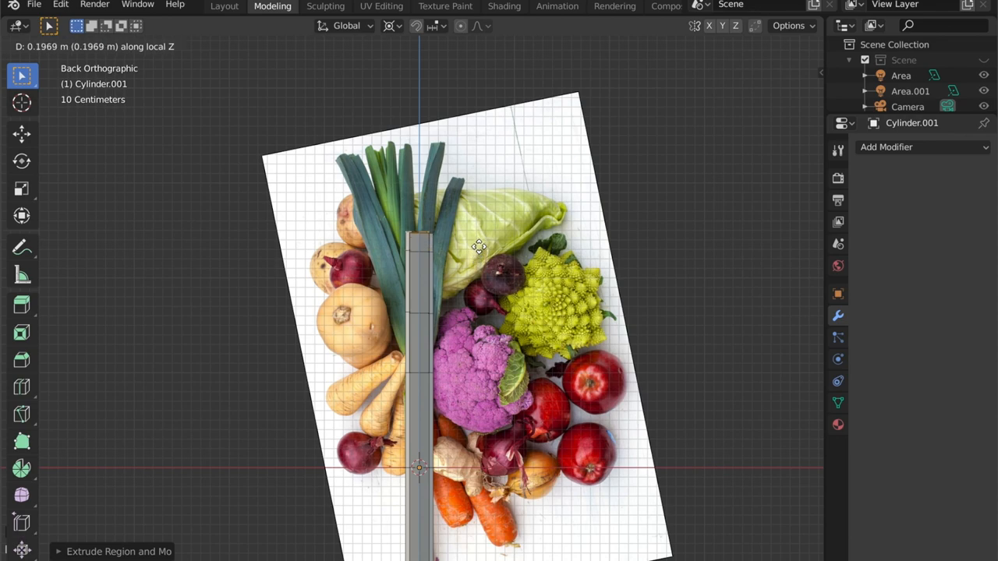
pyautogui.moveTo(476, 226)
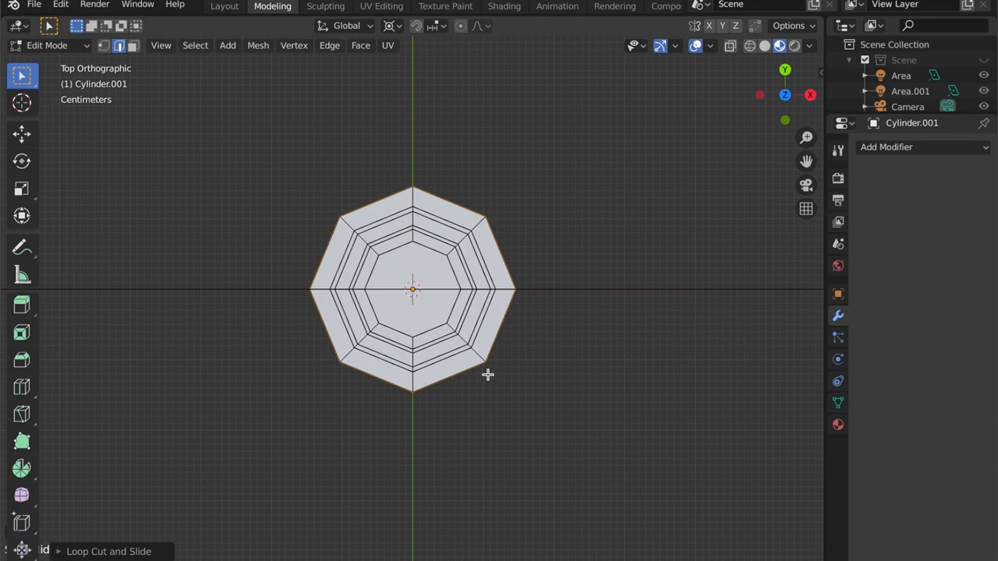
# Move the outer top ring sections outward so the outer leaves fan away from the stalk.
pyautogui.press('g')
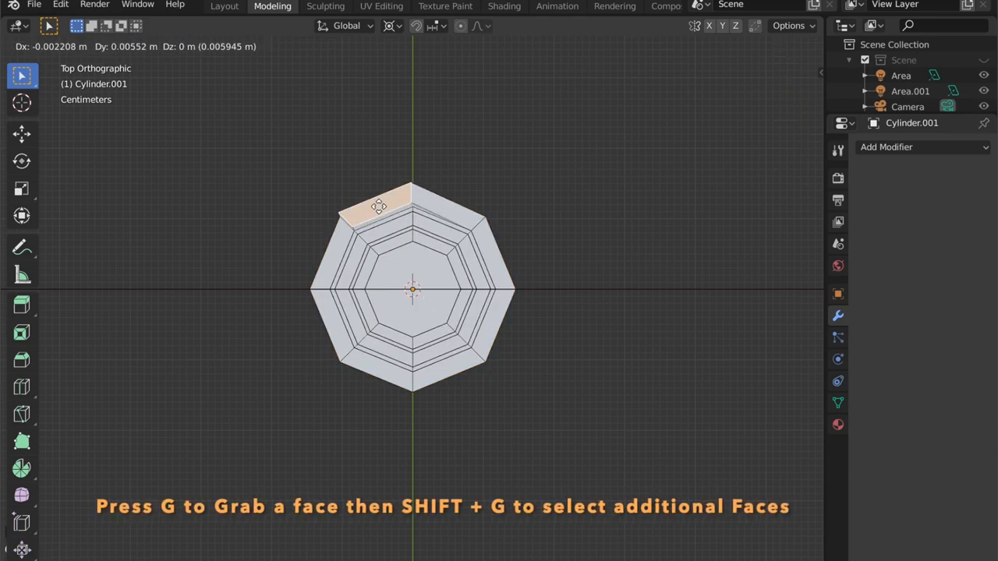
pyautogui.scroll(-3)
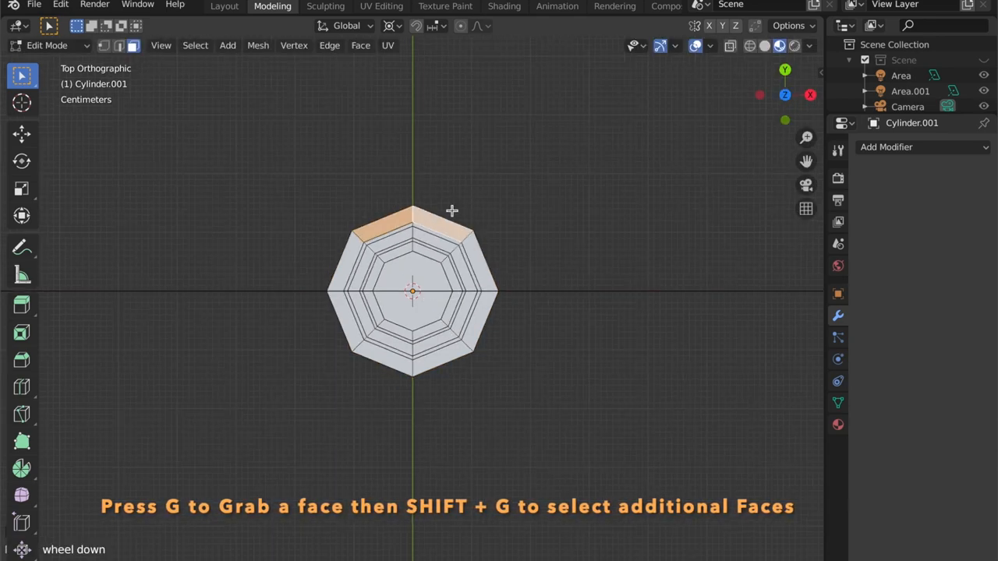
pyautogui.press('g')
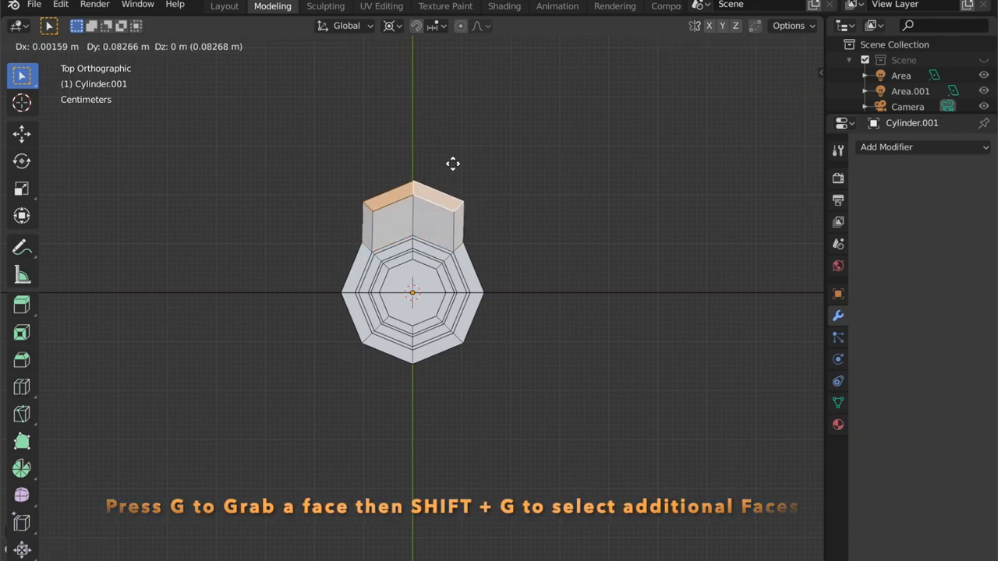
pyautogui.moveTo(452, 156)
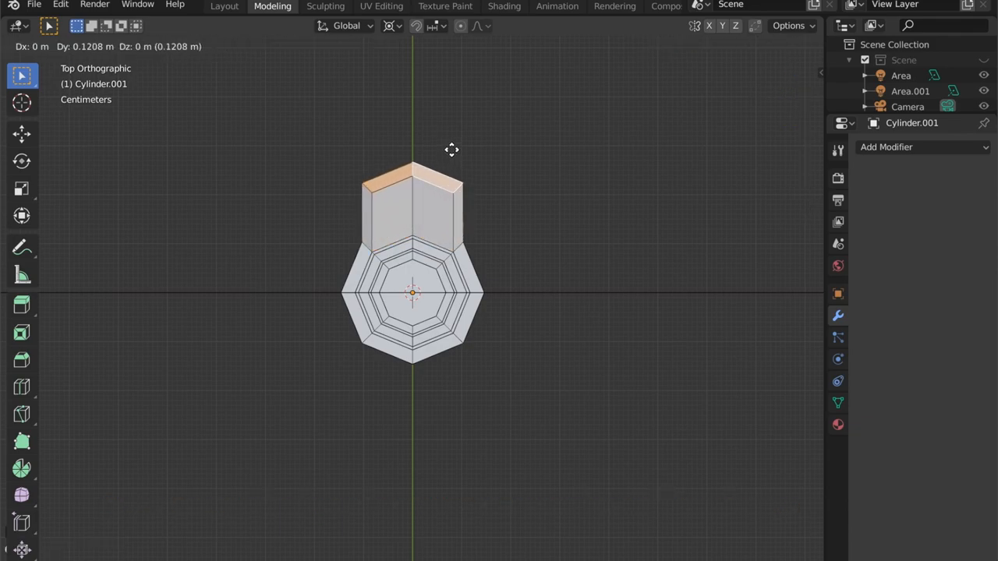
pyautogui.press('Tab')
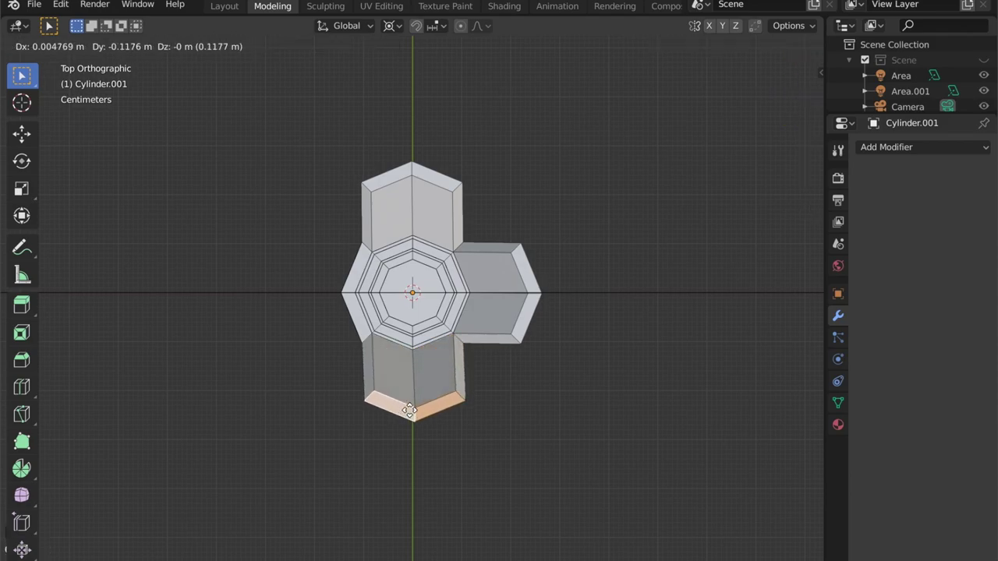
pyautogui.moveTo(335, 268)
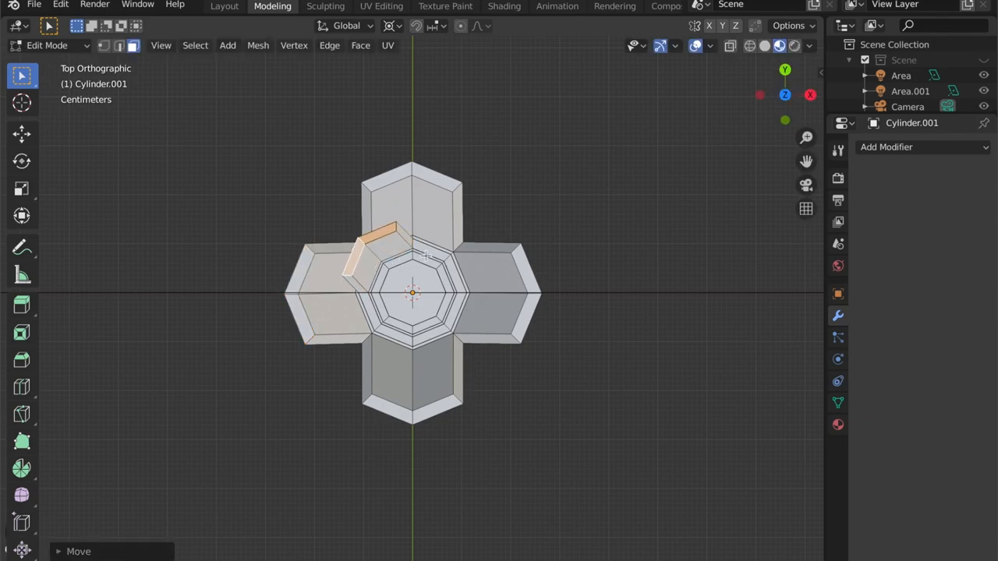
# Move the inner ring sections outward in other directions to separate the inner leaves.
pyautogui.moveTo(374, 250); pyautogui.dragTo(468, 242)
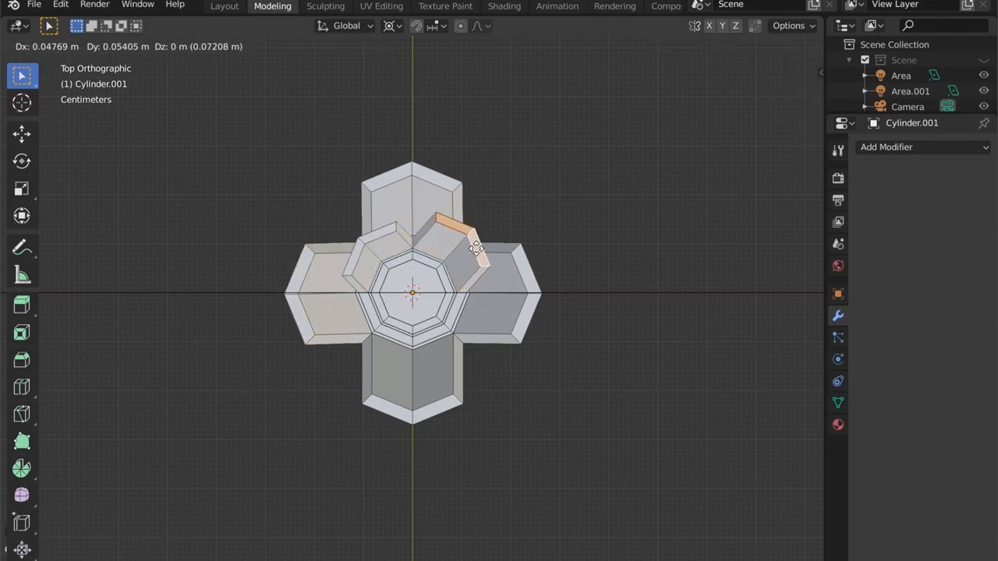
pyautogui.press('Tab')
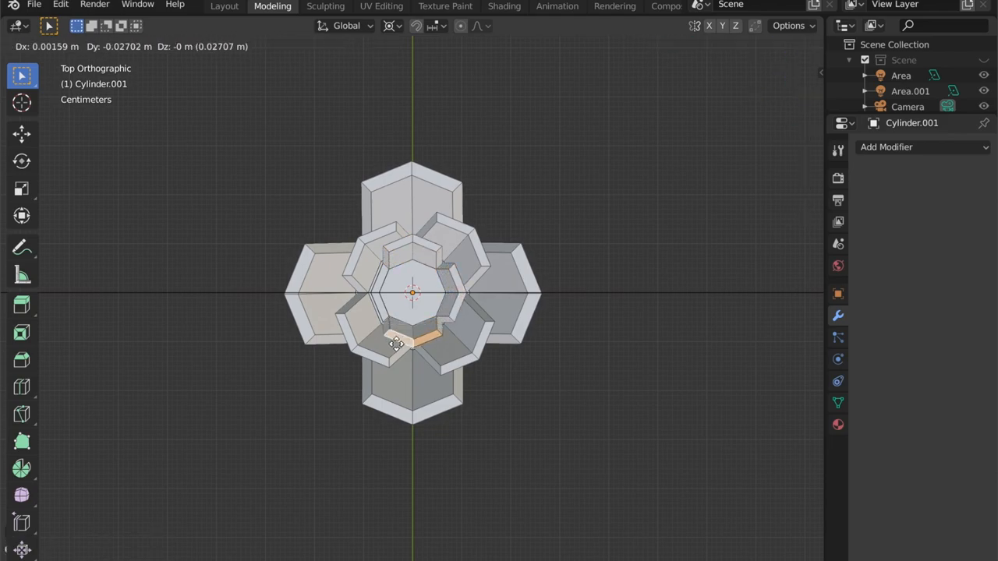
pyautogui.moveTo(402, 340); pyautogui.dragTo(374, 293)
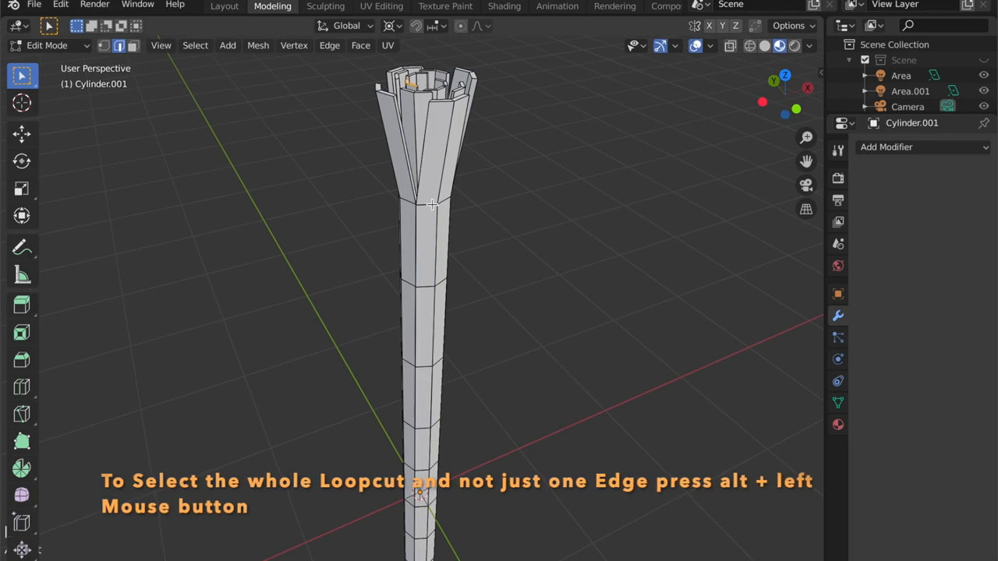
# Bend the stalk by sliding edge loops sideways without changing their height.
pyautogui.press('g')
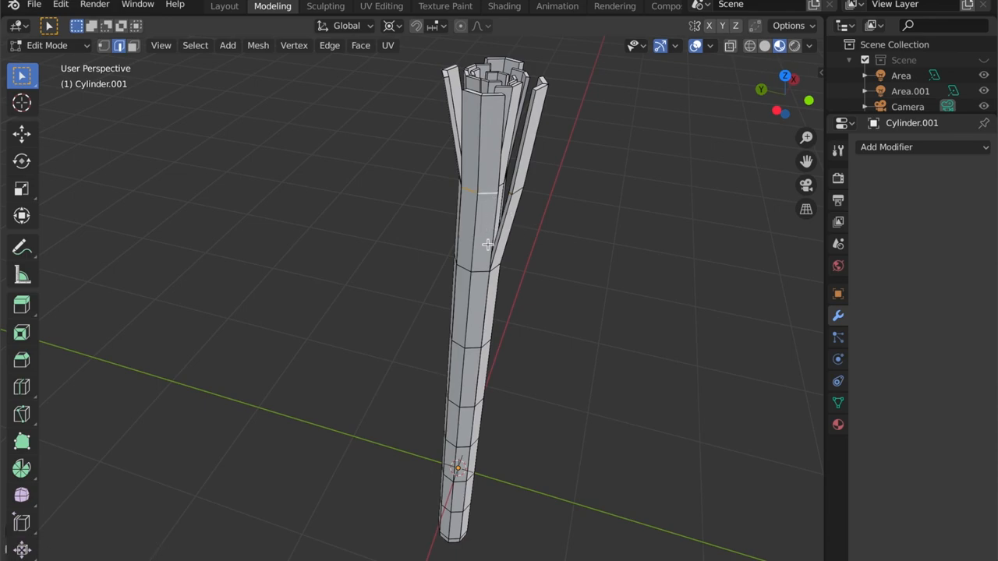
pyautogui.press('g')
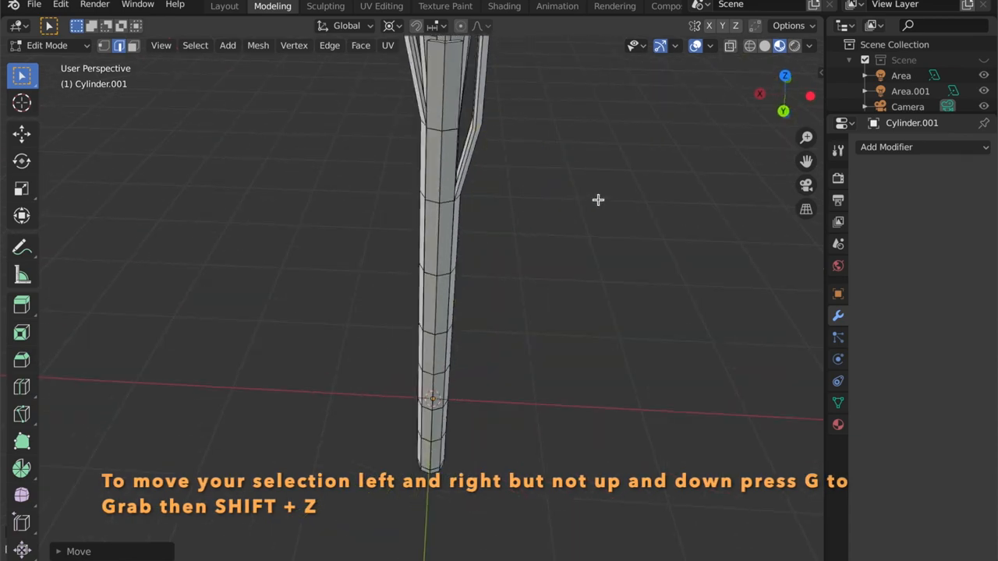
pyautogui.press('g')
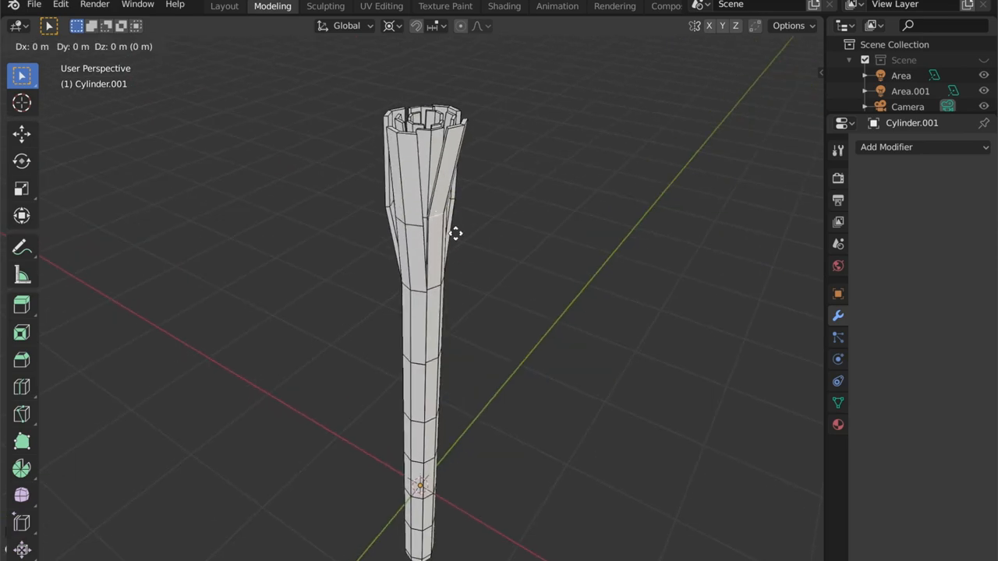
# Move the selected leaf vertices along Z to taper the leaf strips, then confirm.
pyautogui.press('Tab')
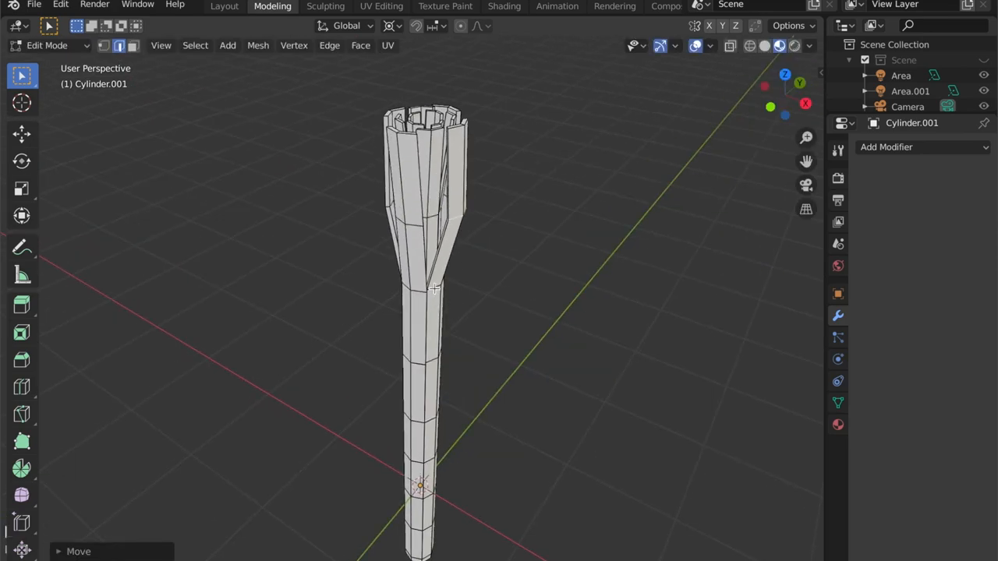
pyautogui.press('z')
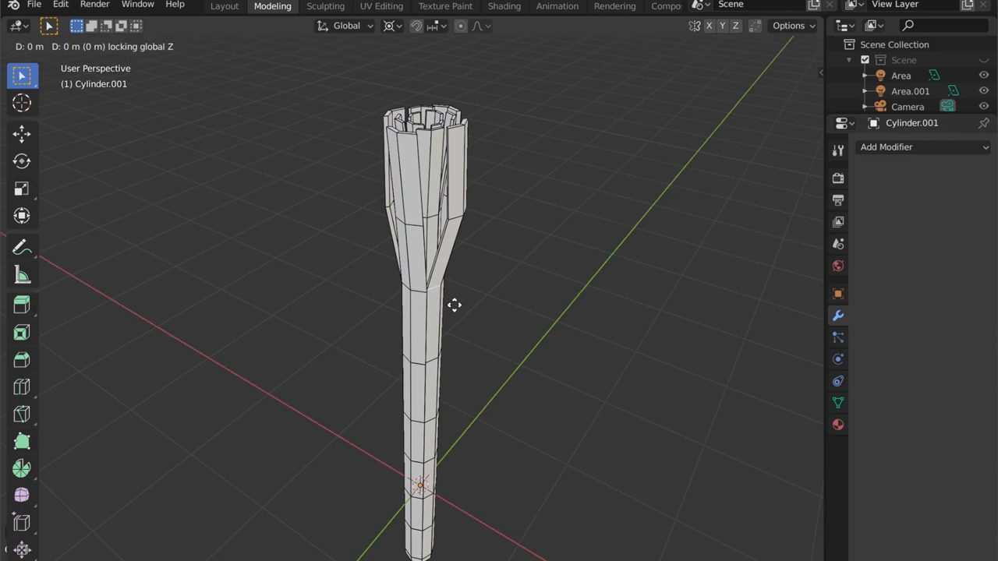
pyautogui.press('Tab')
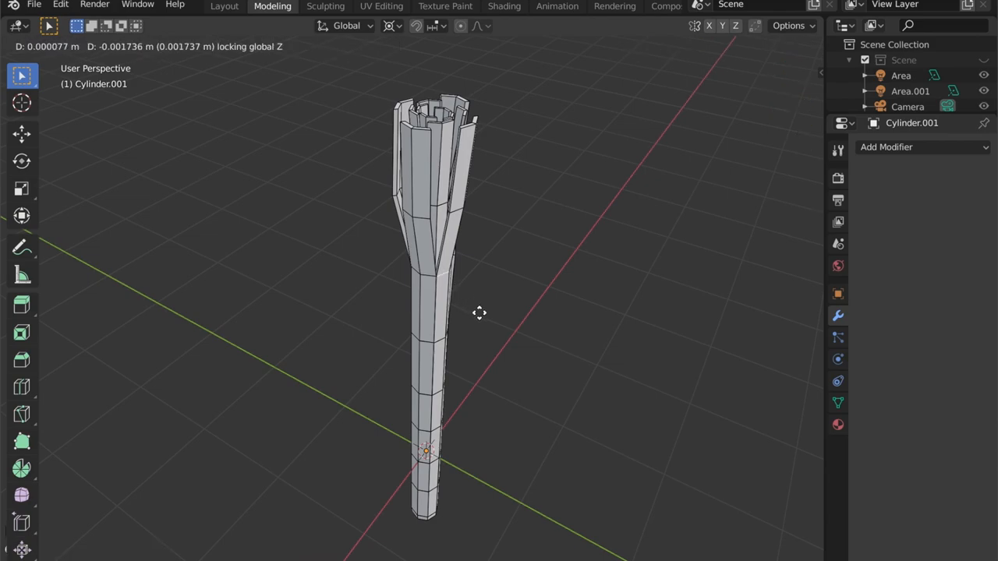
pyautogui.moveTo(471, 353)
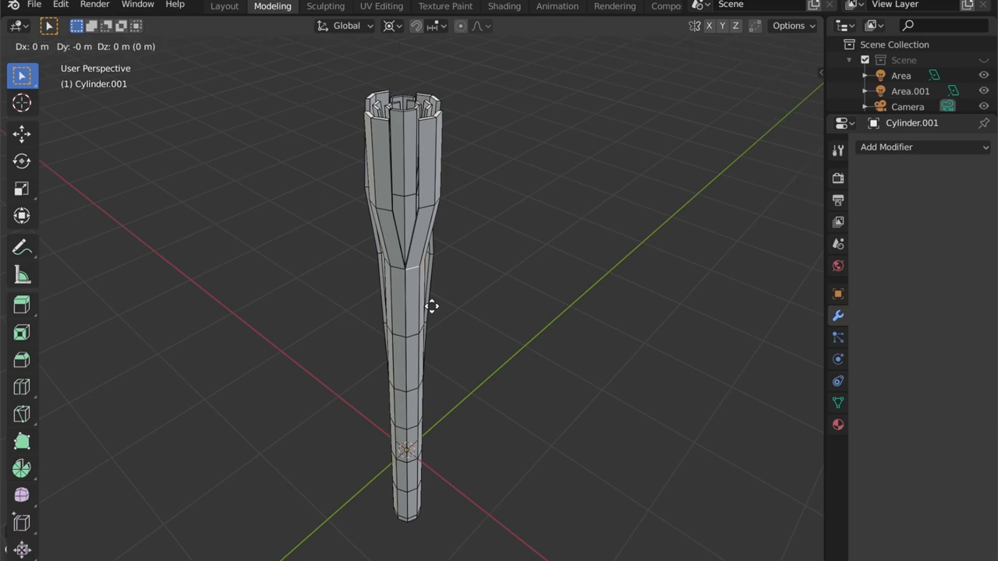
pyautogui.press('Tab')
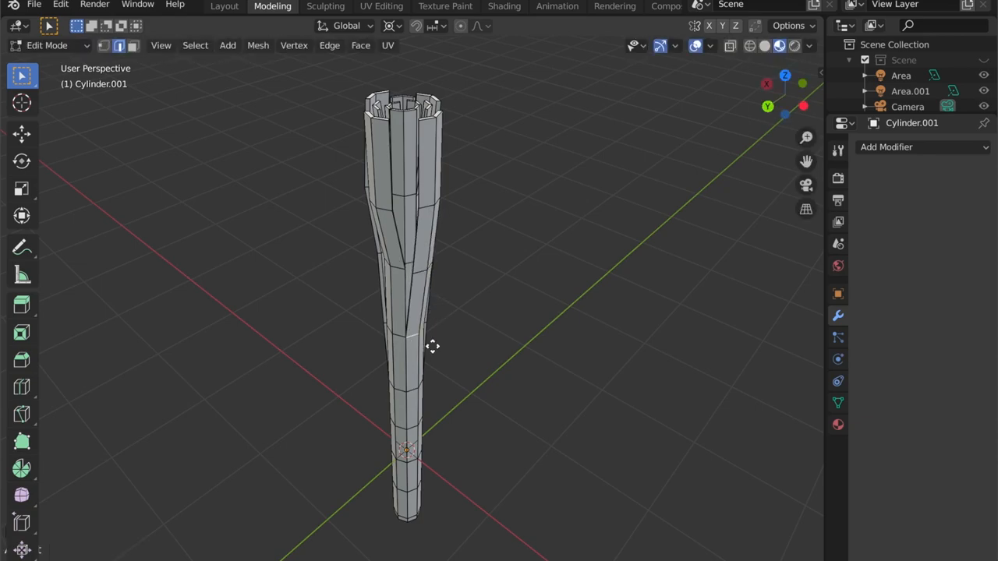
pyautogui.moveTo(434, 346); pyautogui.dragTo(403, 277)
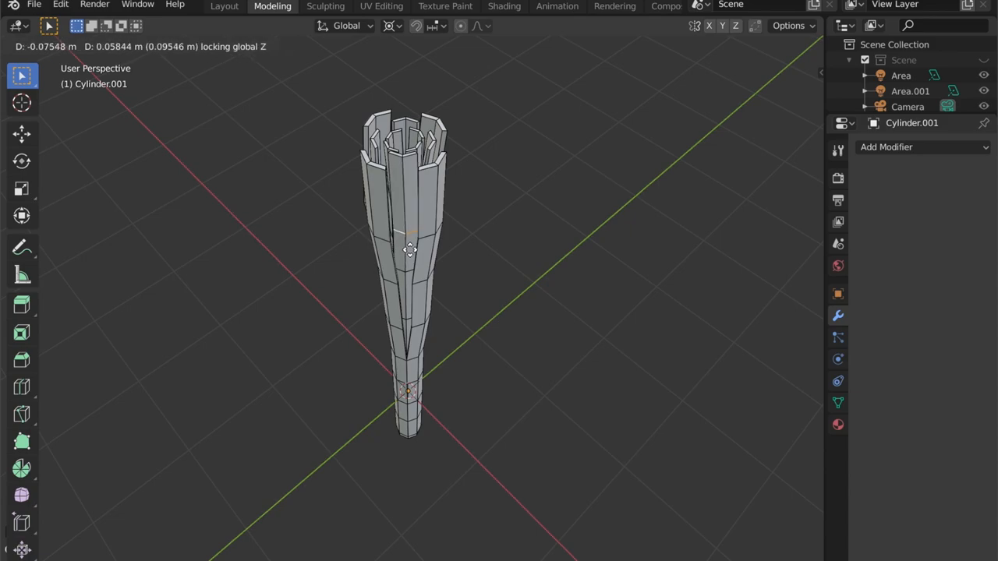
# Confirm pulling the top leaf tips inward into a tighter cluster.
pyautogui.press('Tab')
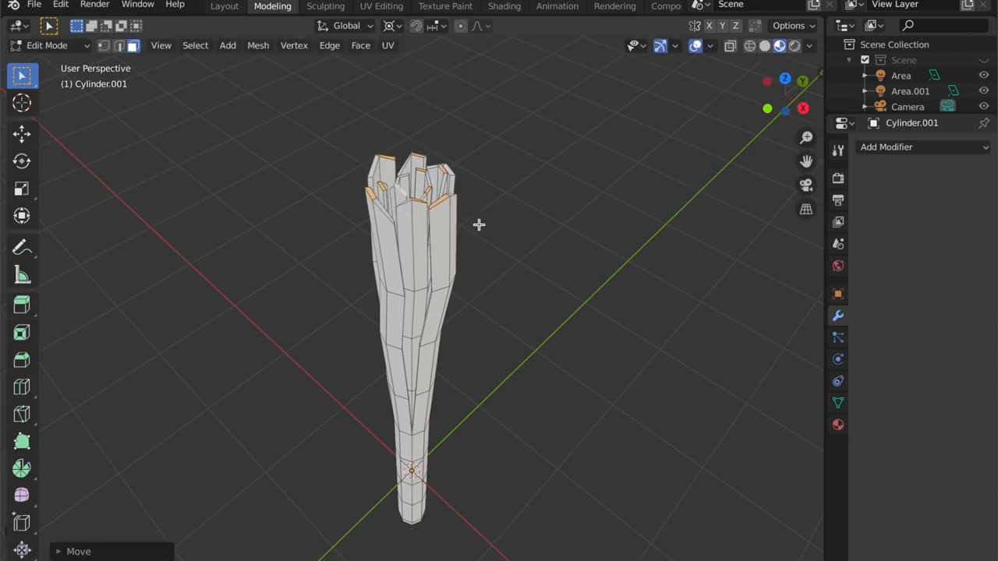
pyautogui.moveTo(791, 116)
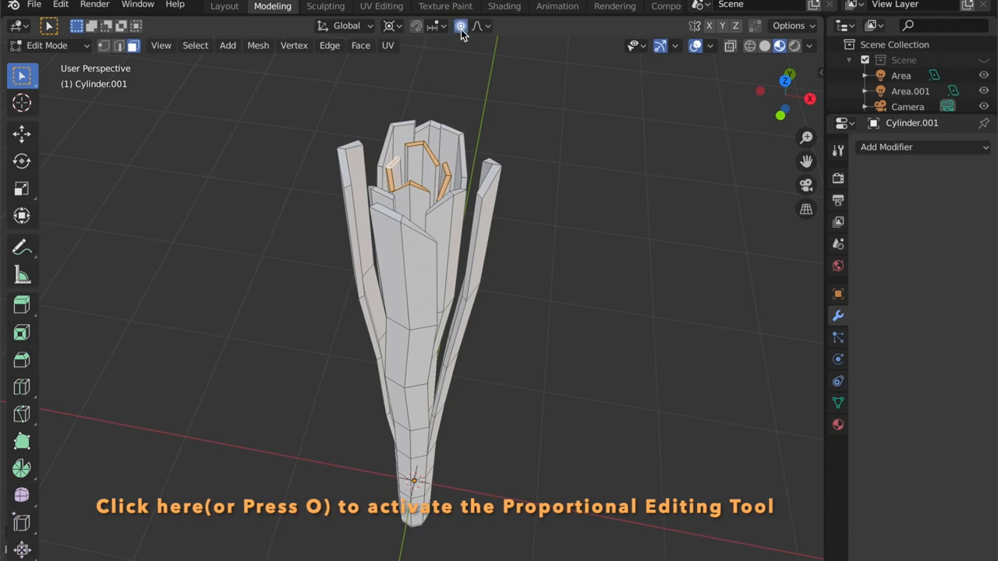
# Twist the top leaves around Z with Proportional Editing, adjusting the falloff radius.
pyautogui.scroll(-3)
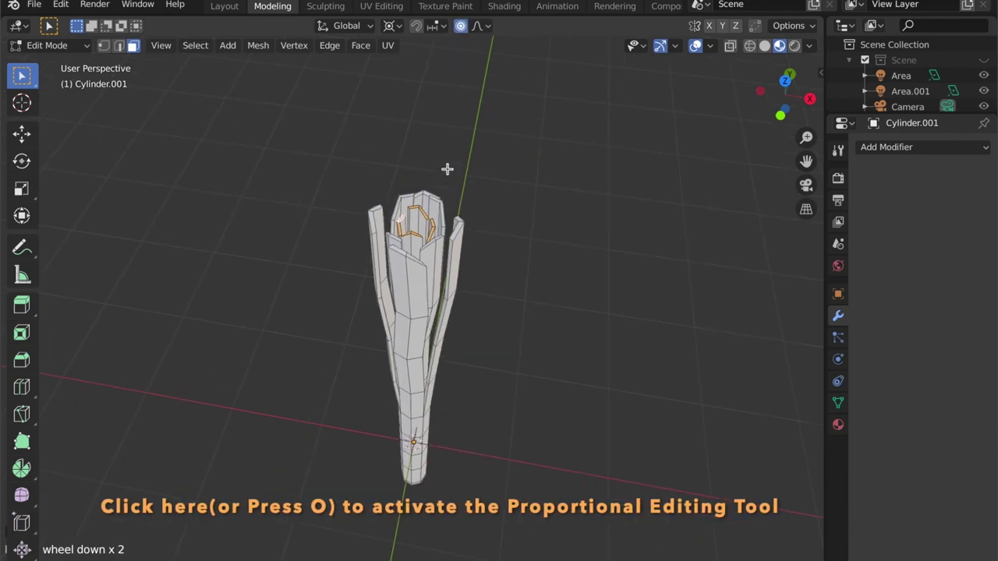
pyautogui.scroll(-3)
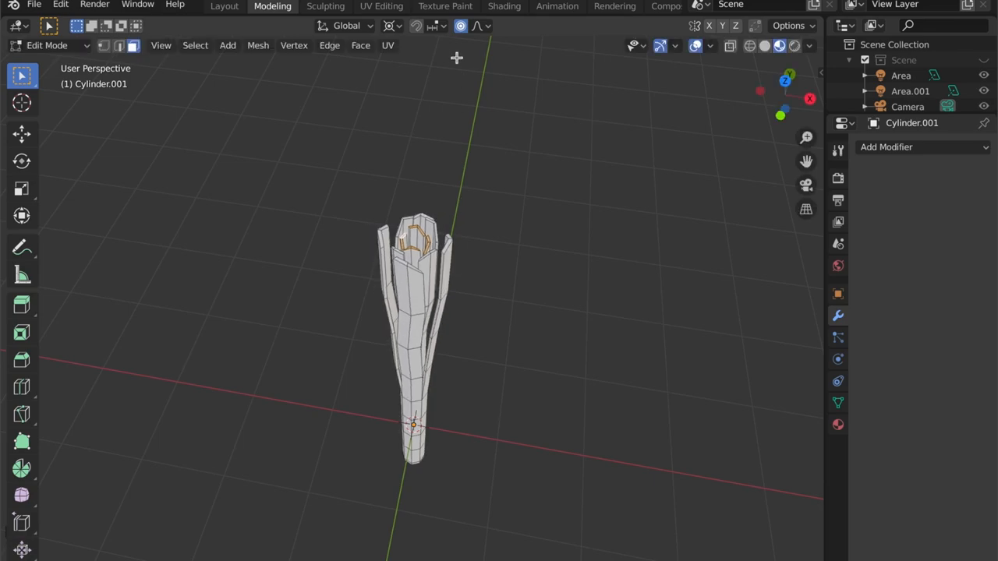
pyautogui.click(391, 25)
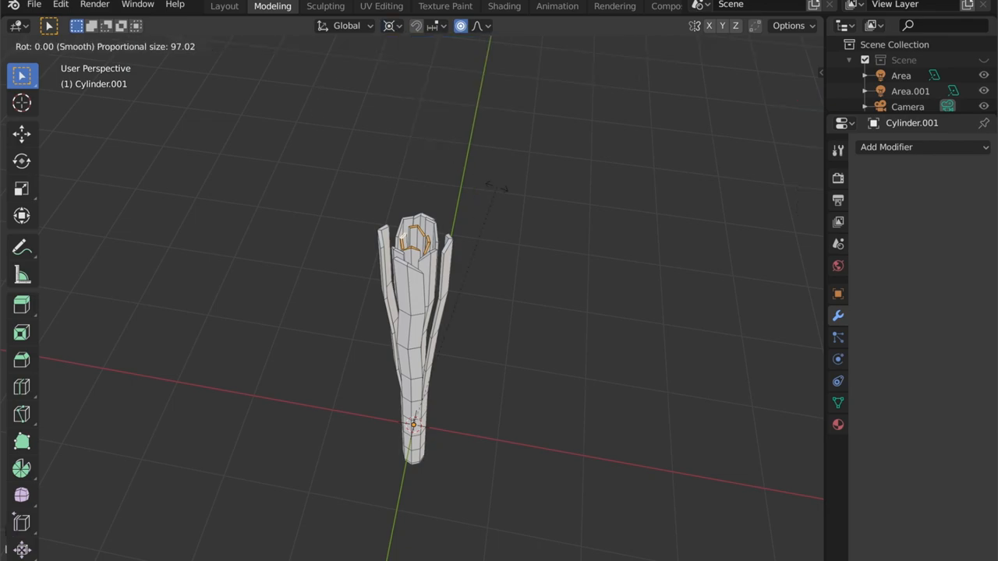
pyautogui.press('z')
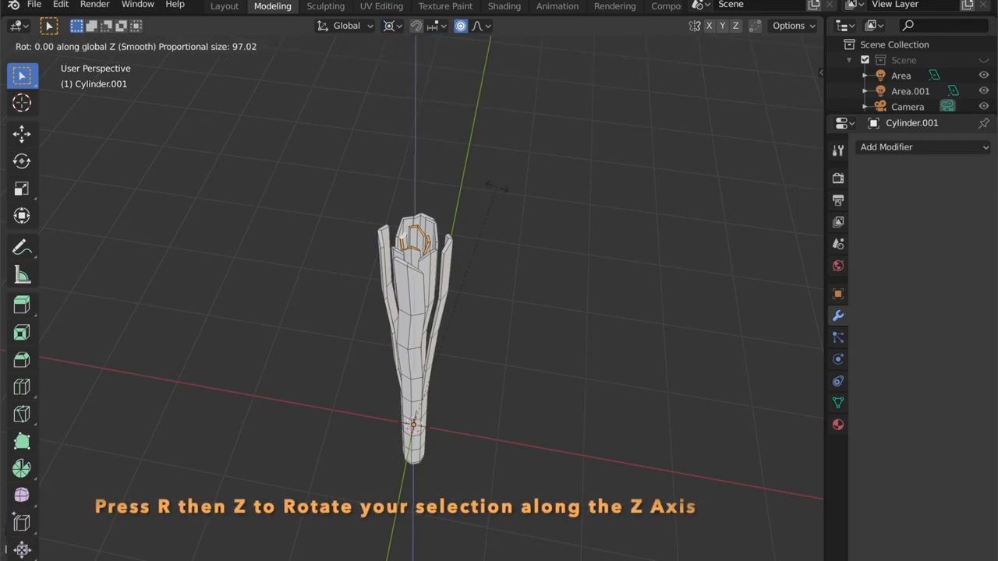
pyautogui.moveTo(496, 179)
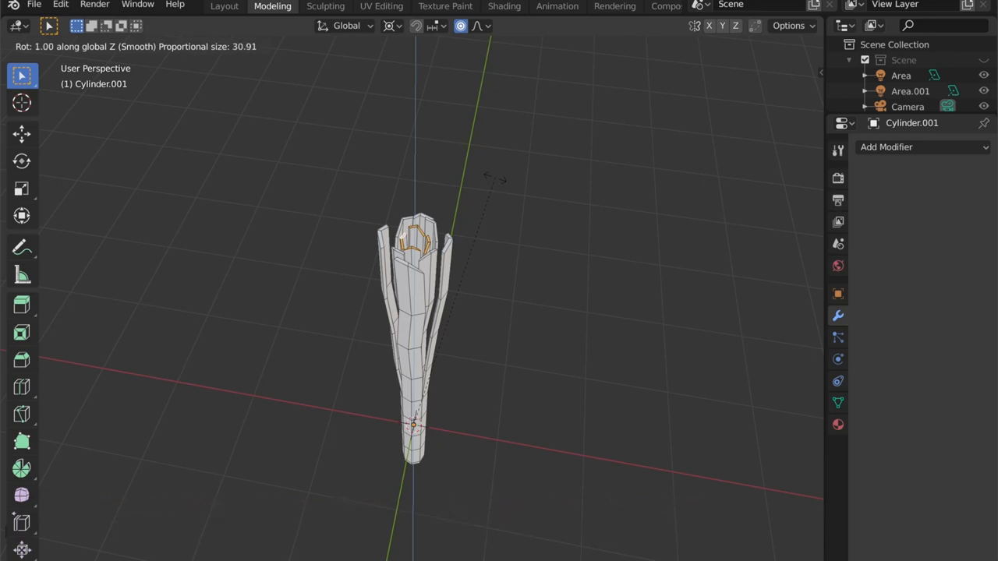
pyautogui.moveTo(483, 159)
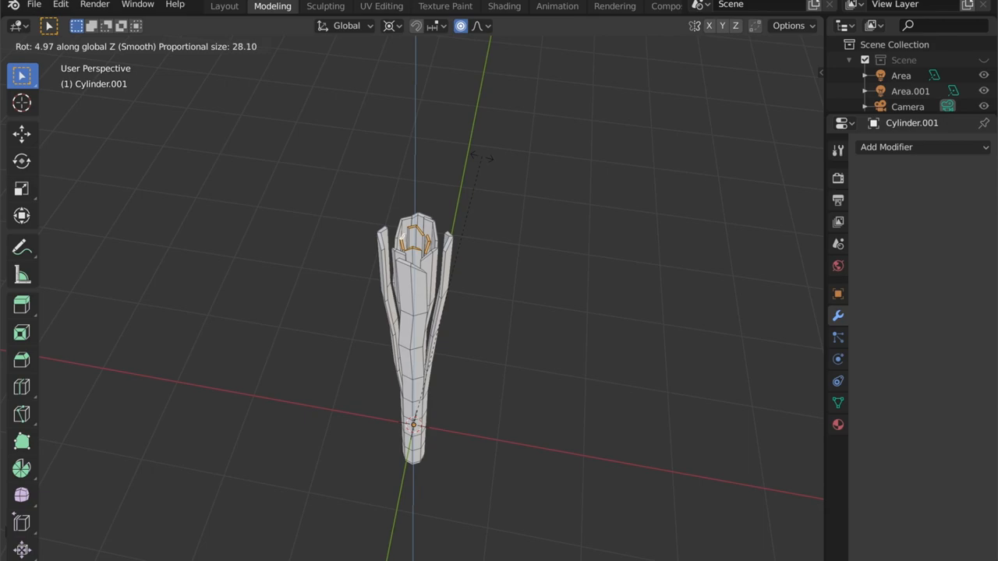
pyautogui.scroll(-3)
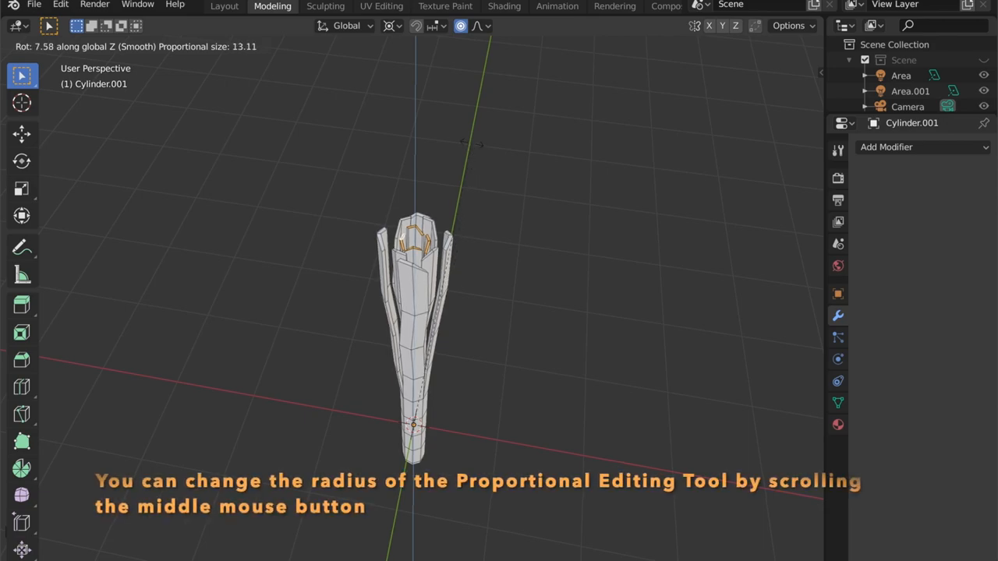
pyautogui.scroll(-3)
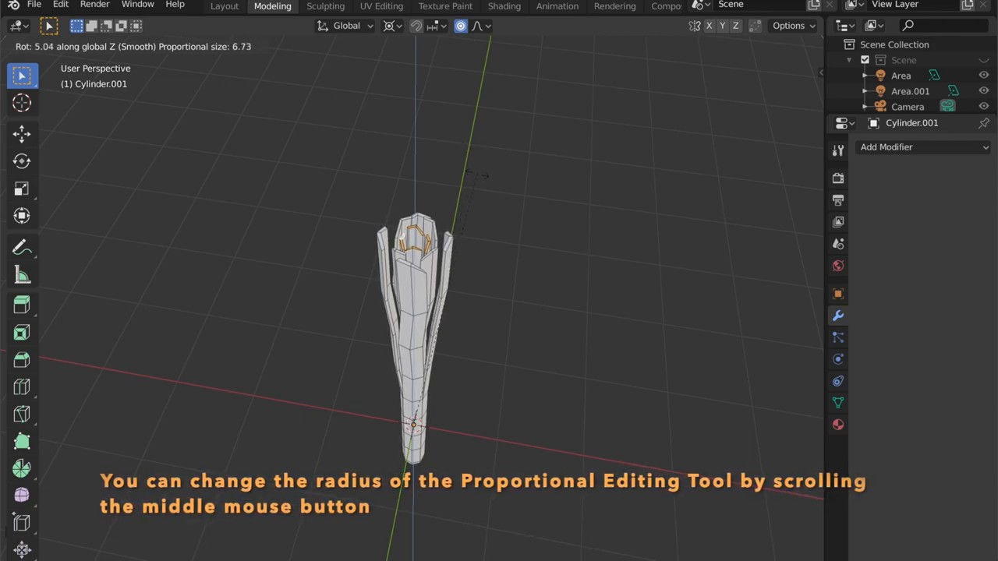
pyautogui.scroll(-3)
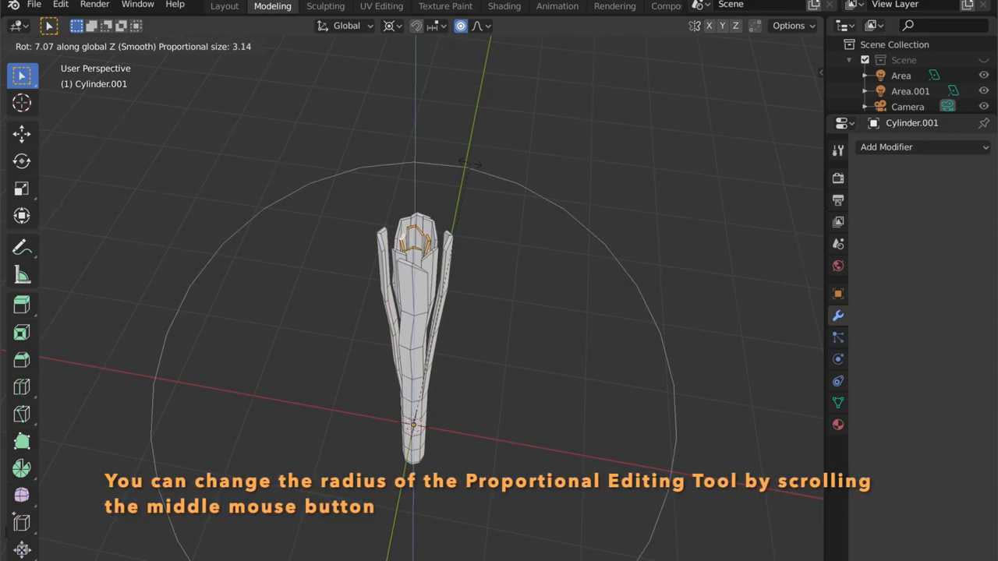
pyautogui.scroll(3)
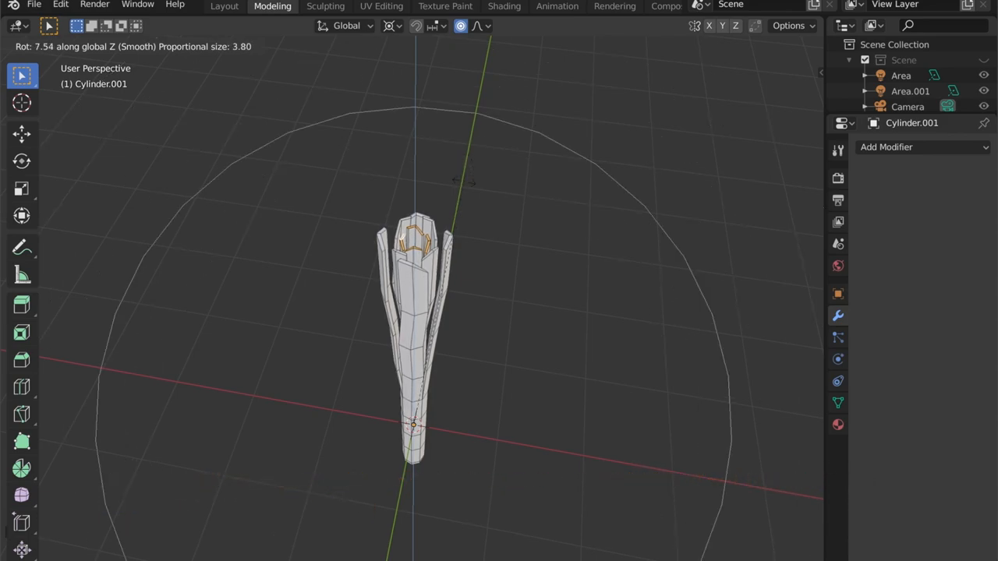
pyautogui.moveTo(409, 169)
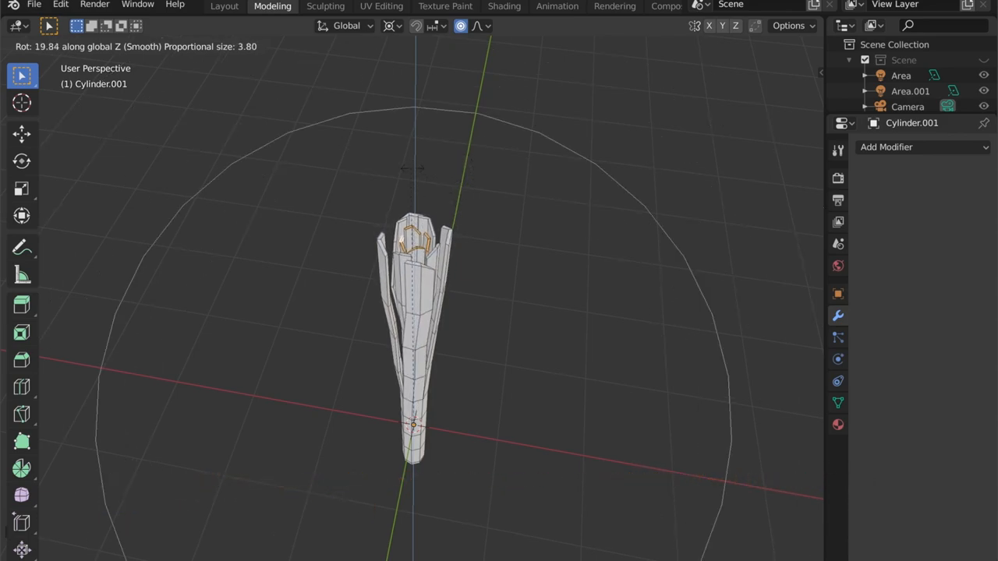
pyautogui.moveTo(340, 156)
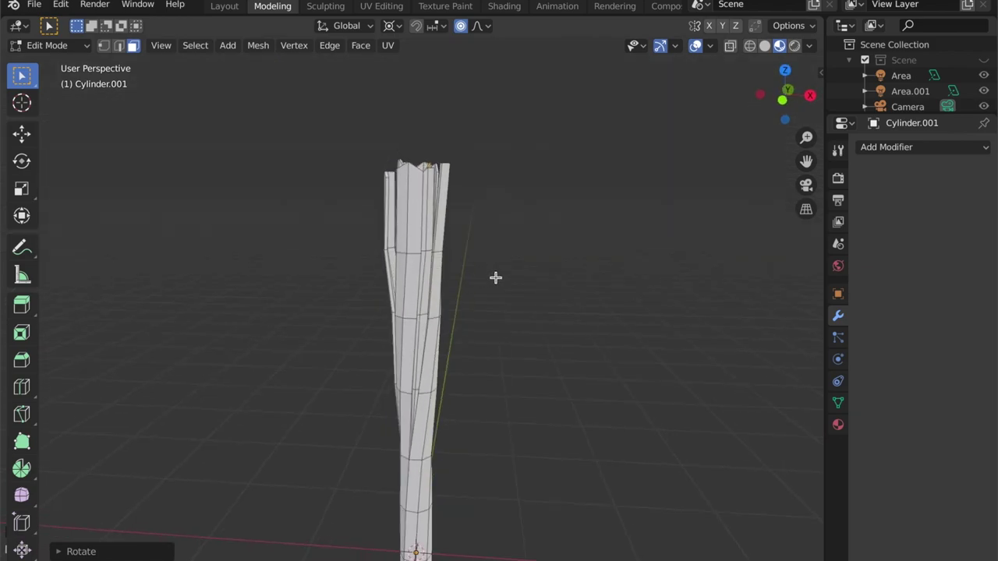
# Select the leek's top vertices using X-Ray display, then return to Object Mode.
pyautogui.moveTo(496, 277); pyautogui.dragTo(597, 273)
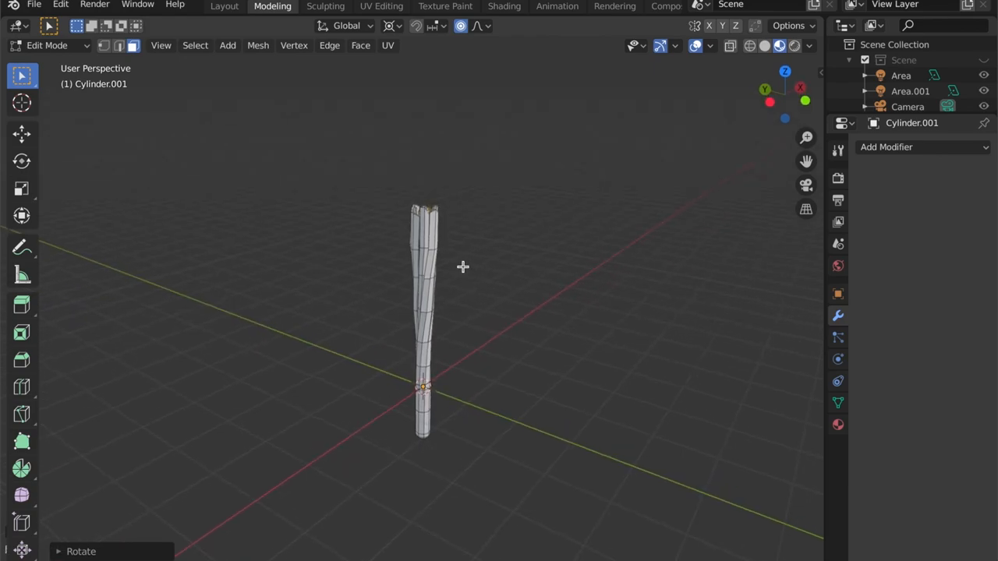
pyautogui.press('alt+z')
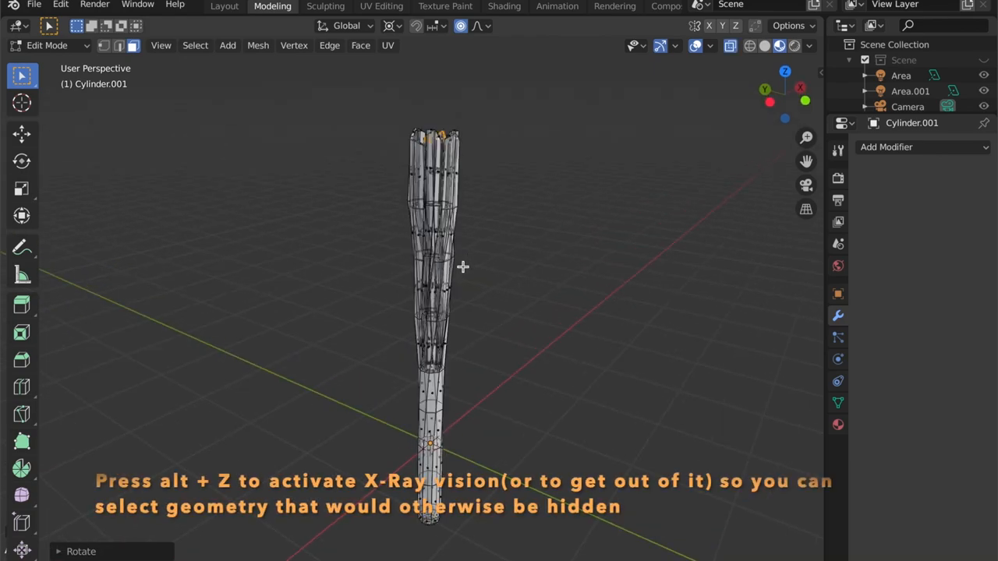
pyautogui.press('alt+z')
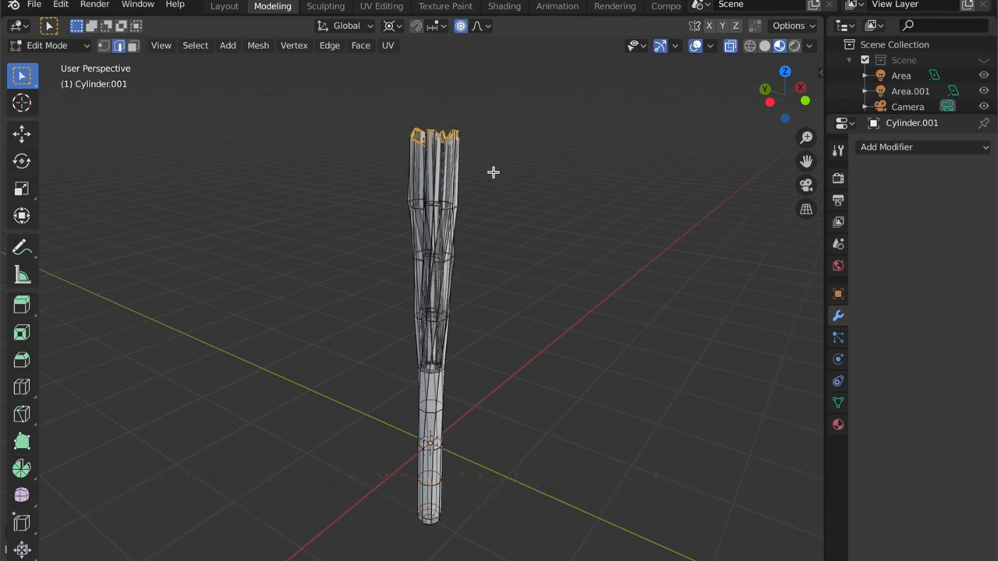
pyautogui.scroll(-3)
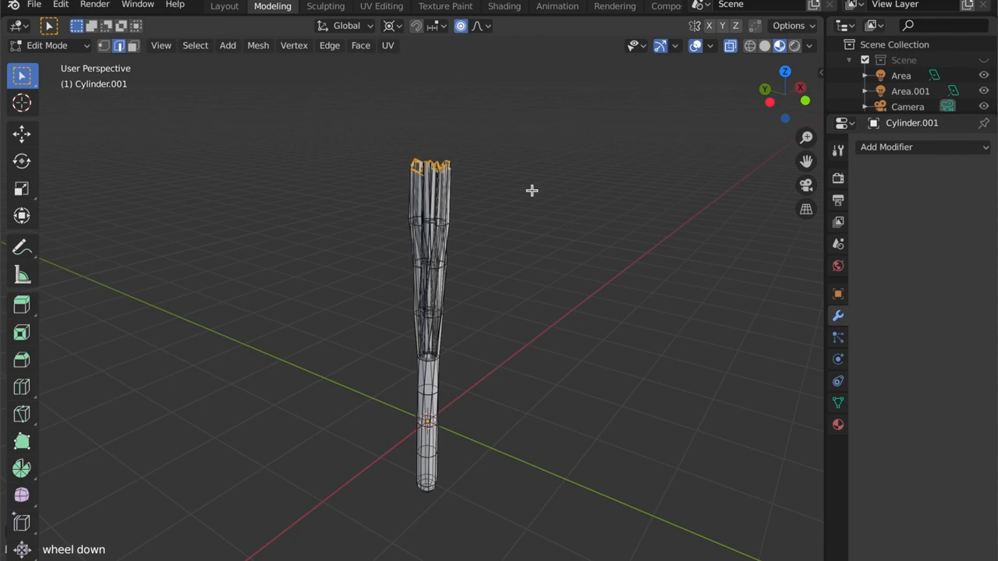
pyautogui.press('shift+w')
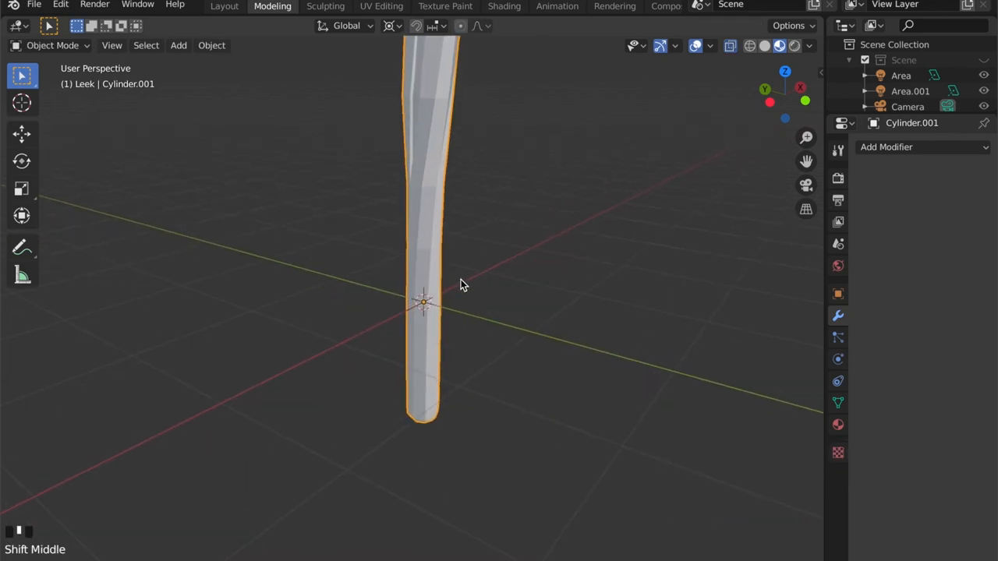
# In Edit Mode, scale the lower edge loops outward to swell the leek's base into a bulb.
pyautogui.press('Tab')
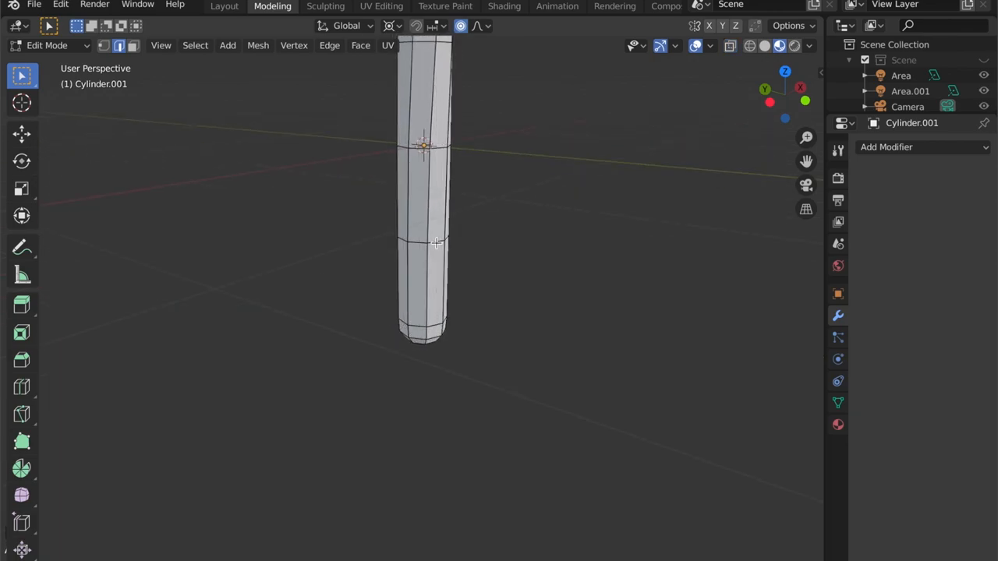
pyautogui.moveTo(438, 300)
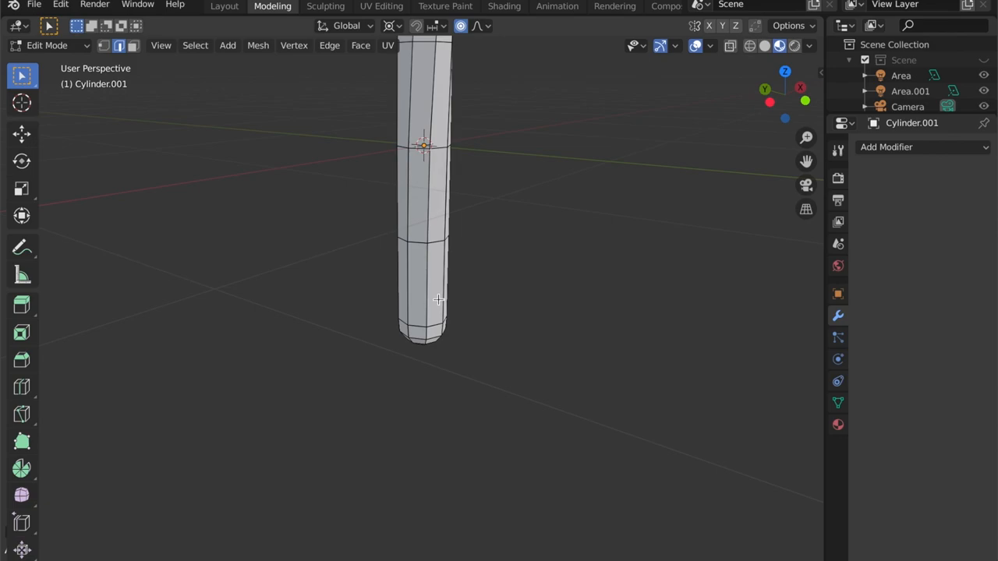
pyautogui.moveTo(443, 293)
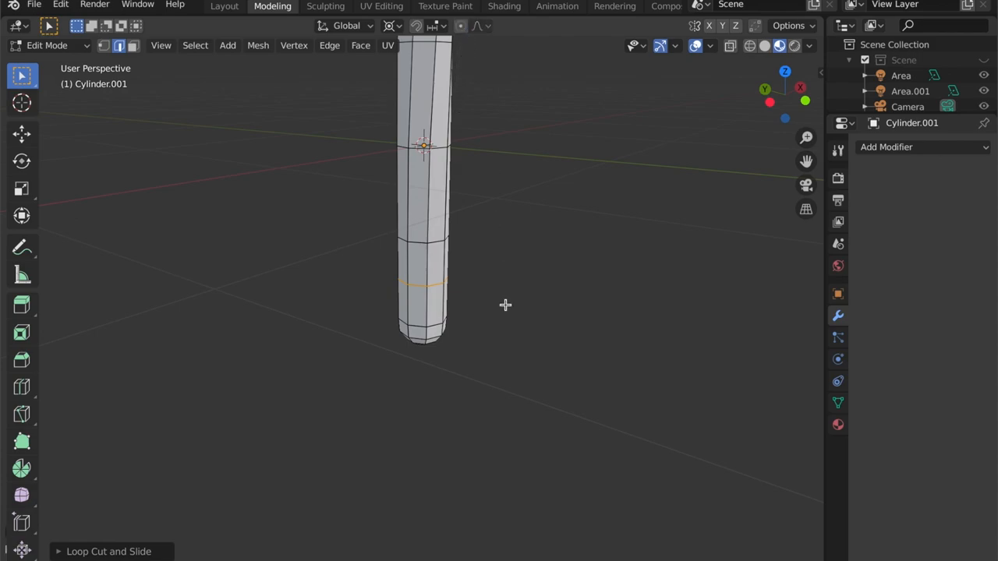
pyautogui.moveTo(505, 302)
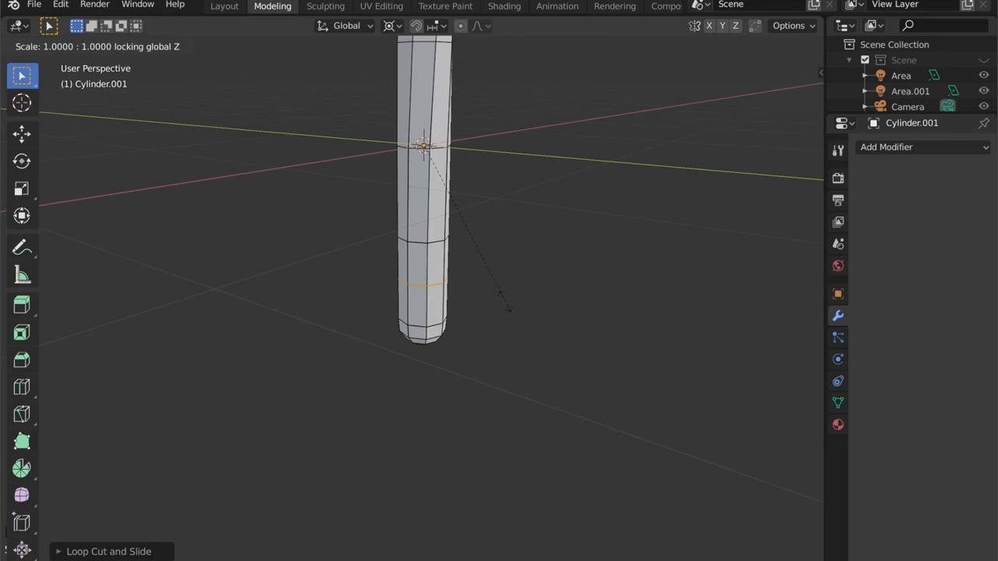
pyautogui.moveTo(534, 323)
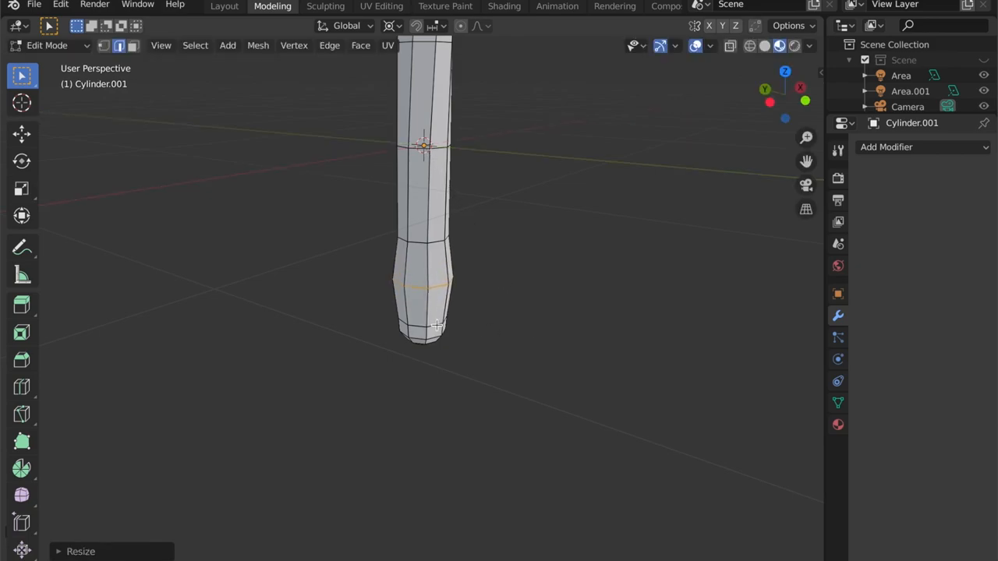
pyautogui.press('s')
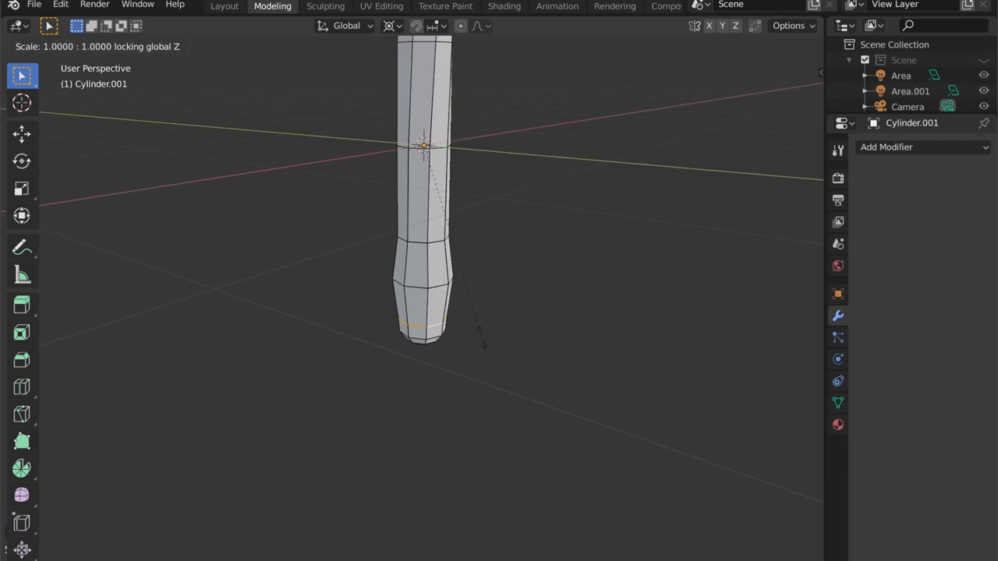
pyautogui.moveTo(496, 348)
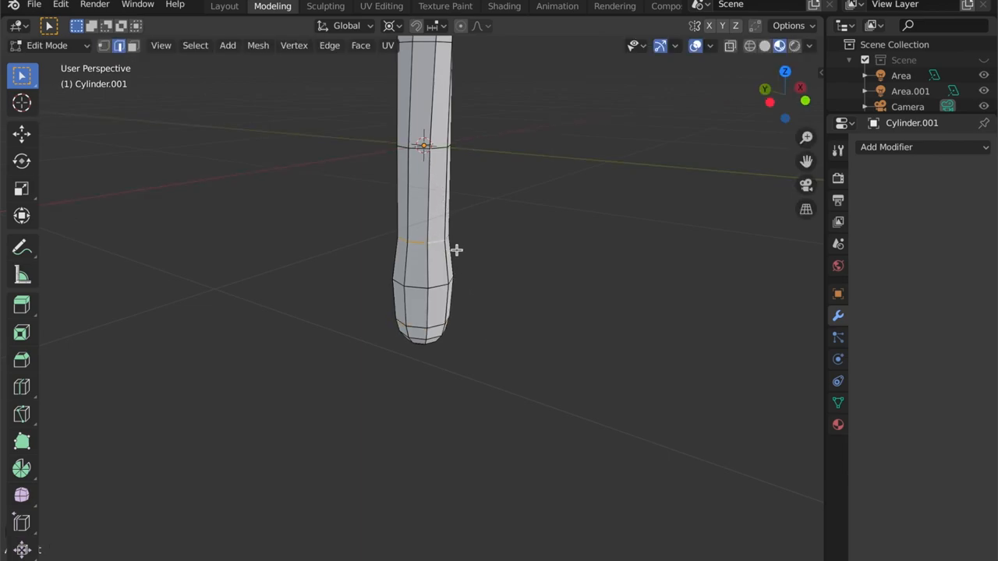
pyautogui.press('s')
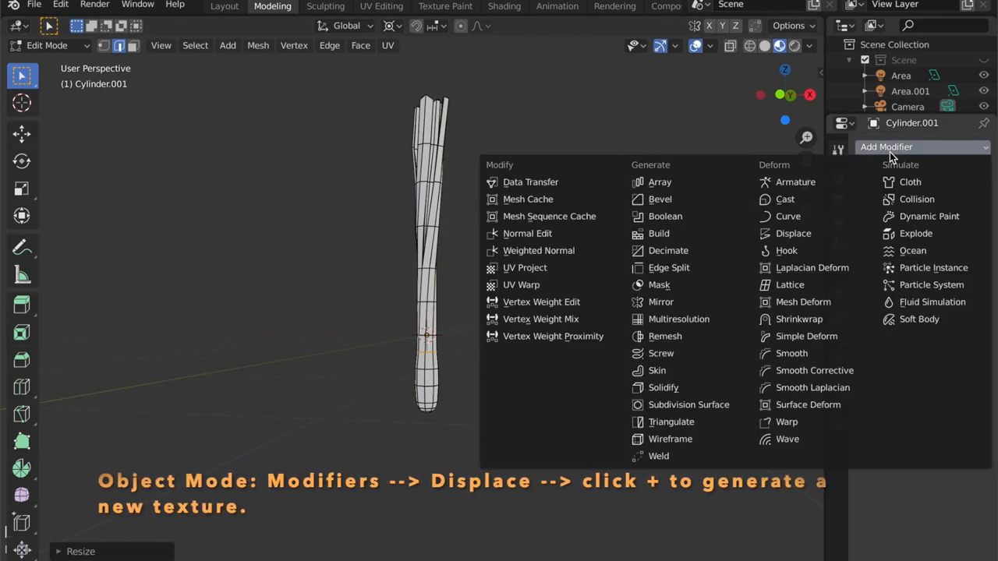
pyautogui.moveTo(792, 234)
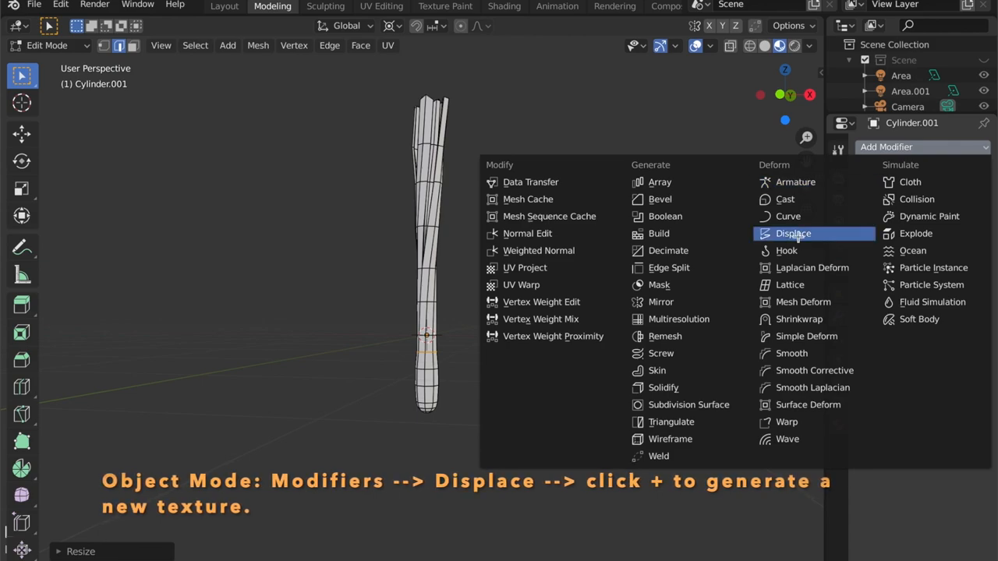
pyautogui.click(793, 233)
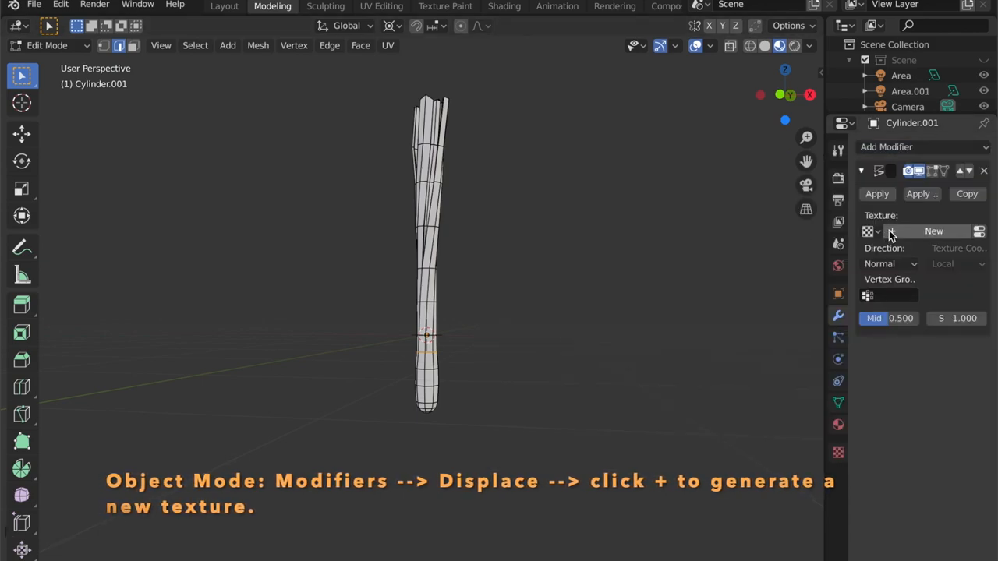
pyautogui.click(933, 231)
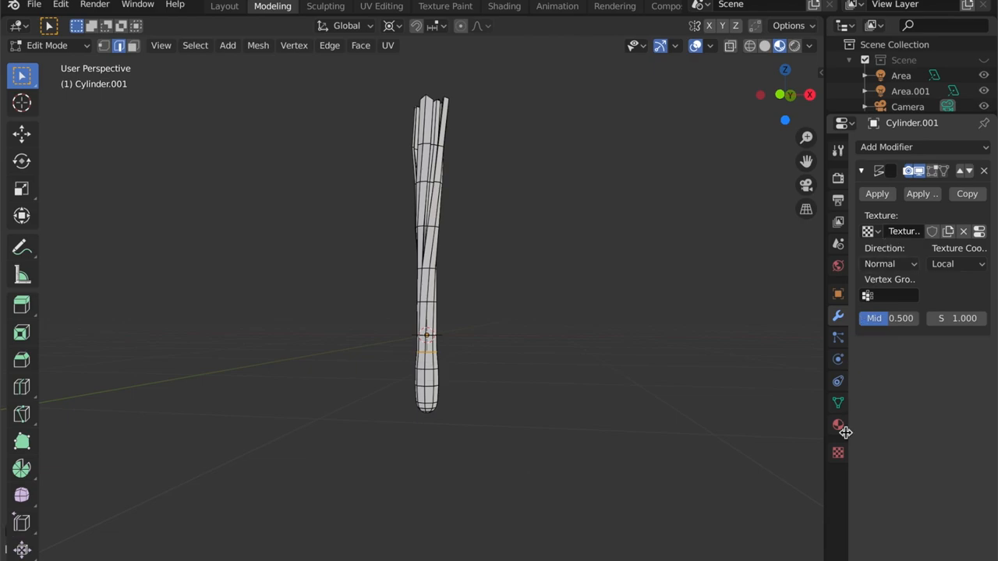
pyautogui.moveTo(839, 453)
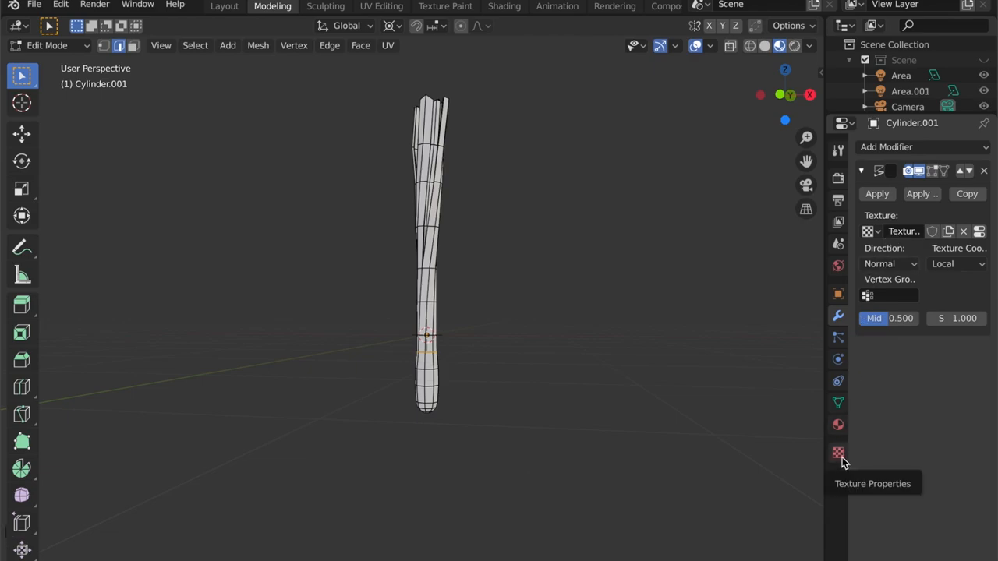
pyautogui.moveTo(986, 173)
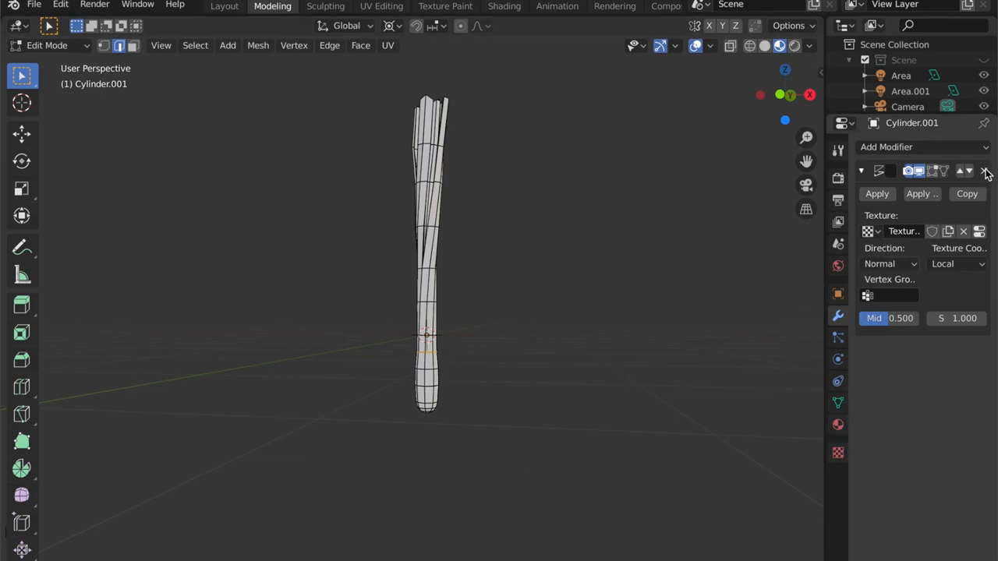
pyautogui.press('Tab')
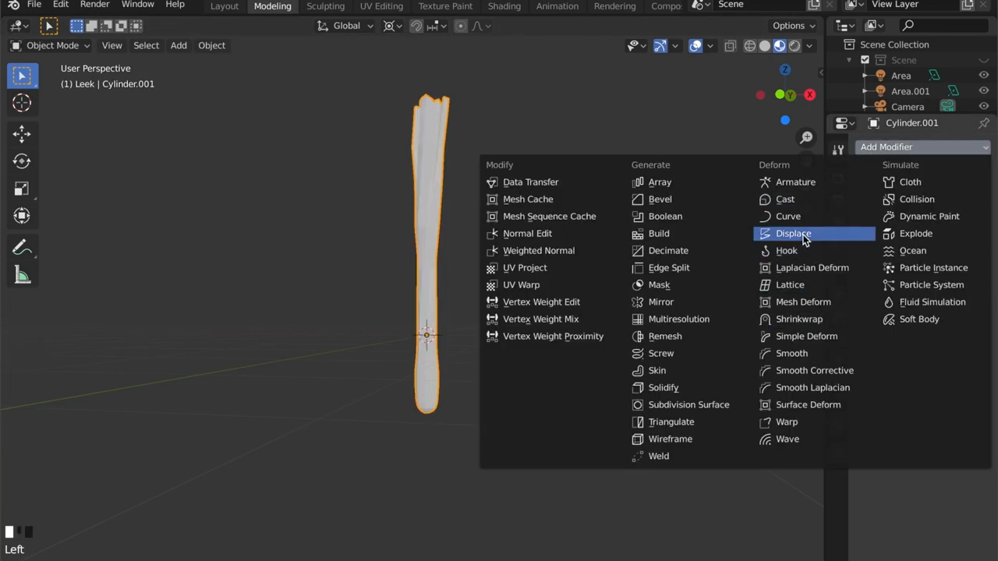
# Add a Displace modifier with a new Clouds texture of size 0.09.
pyautogui.click(792, 233)
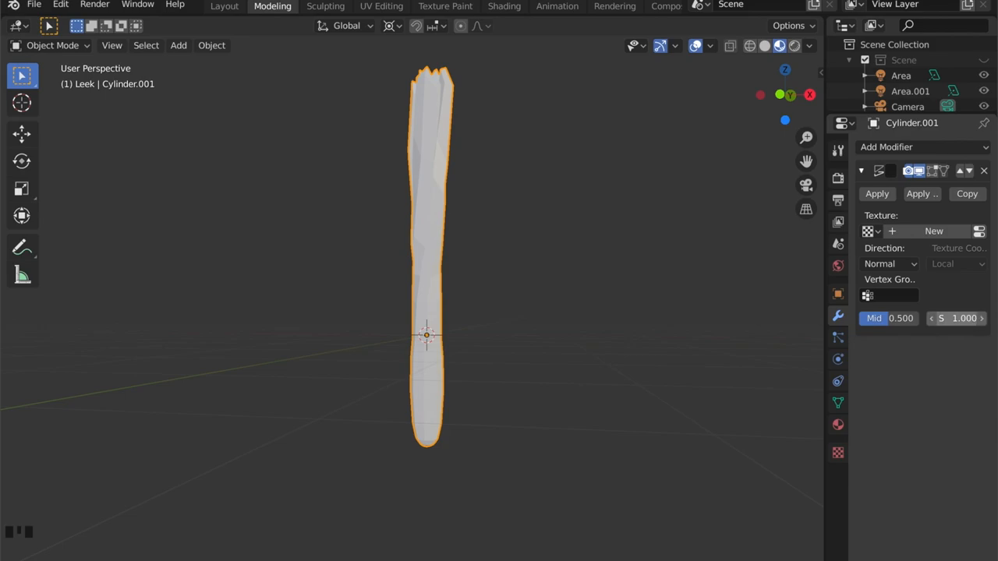
pyautogui.moveTo(959, 319); pyautogui.dragTo(959, 318)
pyautogui.write('0.100')
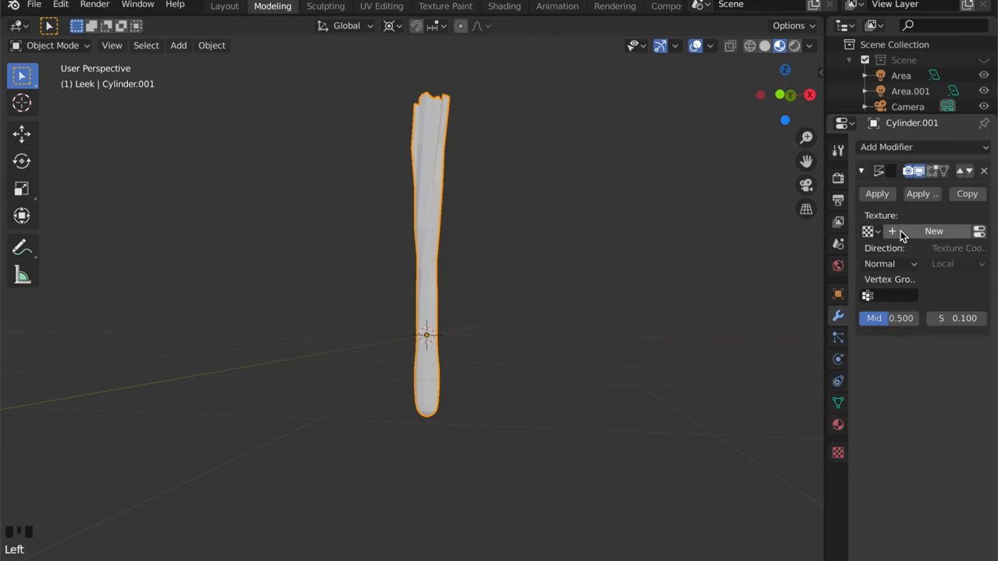
pyautogui.click(932, 231)
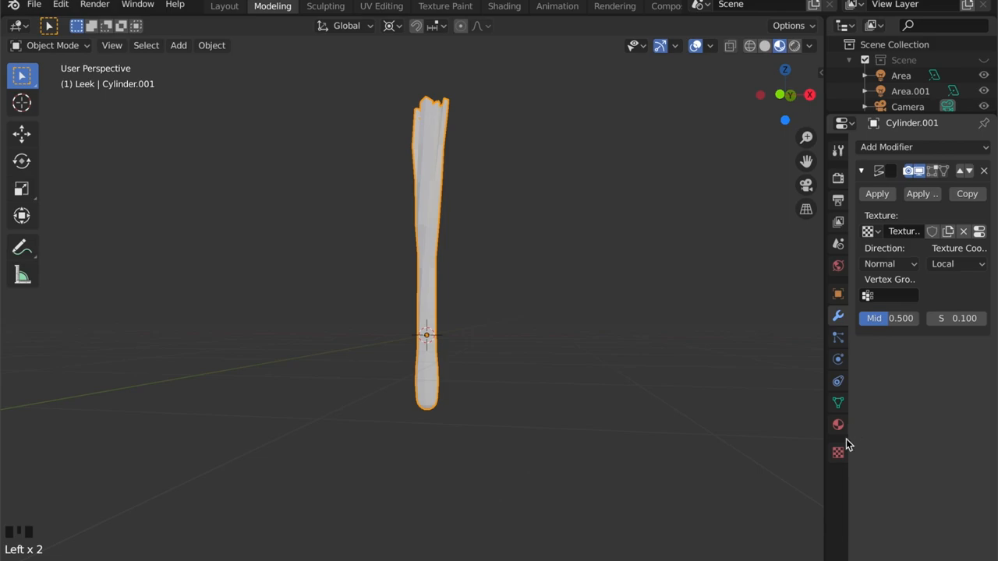
pyautogui.click(837, 452)
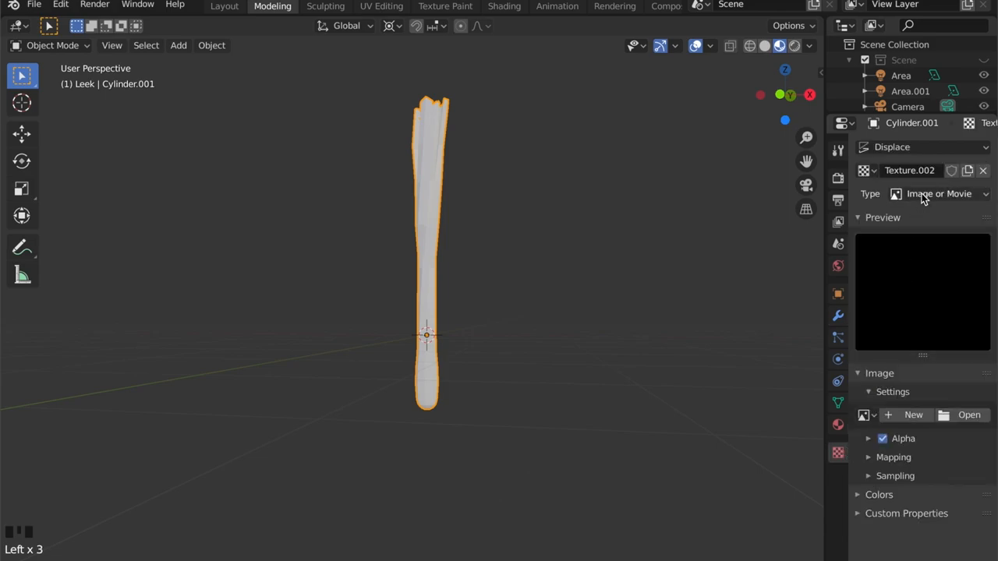
pyautogui.click(939, 193)
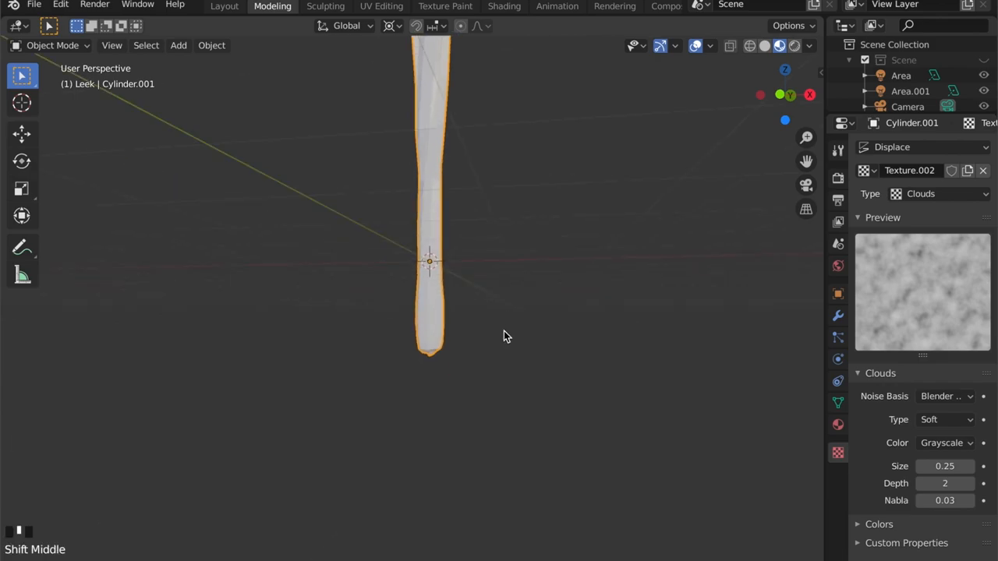
pyautogui.scroll(3)
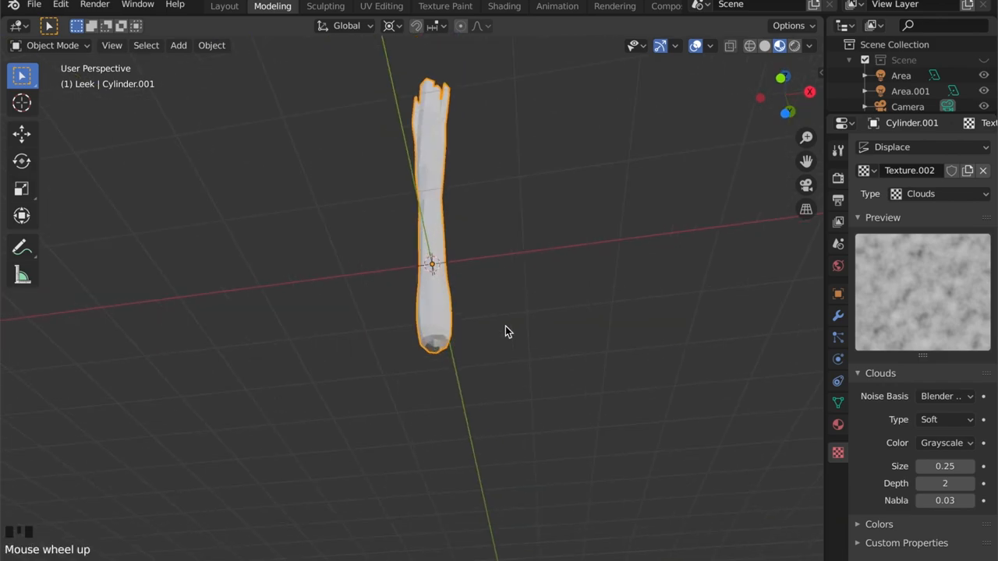
pyautogui.scroll(3)
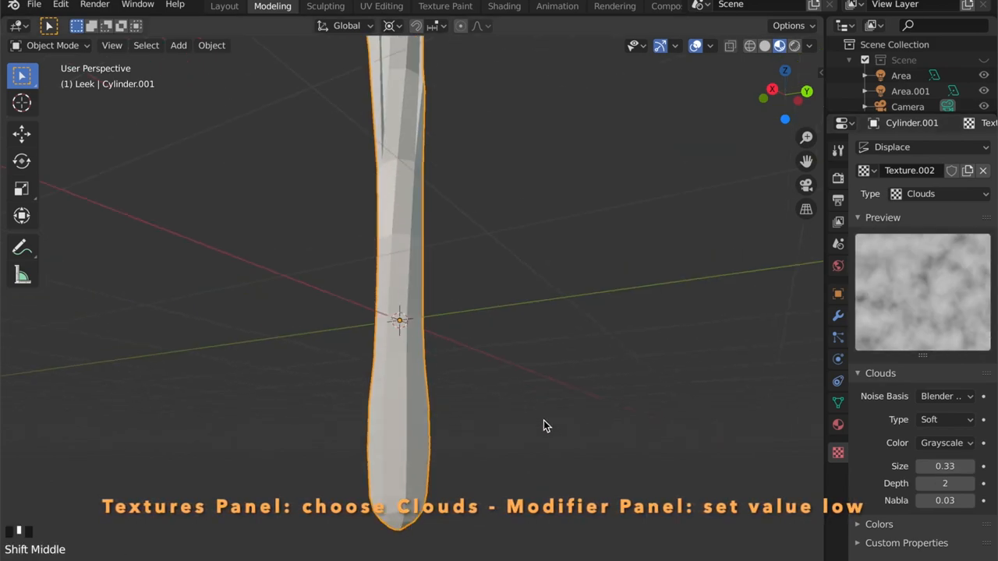
pyautogui.scroll(-3)
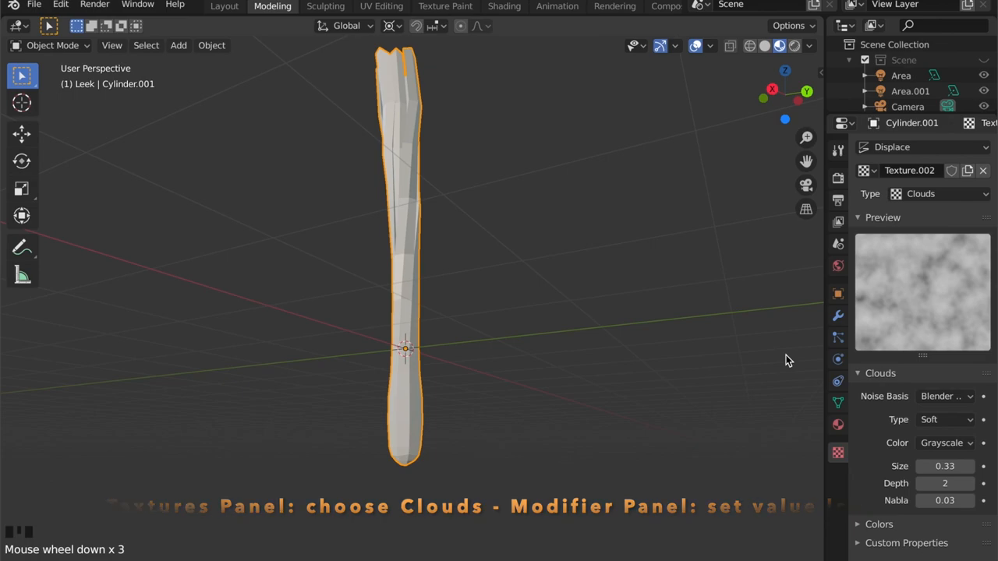
pyautogui.click(945, 465)
pyautogui.write('0.09')
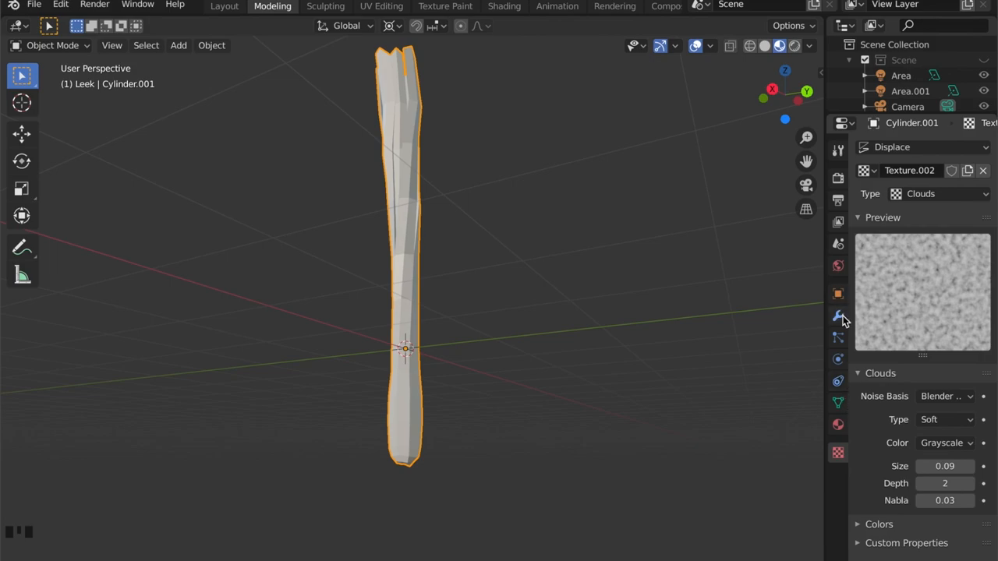
# Set the Displace modifier strength to 0.1 and return to mesh editing.
pyautogui.click(838, 315)
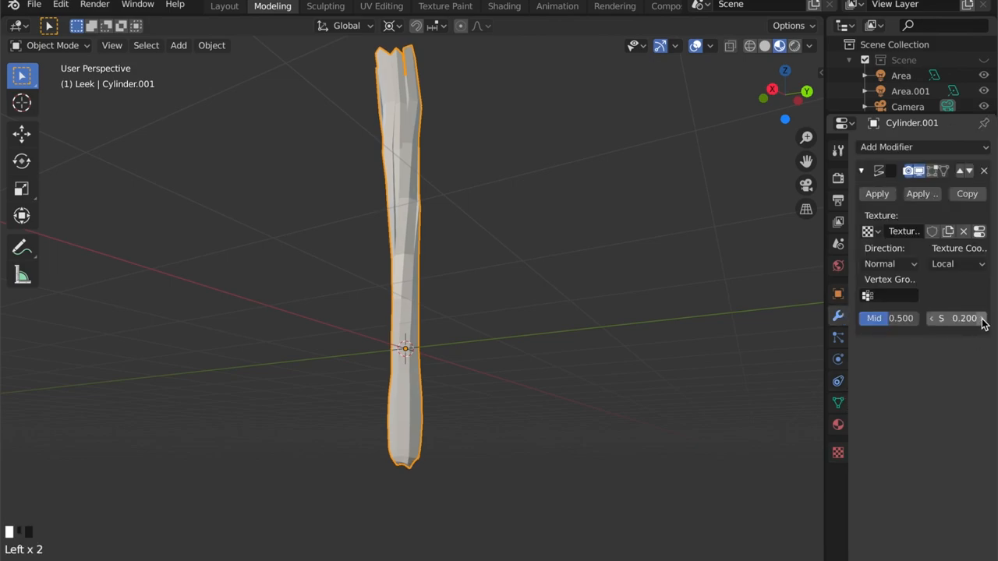
pyautogui.doubleClick(964, 318)
pyautogui.write('0.100')
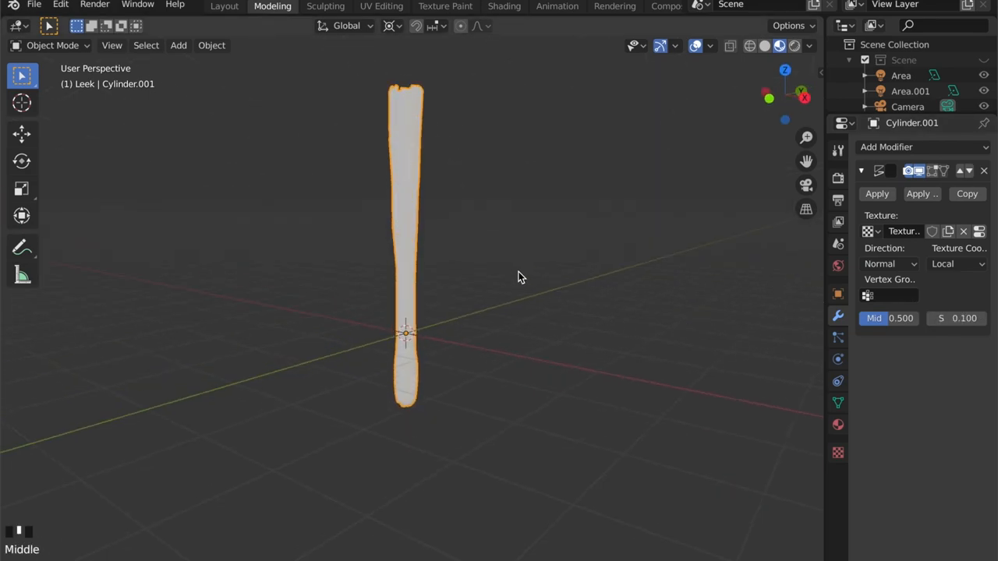
pyautogui.press('g')
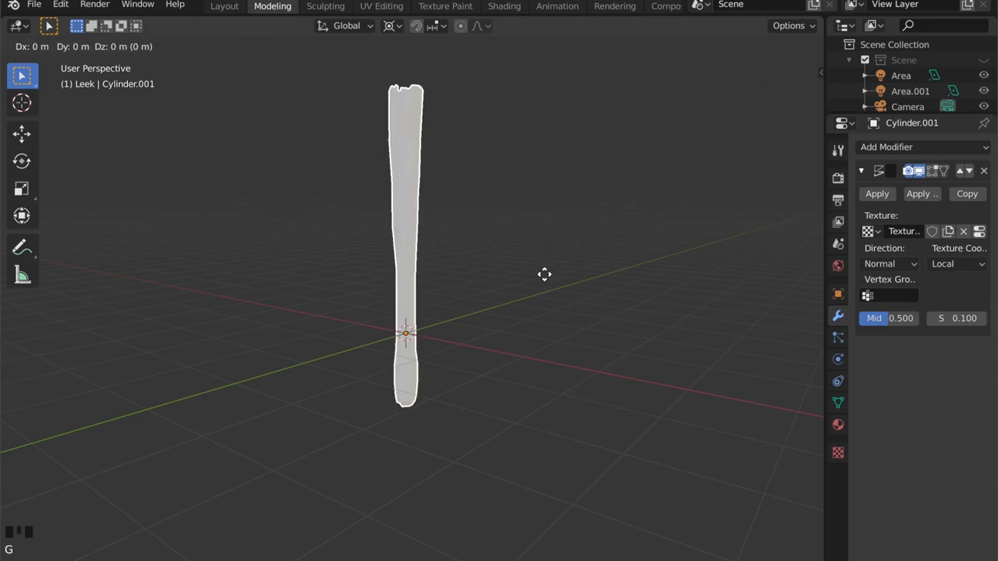
pyautogui.press('Tab')
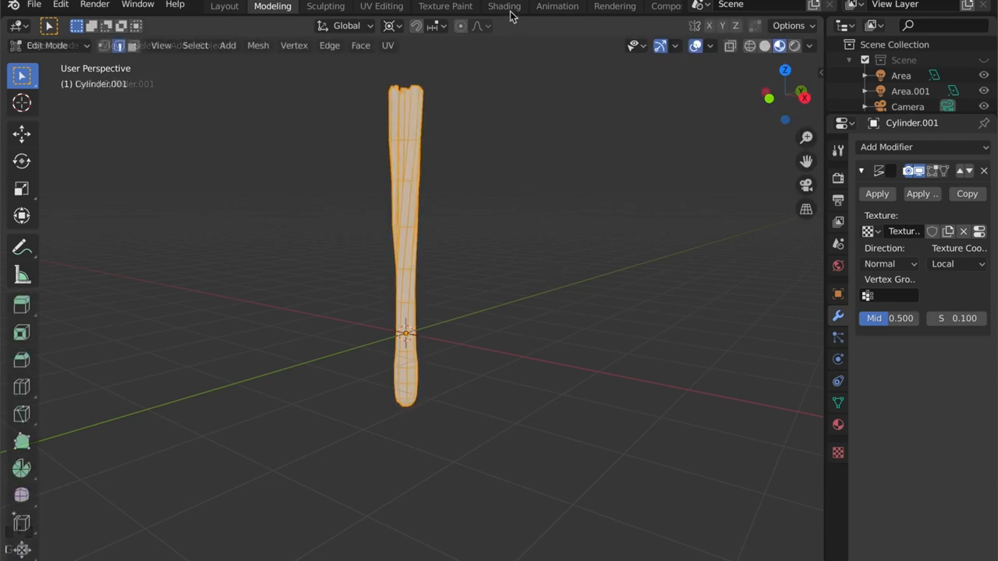
# In the Shading workspace, add Texture Coordinate, Mapping and Separate XYZ nodes linked in a chain.
pyautogui.click(504, 6)
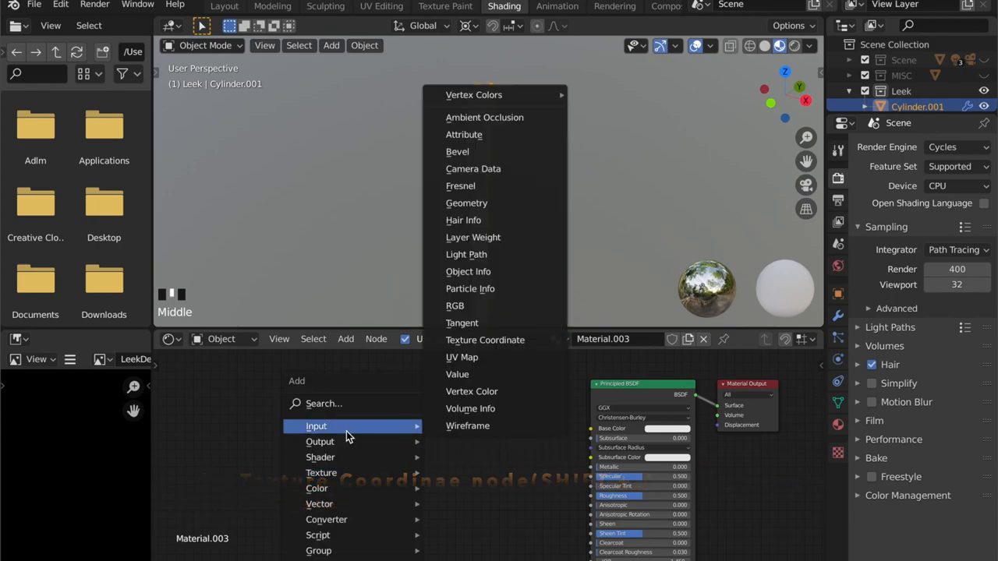
pyautogui.click(485, 340)
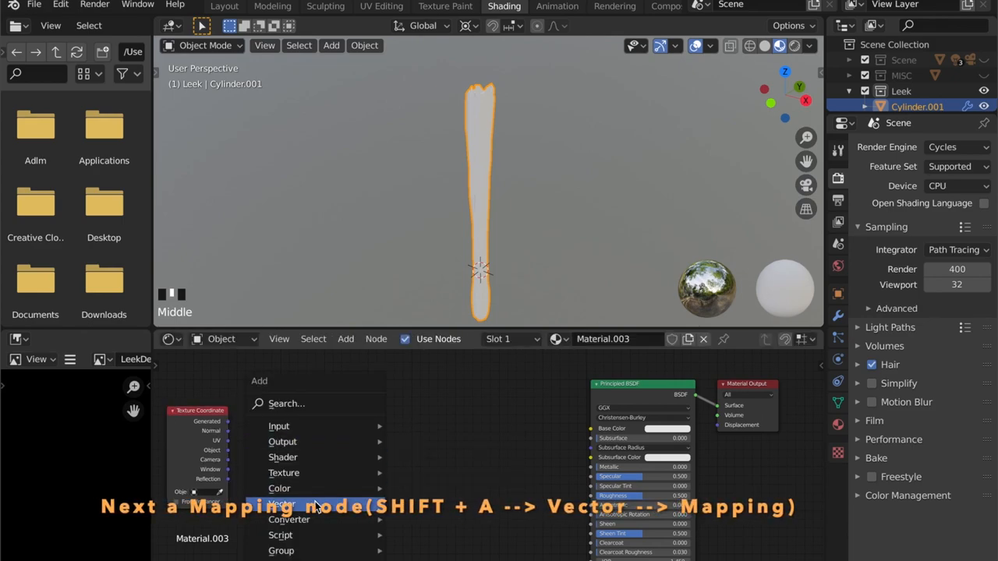
pyautogui.click(281, 504)
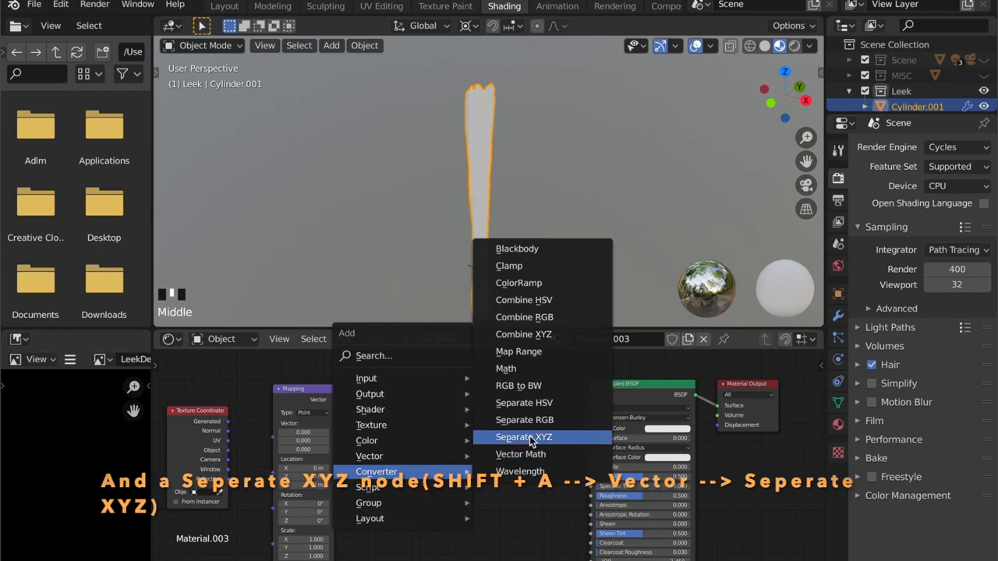
pyautogui.click(525, 437)
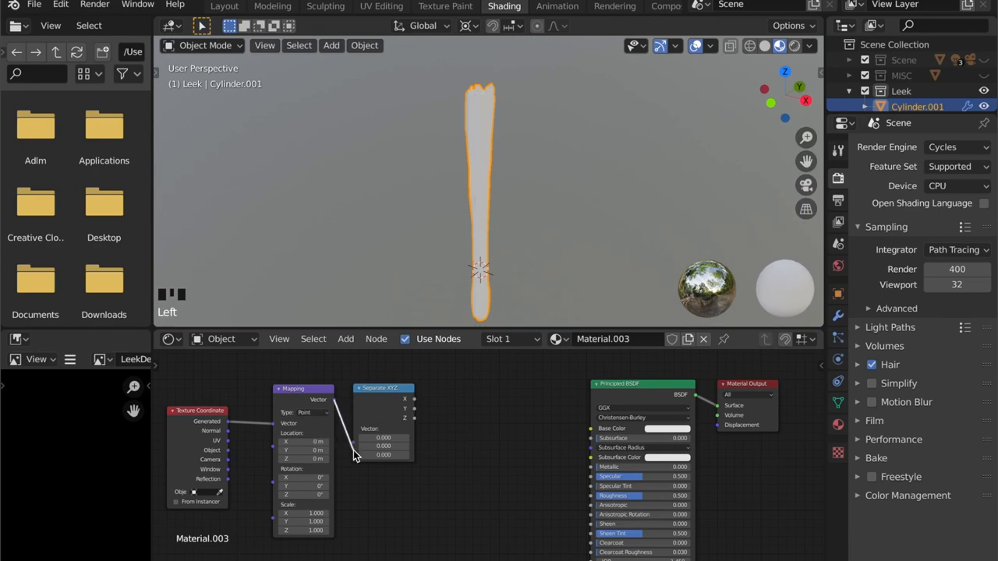
pyautogui.click(347, 338)
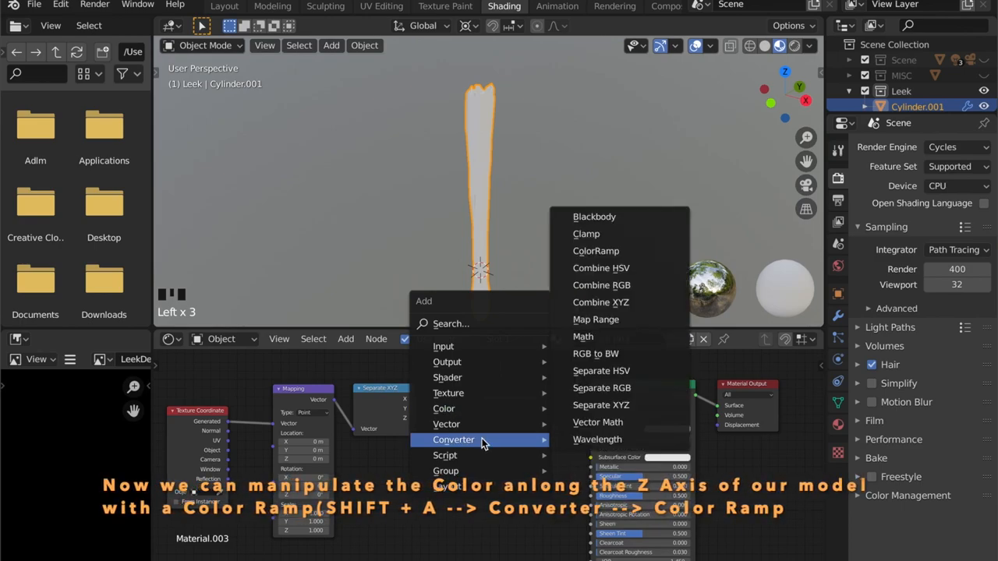
pyautogui.moveTo(617, 249)
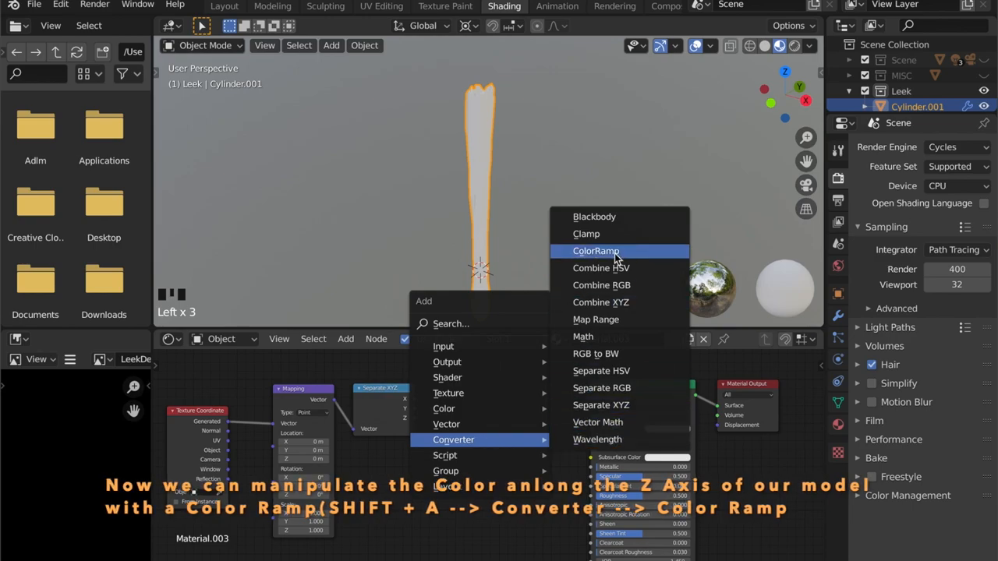
# Add a ColorRamp node driven by the Separate XYZ node's Z output.
pyautogui.click(596, 249)
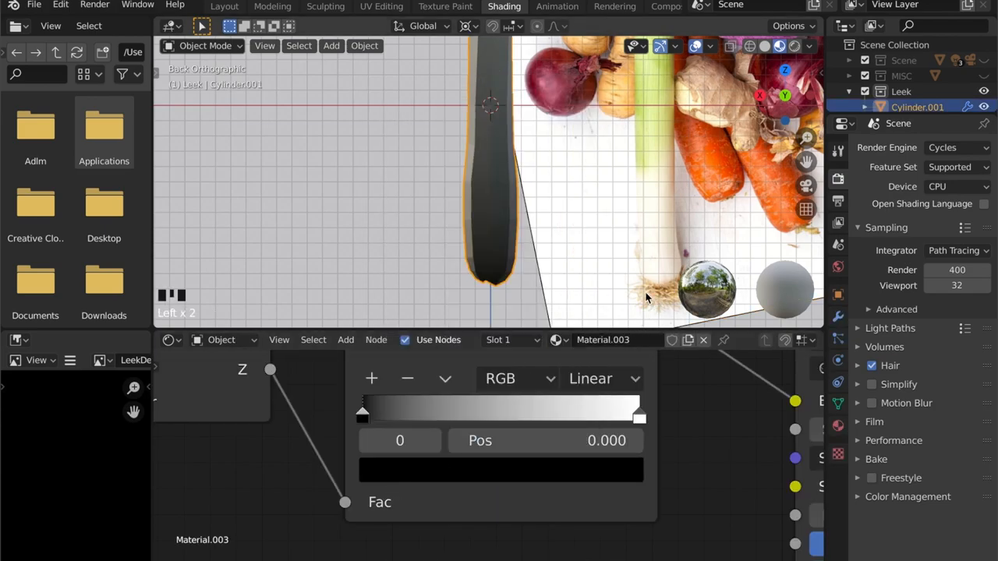
# Brighten the ramp's dark stop and add a new white colour stop.
pyautogui.click(500, 469)
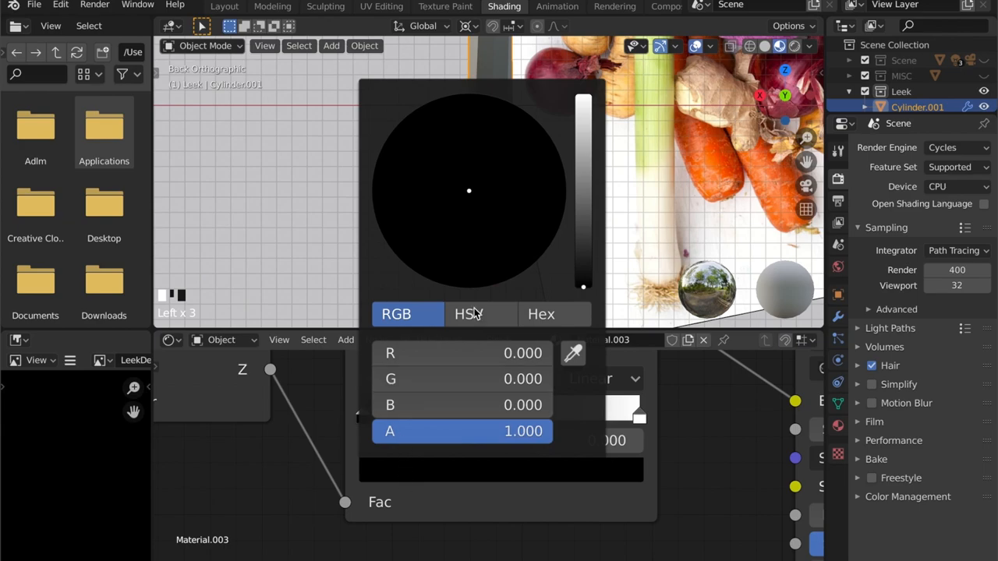
pyautogui.moveTo(583, 287); pyautogui.dragTo(583, 150)
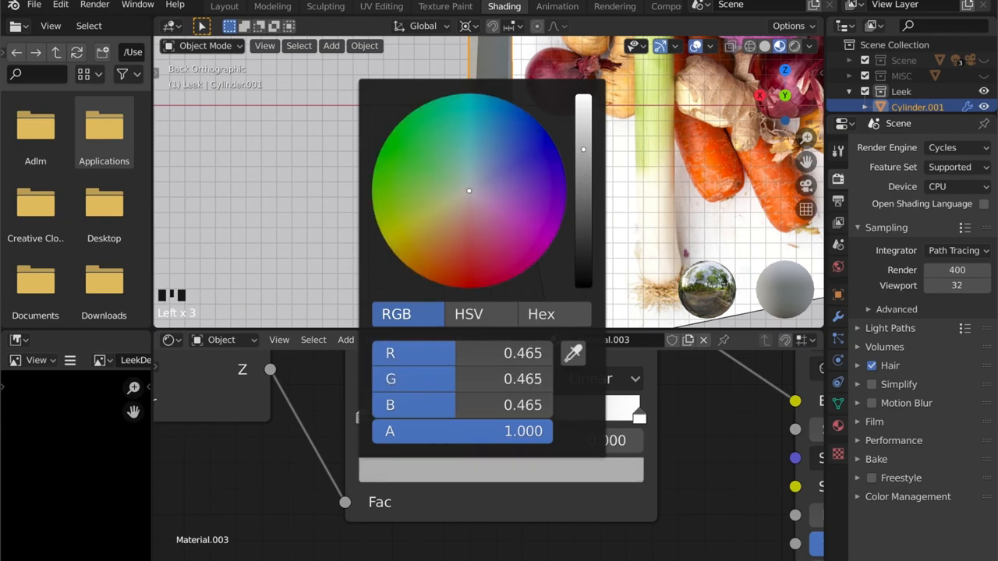
pyautogui.click(427, 259)
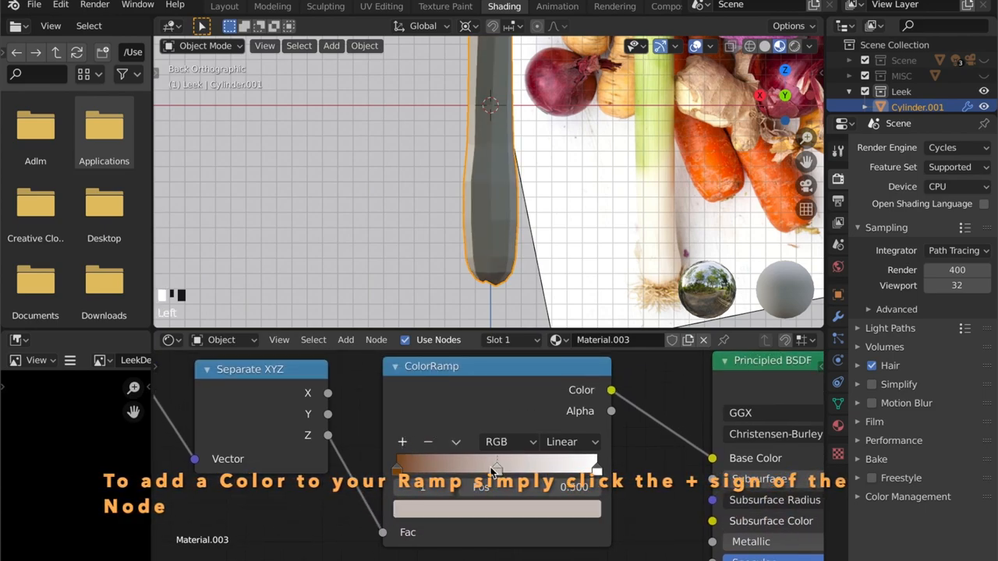
pyautogui.click(496, 509)
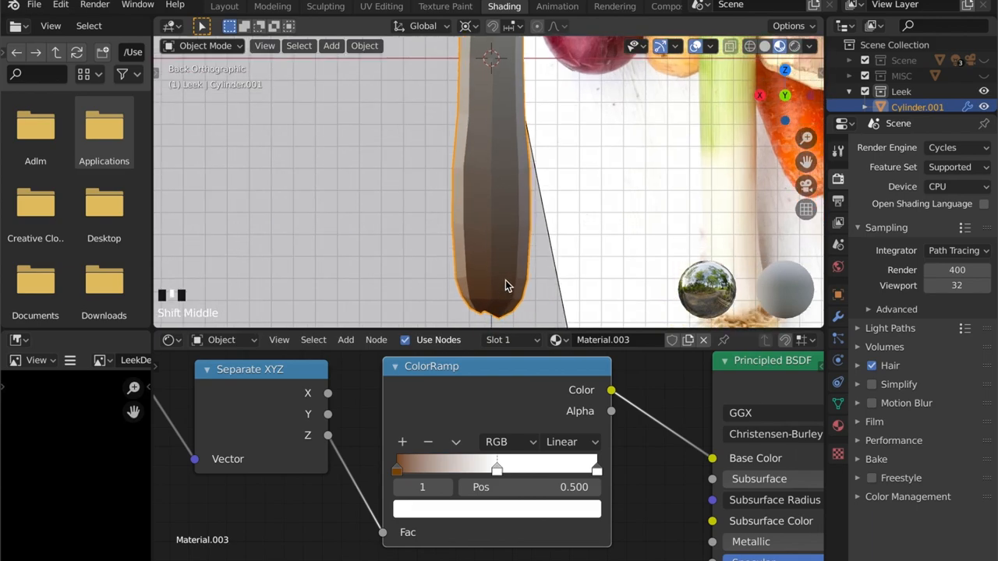
# Slide the white stop to about 0.06 and the brown stop down to 0.025.
pyautogui.click(396, 468)
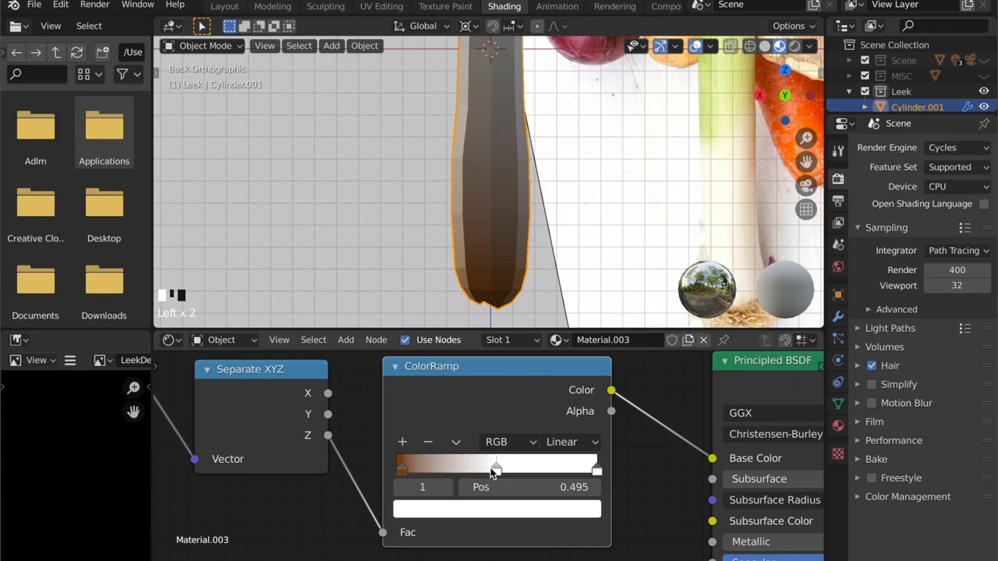
pyautogui.moveTo(496, 468); pyautogui.dragTo(433, 468)
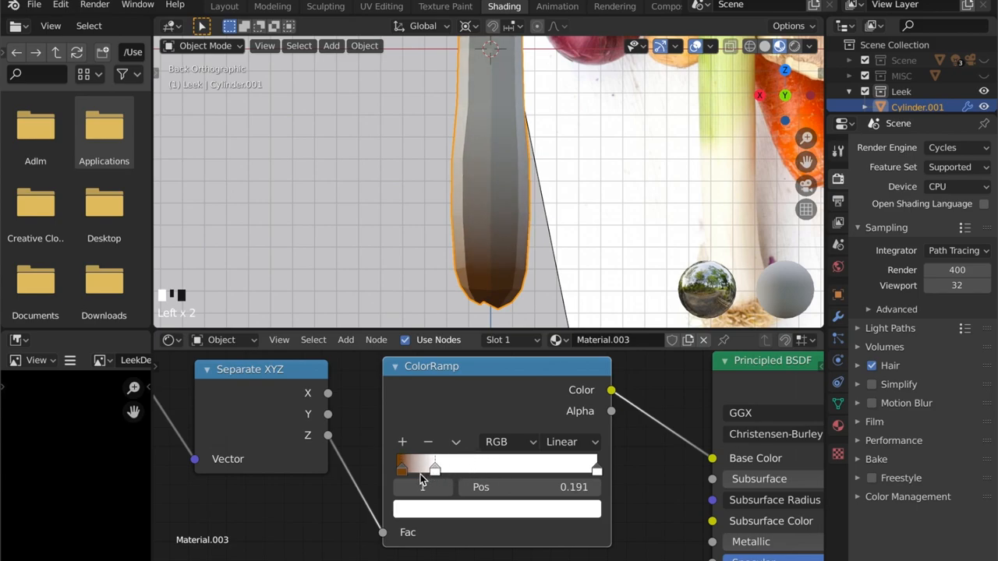
pyautogui.moveTo(435, 468); pyautogui.dragTo(415, 468)
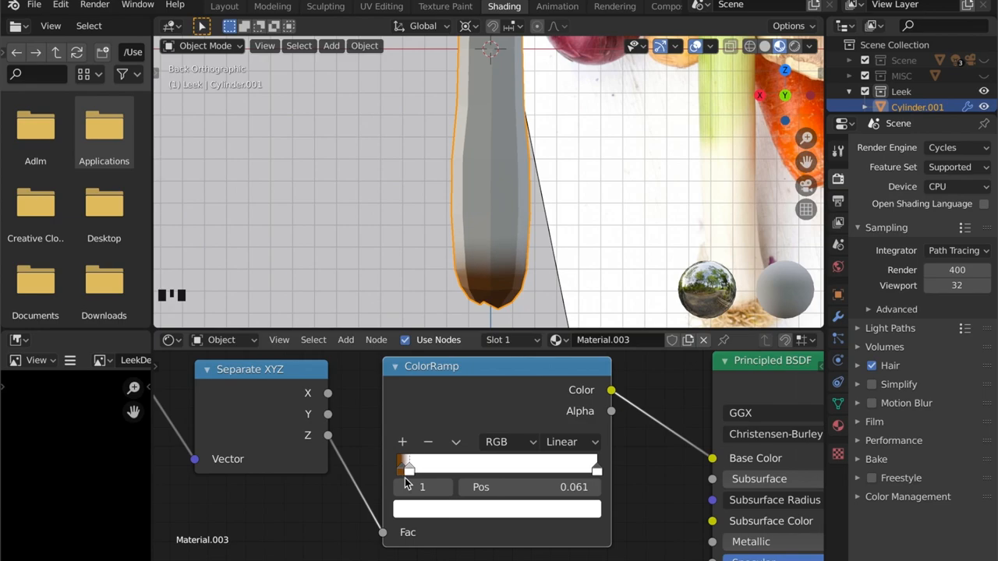
pyautogui.moveTo(409, 467); pyautogui.dragTo(408, 468)
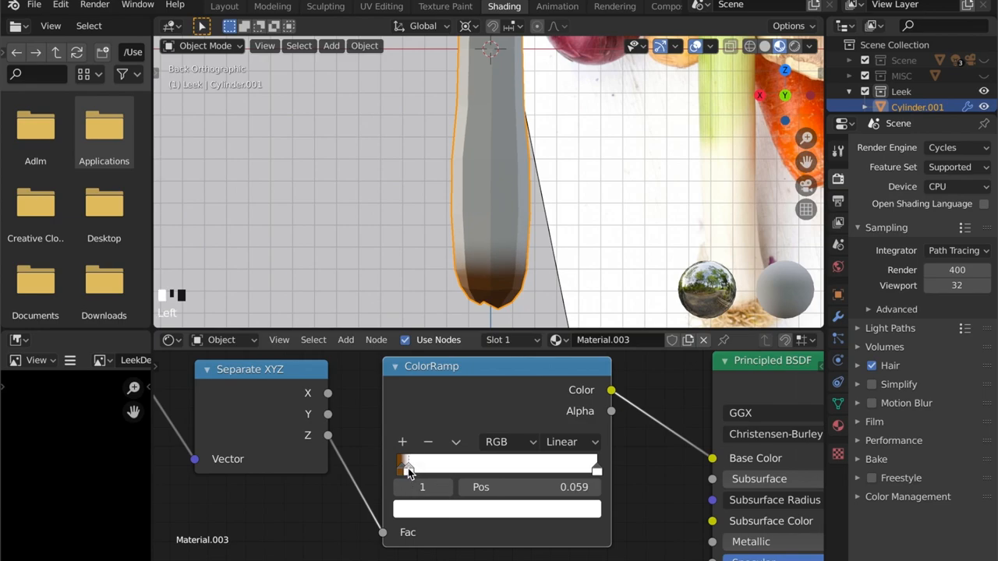
pyautogui.moveTo(411, 465); pyautogui.dragTo(404, 464)
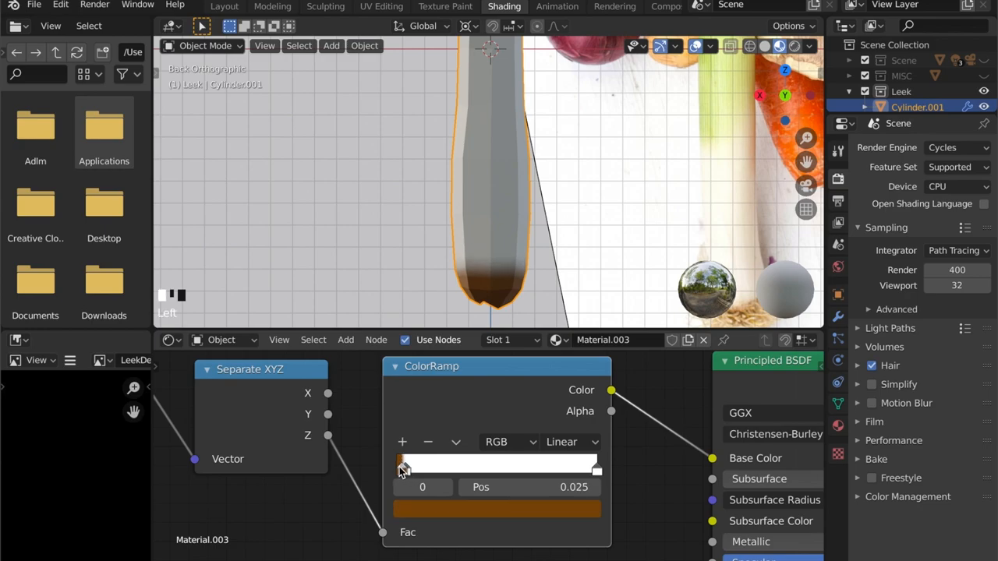
pyautogui.moveTo(404, 468); pyautogui.dragTo(398, 468)
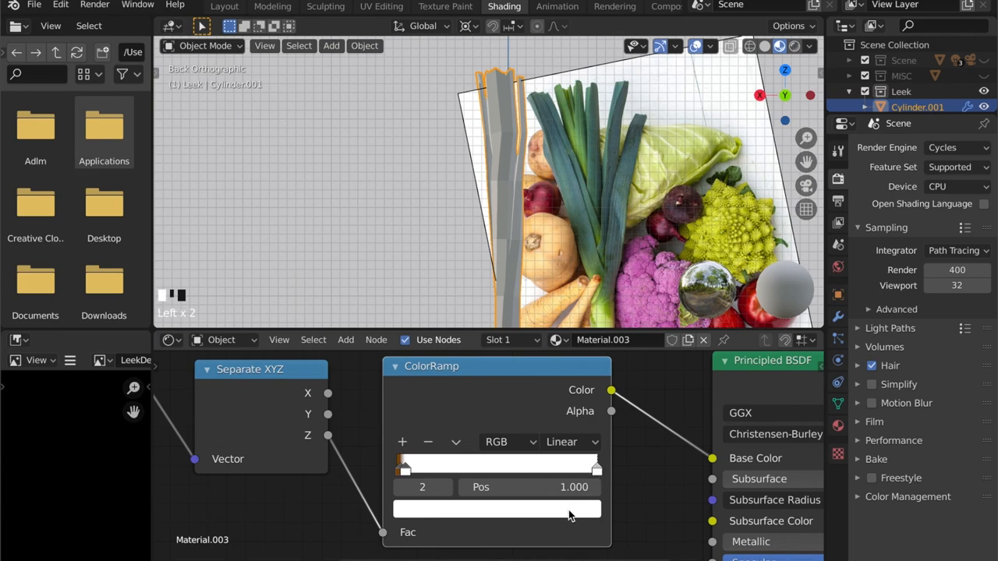
# Colour the end stop dark green and add a light green stop at 0.522.
pyautogui.click(496, 509)
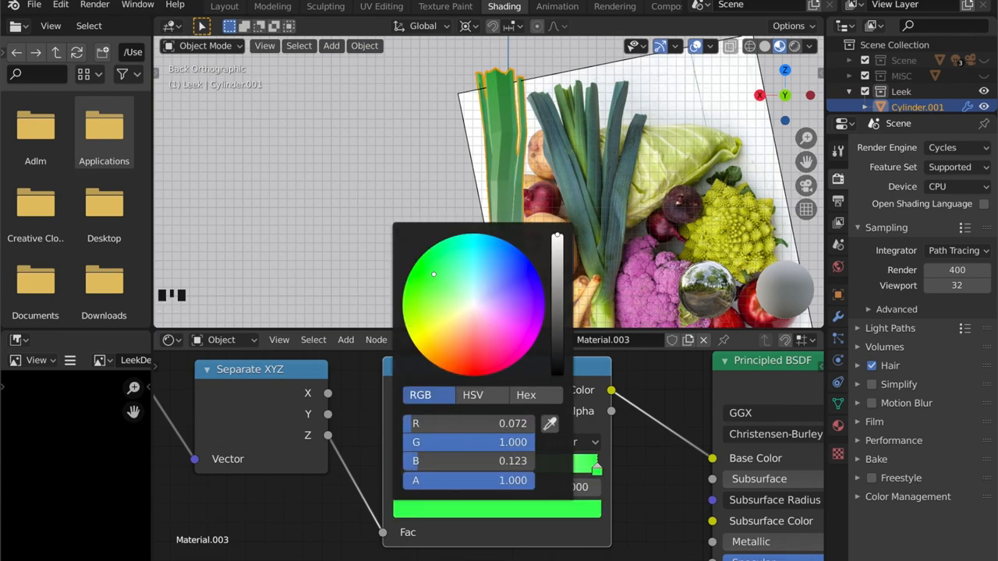
pyautogui.moveTo(434, 275); pyautogui.dragTo(447, 265)
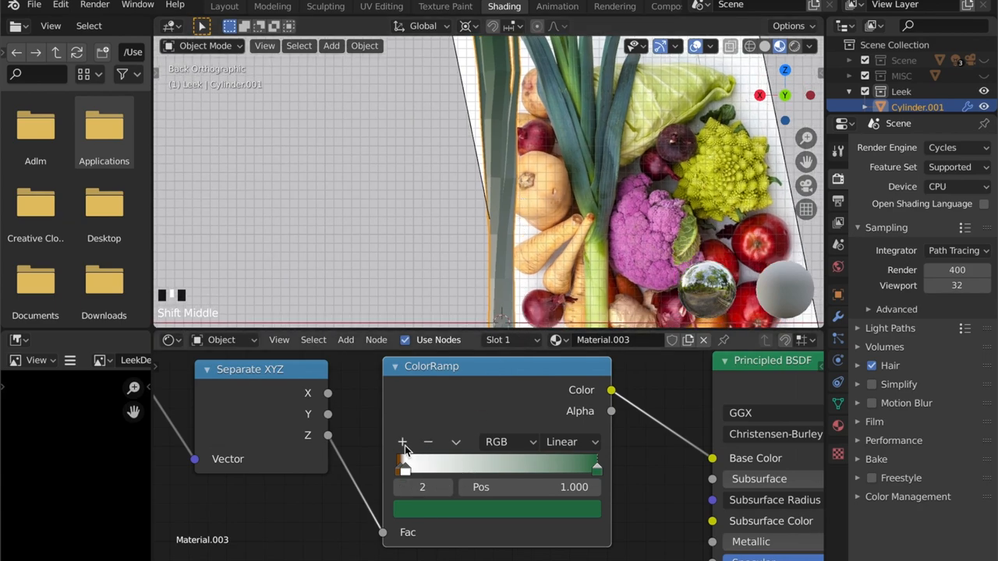
pyautogui.moveTo(596, 468); pyautogui.dragTo(502, 468)
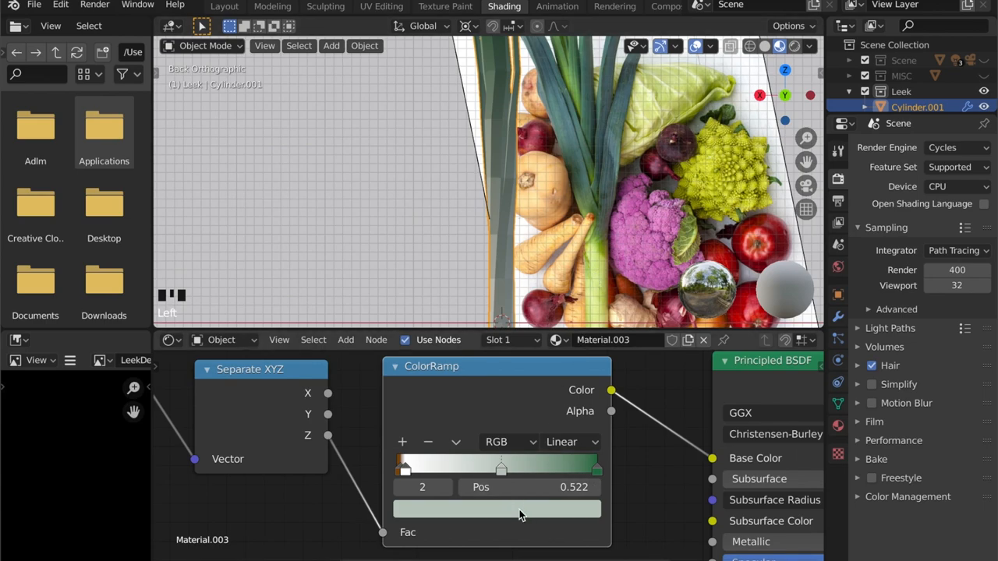
pyautogui.click(497, 509)
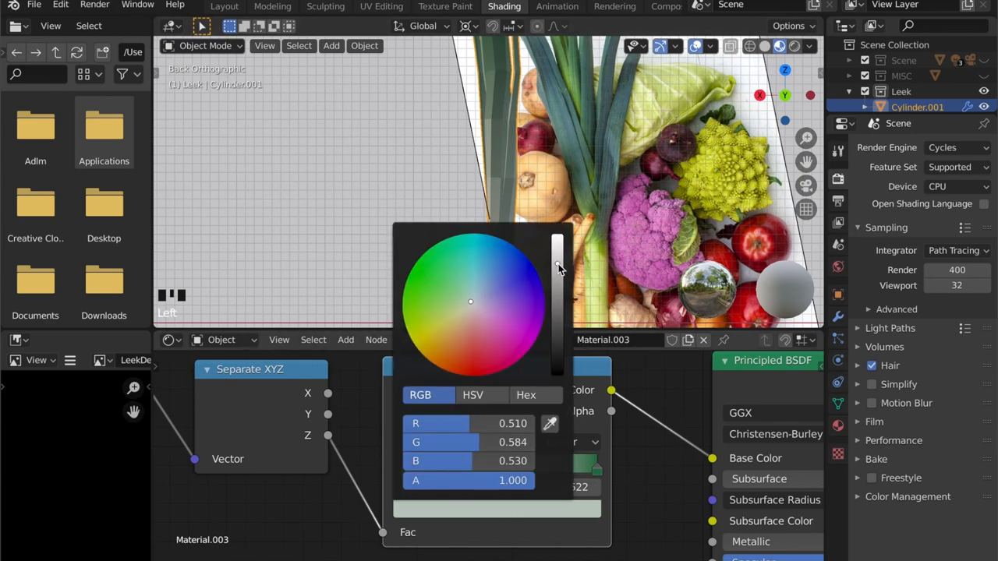
pyautogui.click(446, 300)
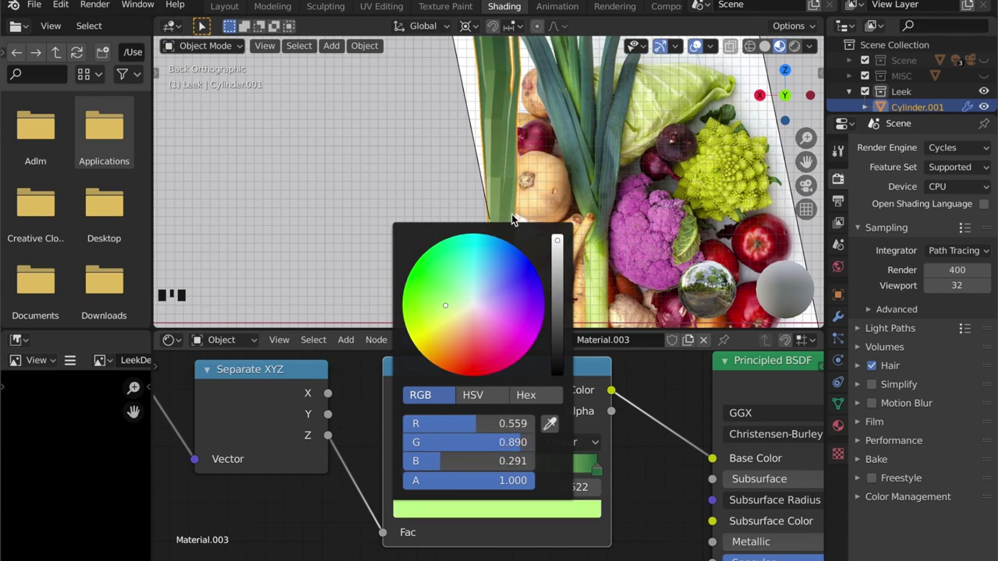
pyautogui.scroll(3)
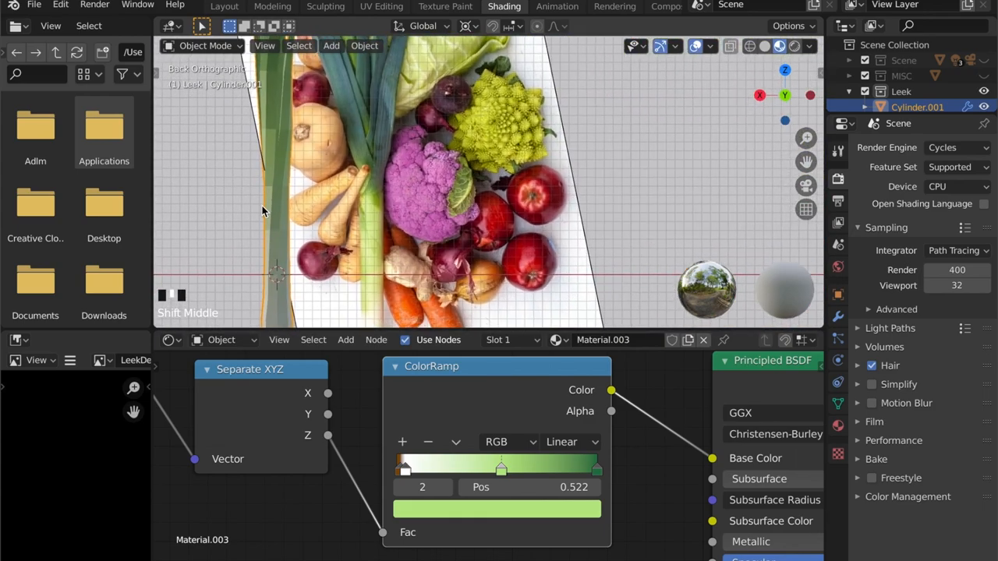
# Move the dark green and light green stops lower, the light green to about 0.24.
pyautogui.scroll(3)
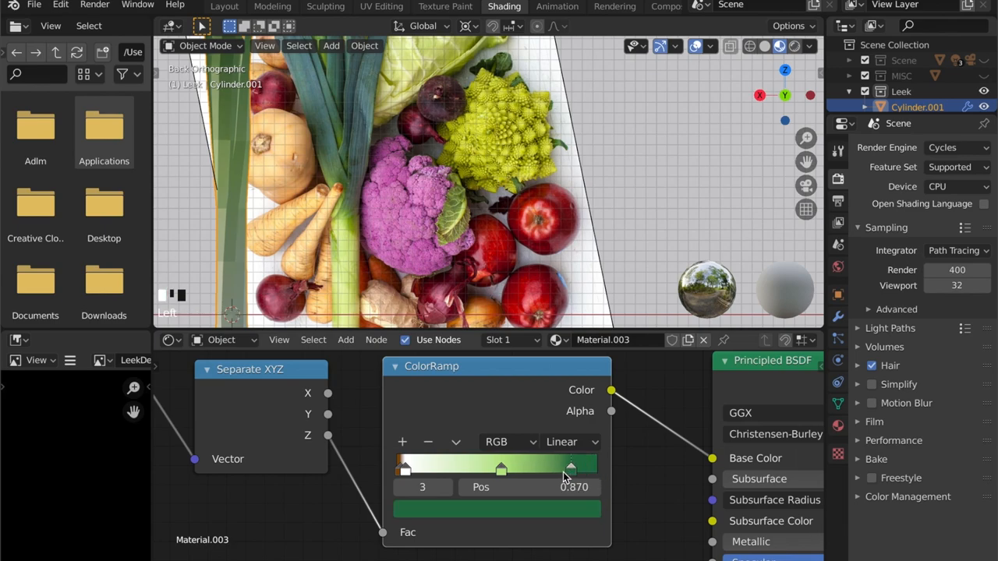
pyautogui.moveTo(569, 466); pyautogui.dragTo(502, 468)
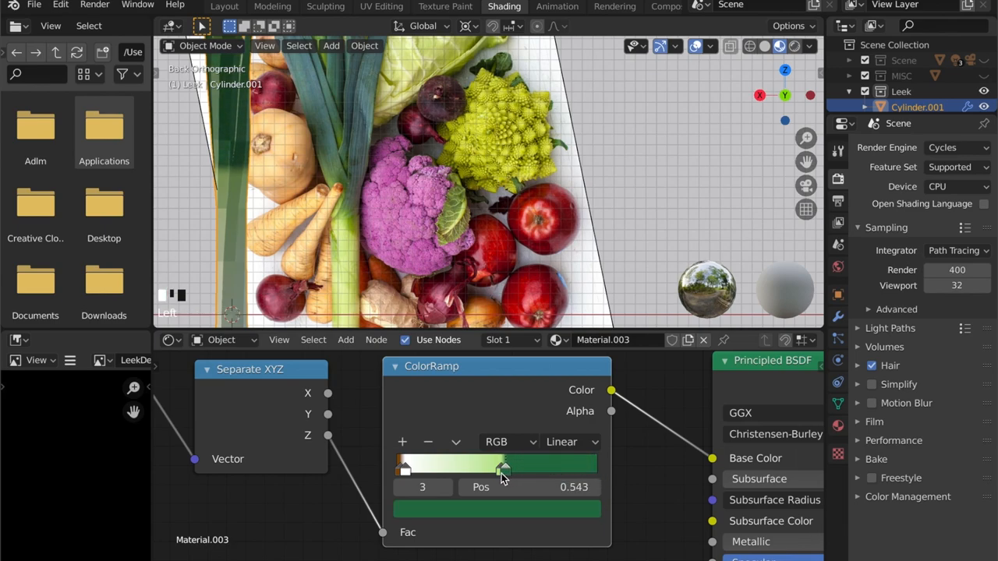
pyautogui.moveTo(502, 468); pyautogui.dragTo(506, 468)
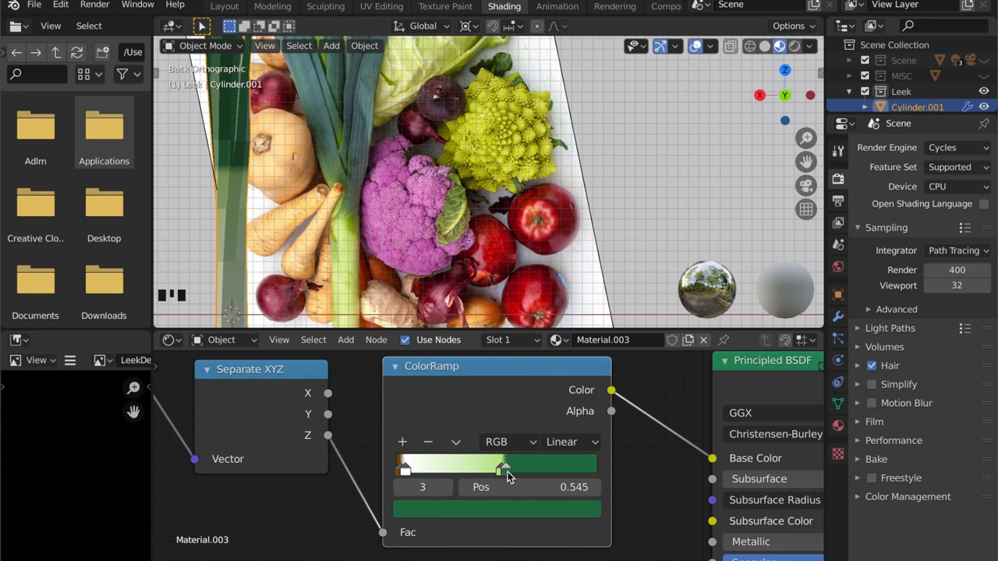
pyautogui.moveTo(505, 468); pyautogui.dragTo(486, 468)
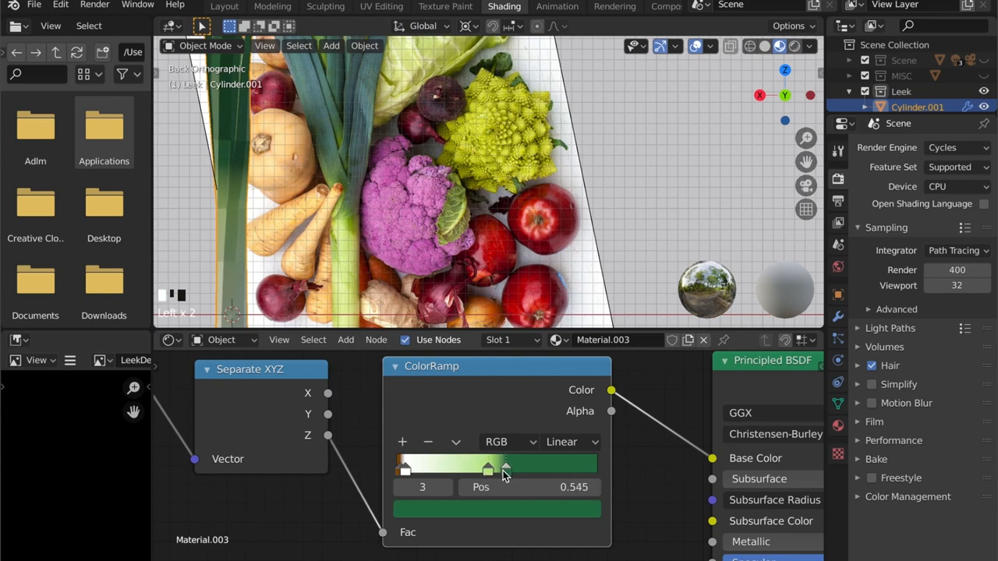
pyautogui.moveTo(505, 468); pyautogui.dragTo(493, 468)
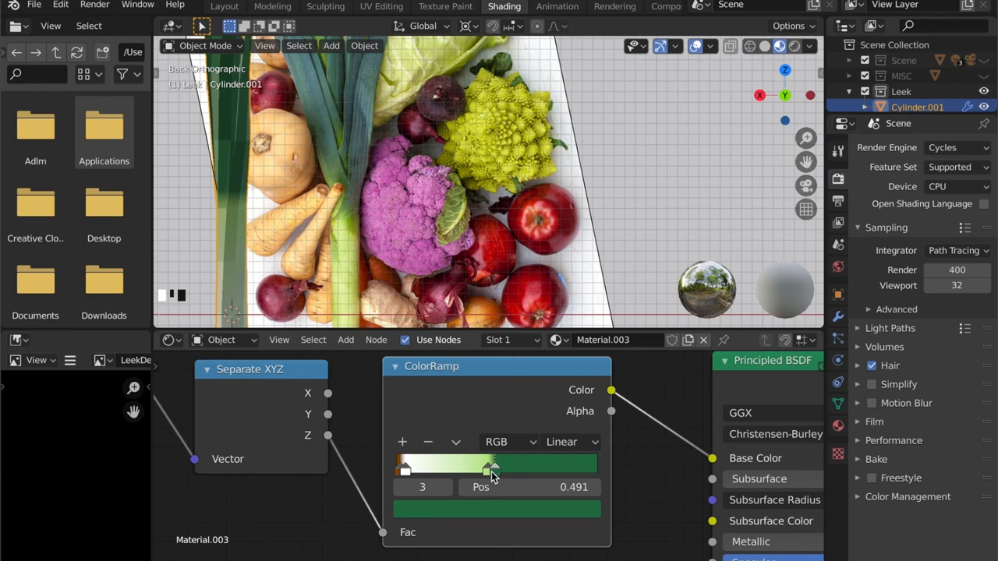
pyautogui.moveTo(492, 464); pyautogui.dragTo(483, 465)
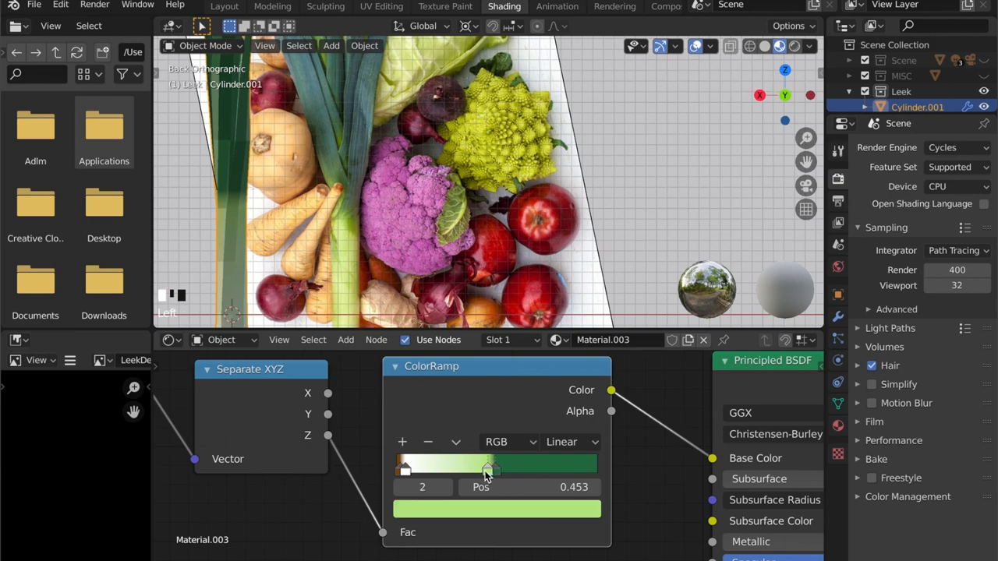
pyautogui.scroll(-3)
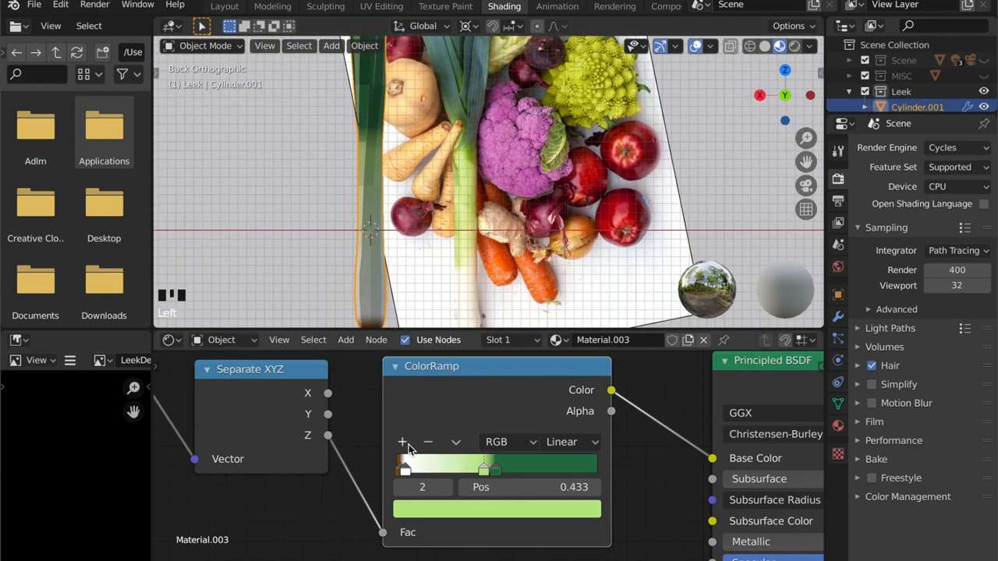
pyautogui.moveTo(483, 467); pyautogui.dragTo(445, 468)
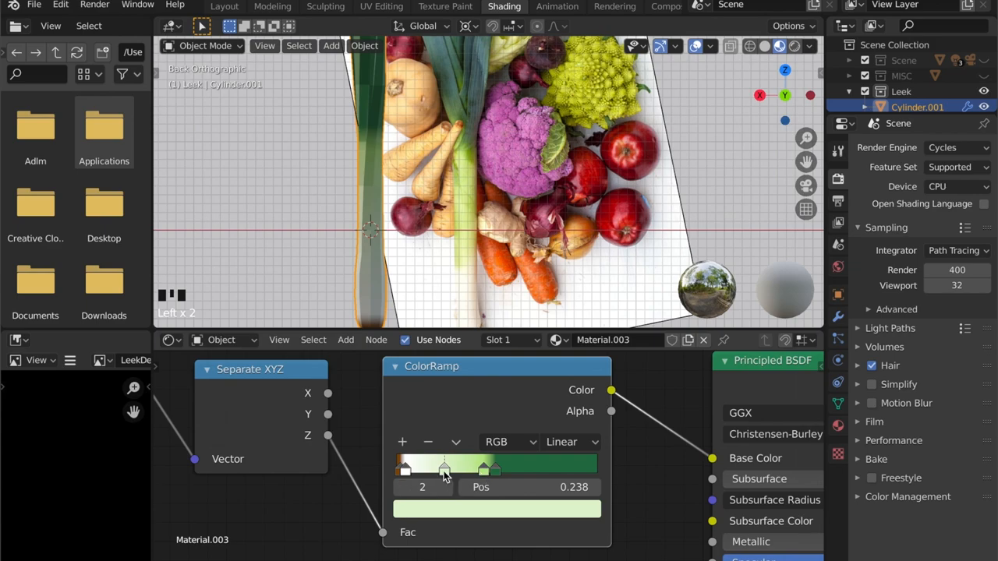
pyautogui.moveTo(480, 471)
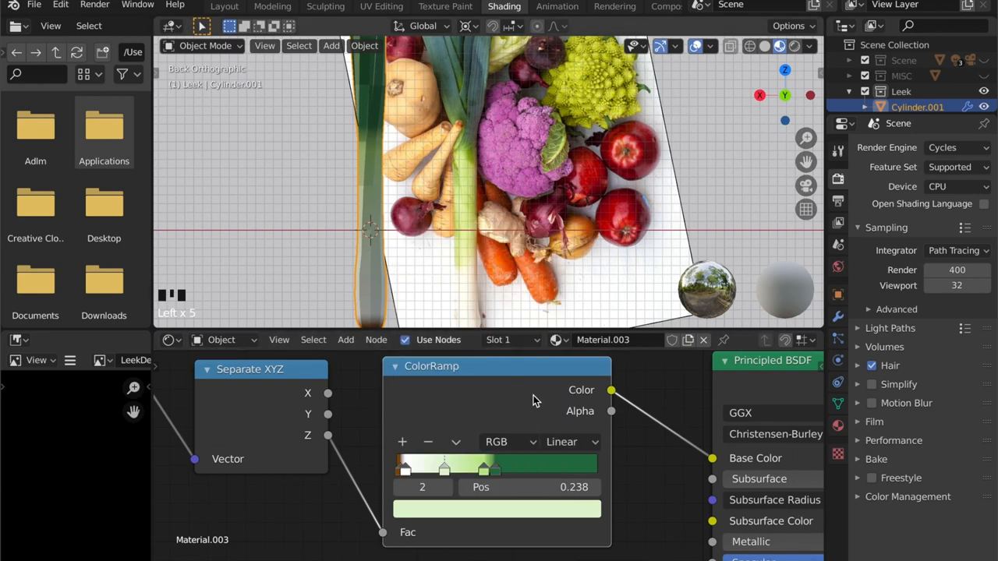
# Add a white stop around 0.14 and move the light green stop to 0.302.
pyautogui.click(496, 508)
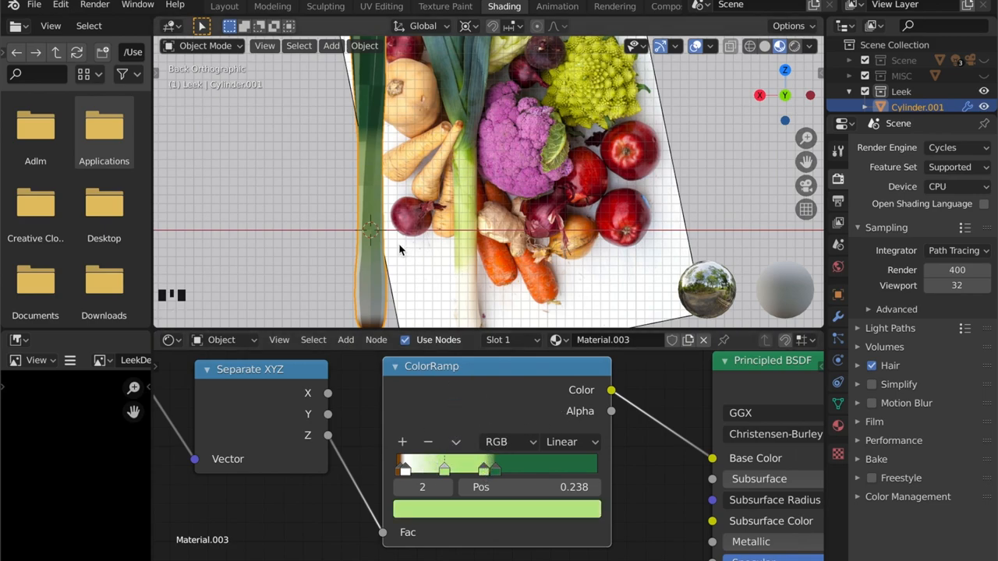
pyautogui.moveTo(393, 309)
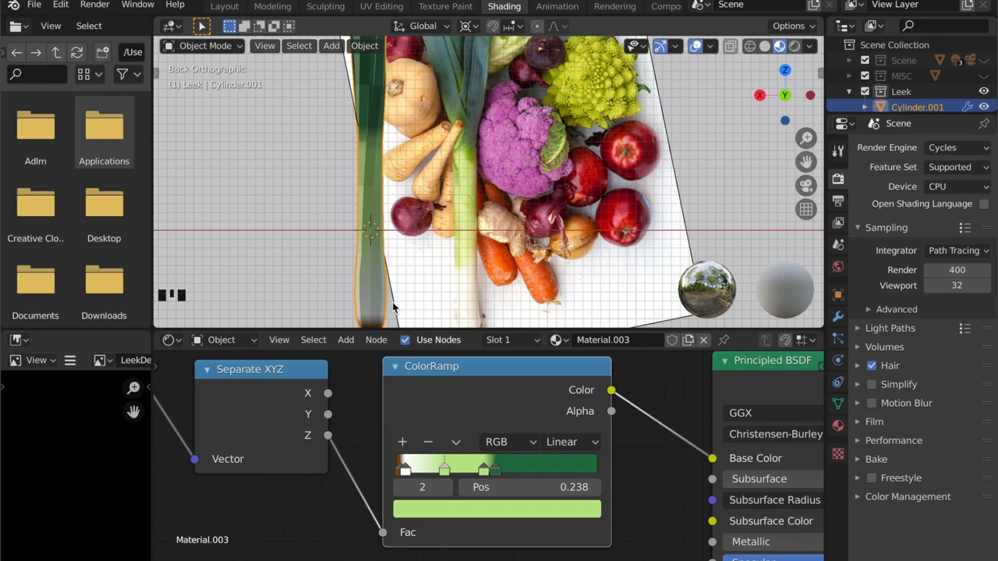
pyautogui.moveTo(415, 453)
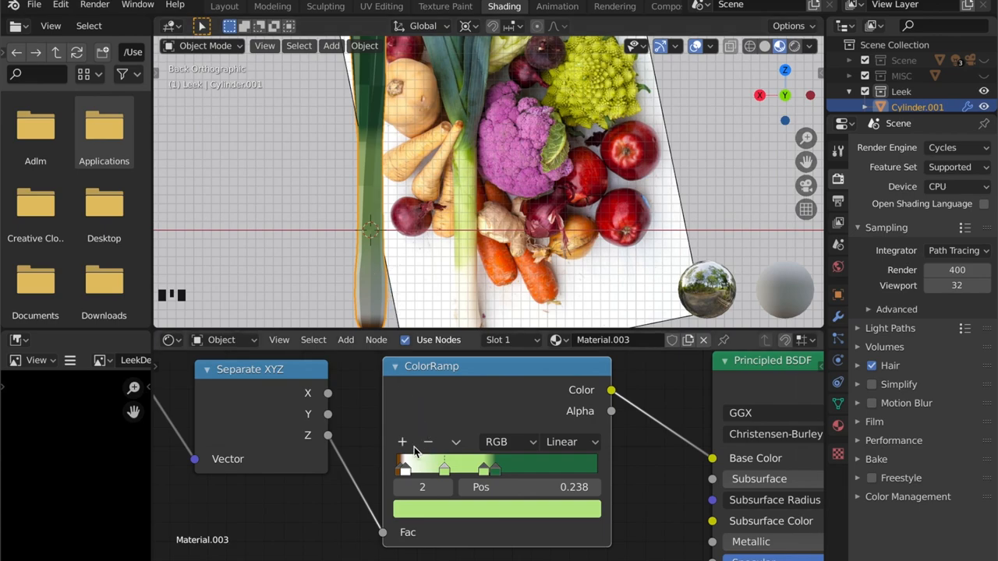
pyautogui.moveTo(444, 468); pyautogui.dragTo(424, 468)
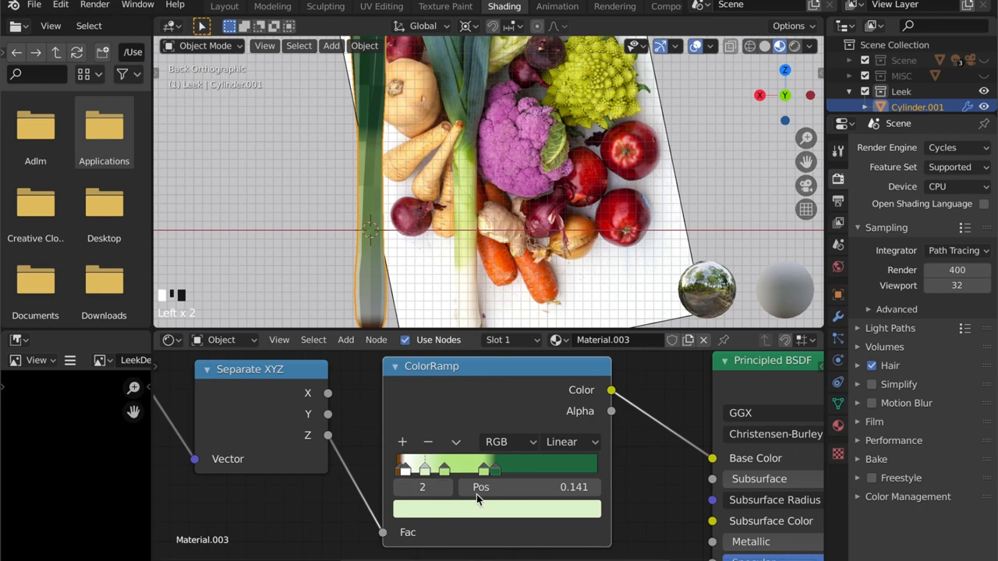
pyautogui.click(496, 508)
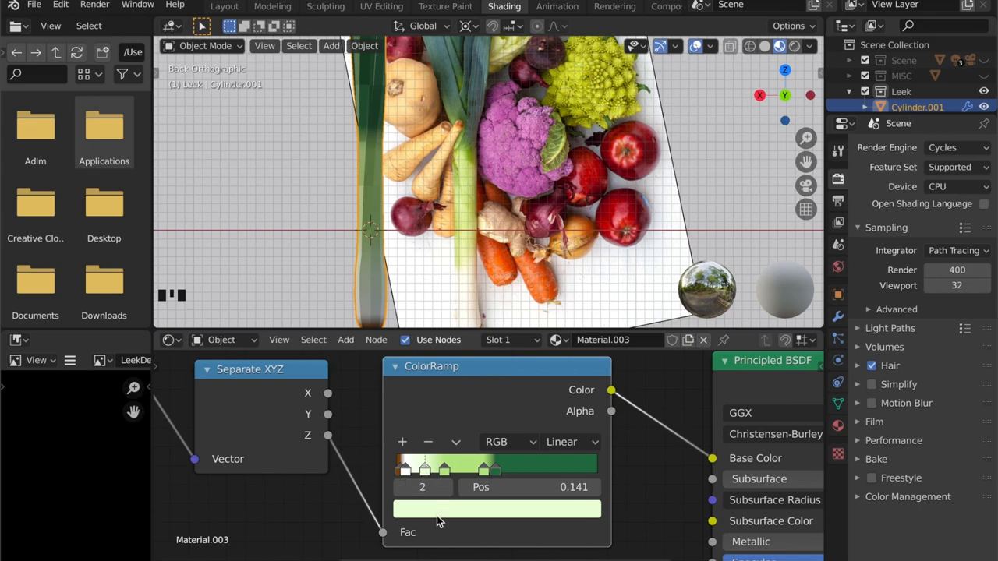
pyautogui.click(496, 508)
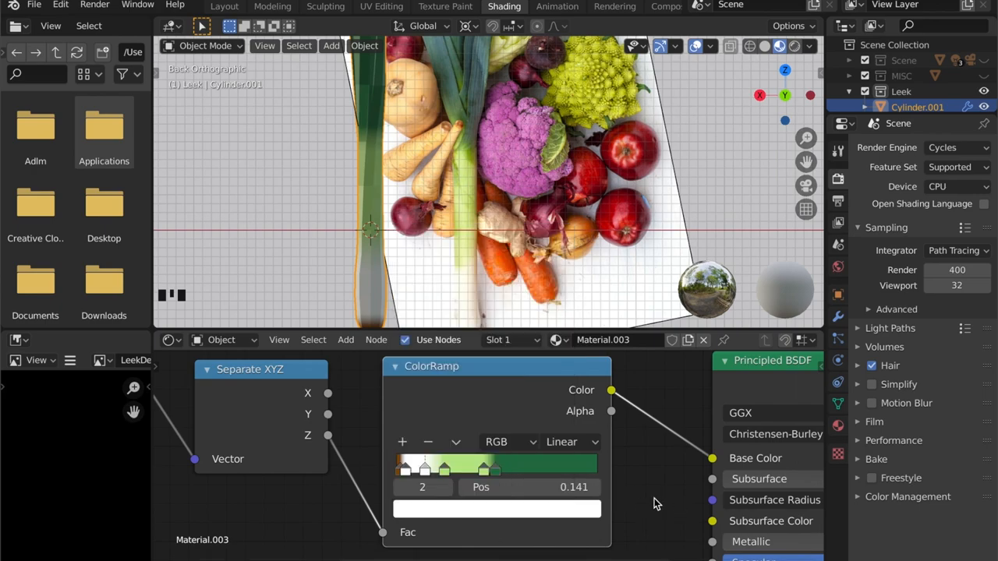
pyautogui.moveTo(429, 468); pyautogui.dragTo(428, 468)
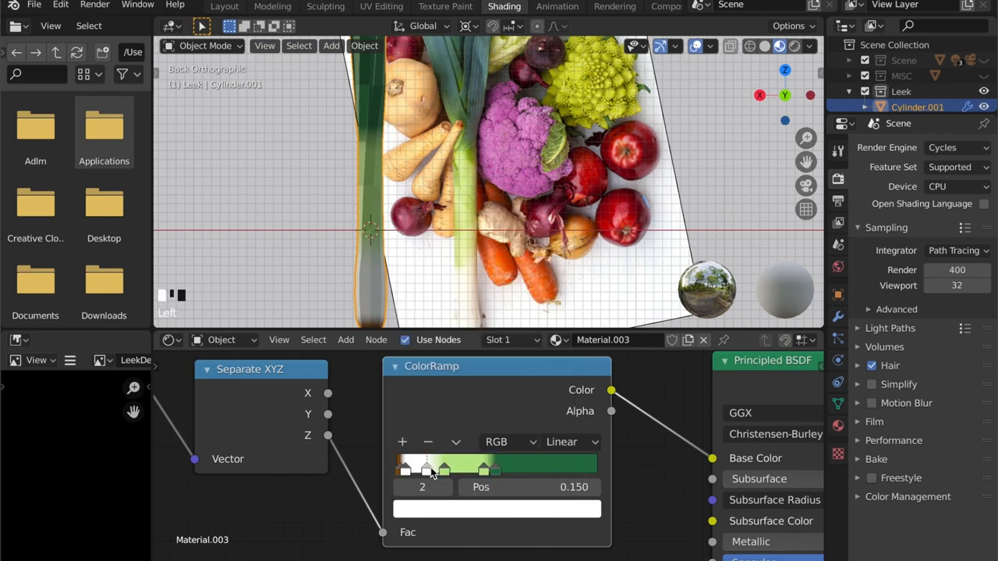
pyautogui.moveTo(427, 467); pyautogui.dragTo(445, 468)
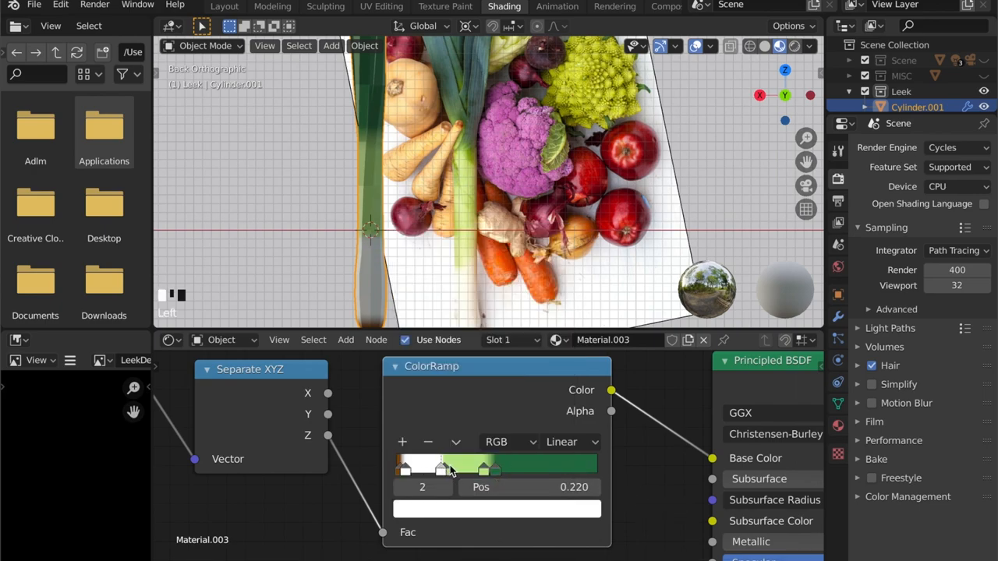
pyautogui.click(451, 467)
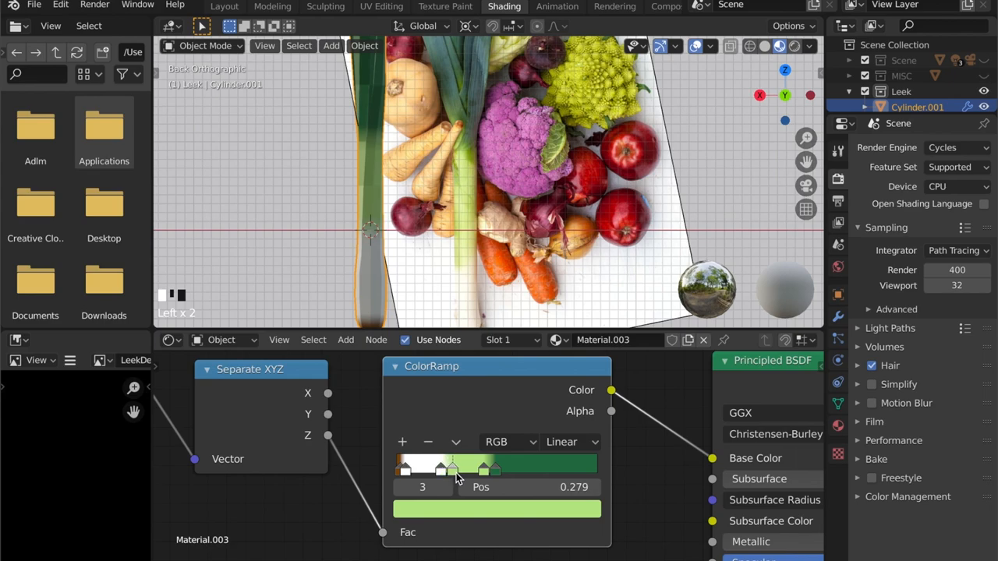
pyautogui.moveTo(451, 468); pyautogui.dragTo(457, 468)
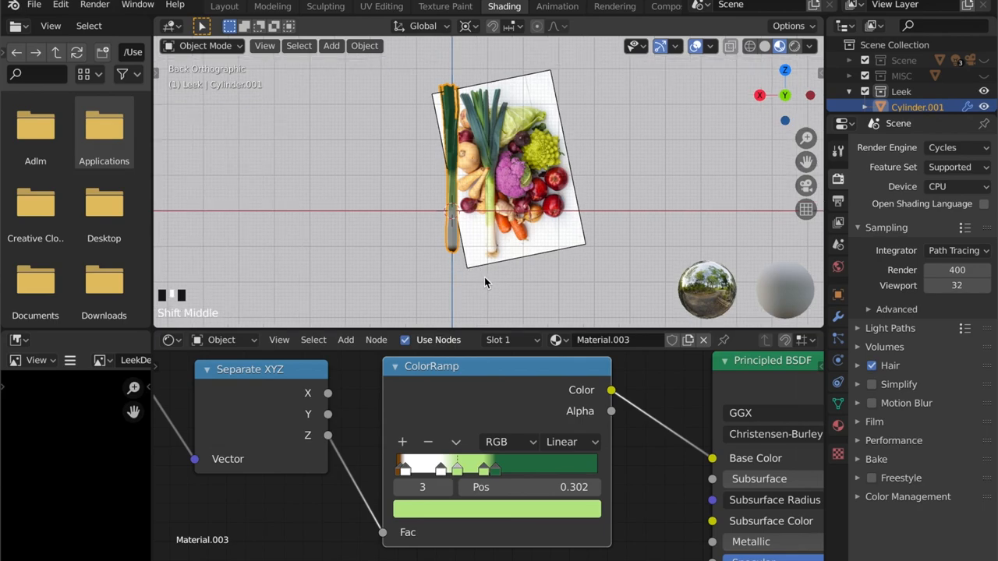
# Add a Bevel node via search 'Be' and an Image Texture node to the material.
pyautogui.scroll(-3)
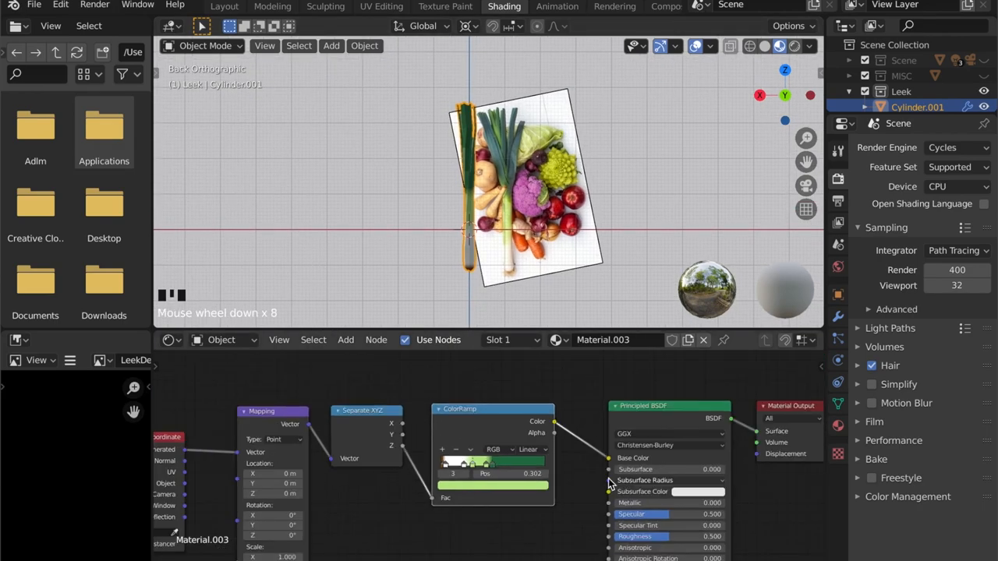
pyautogui.scroll(3)
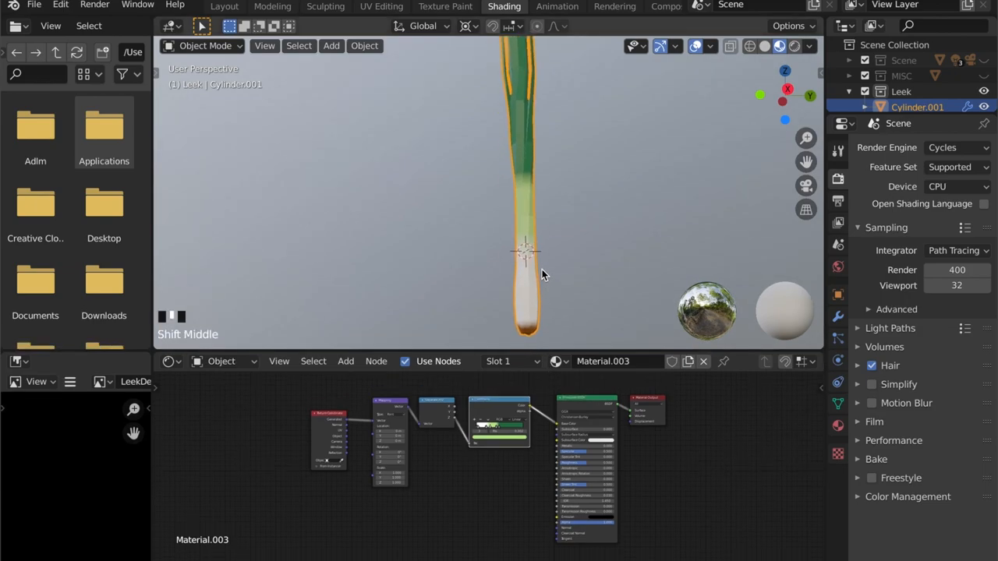
pyautogui.click(346, 362)
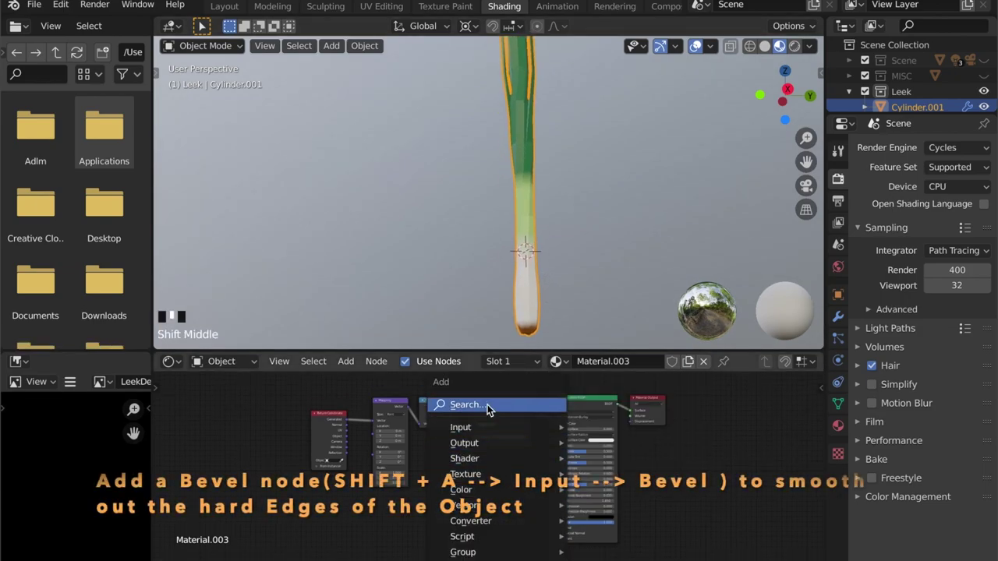
pyautogui.write('Be')
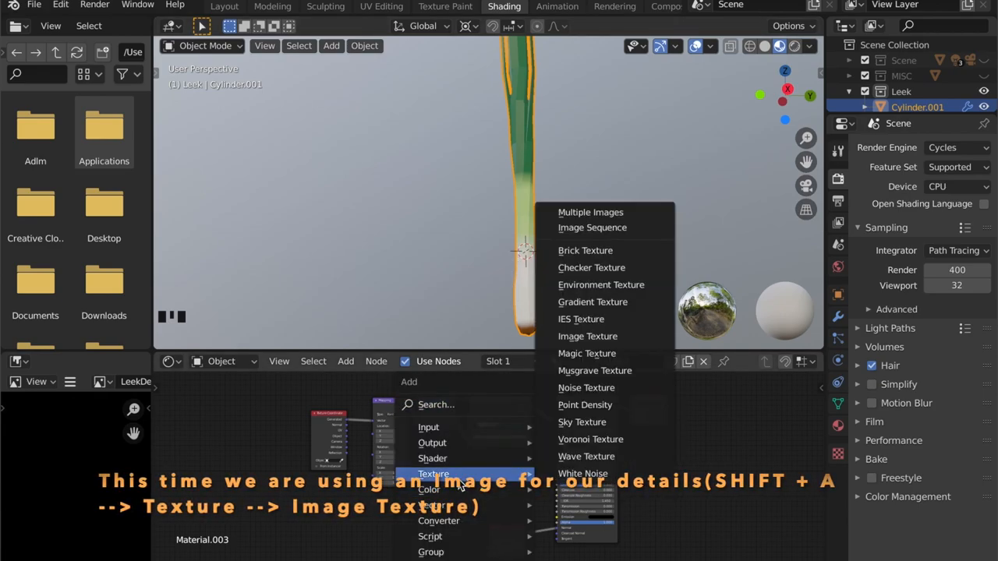
pyautogui.click(586, 337)
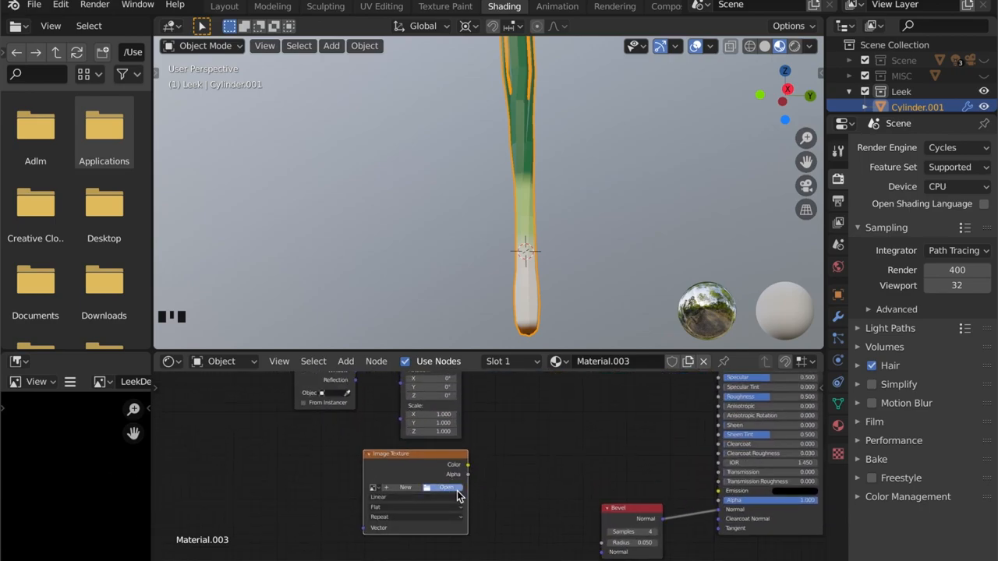
# Load Stripes-01.png into the Image Texture node and preview it on the leek.
pyautogui.click(446, 487)
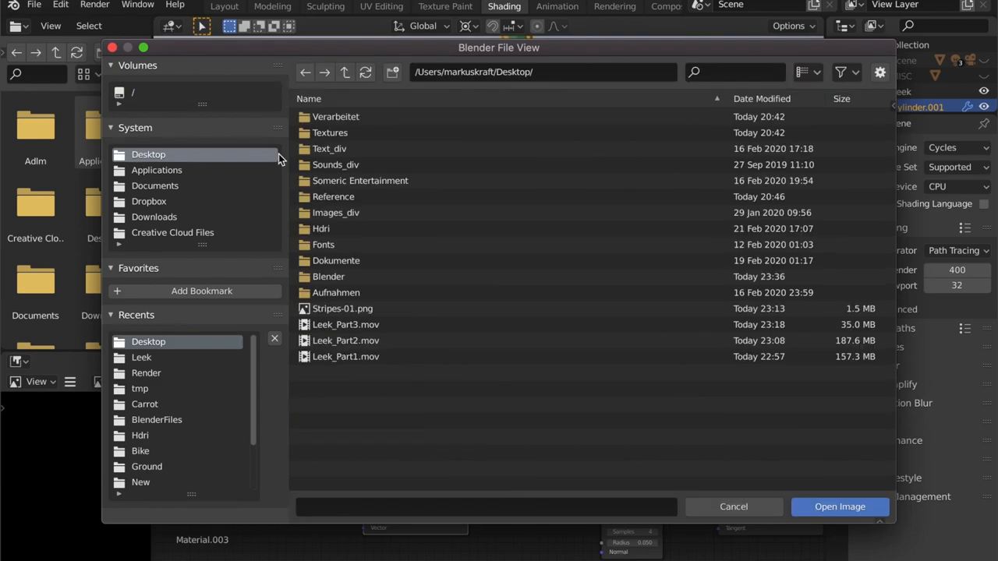
pyautogui.click(839, 506)
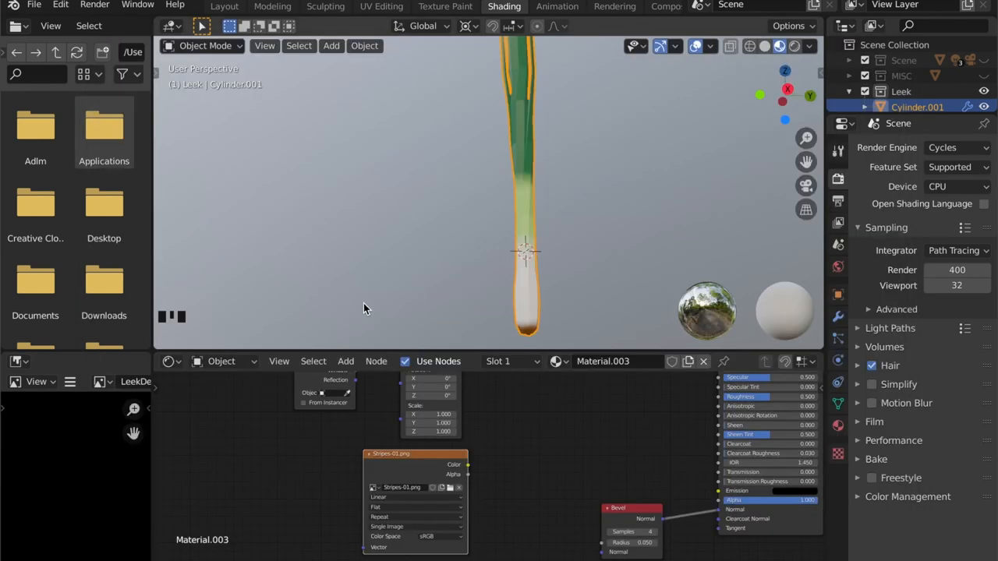
pyautogui.moveTo(440, 461)
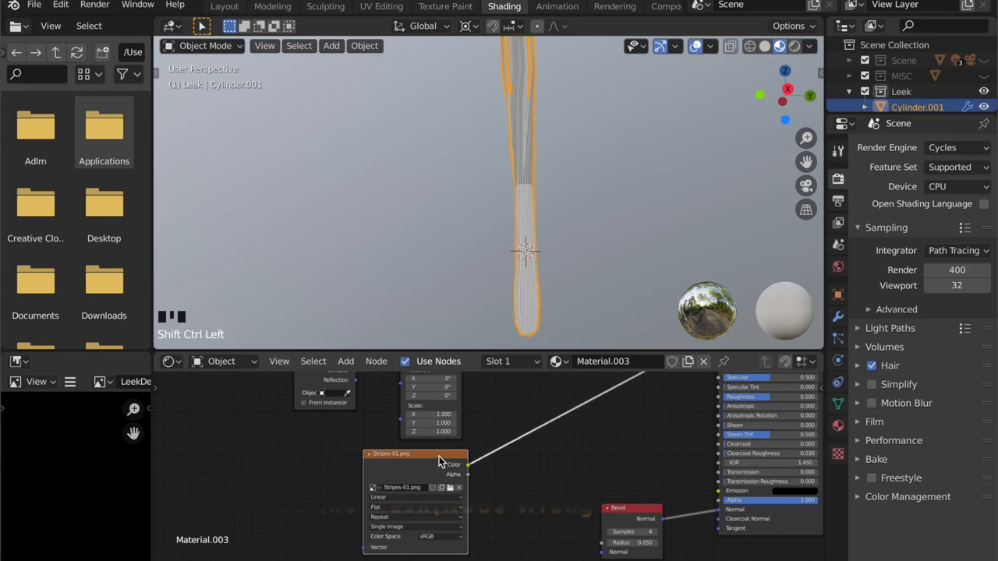
pyautogui.scroll(-3)
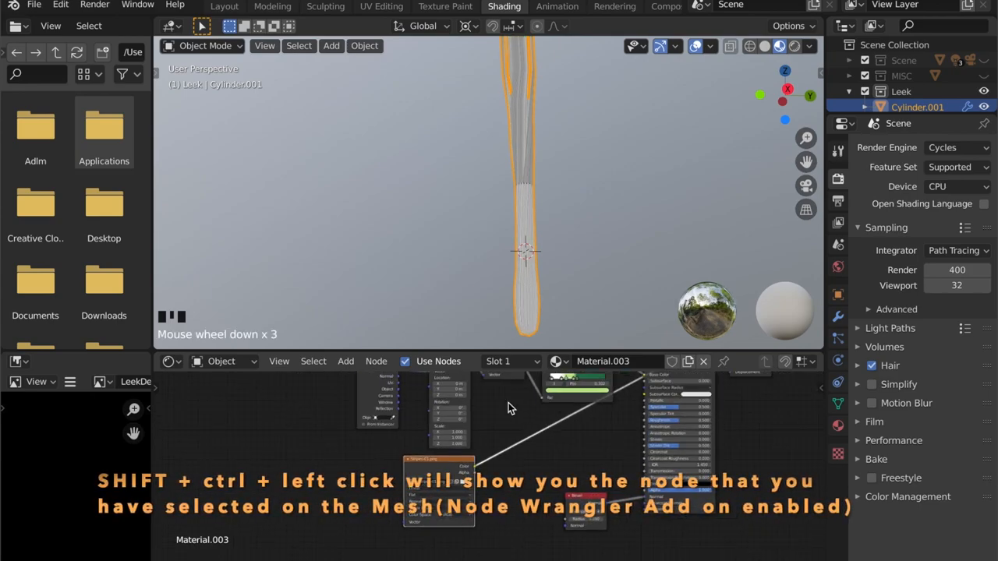
# In Preferences Add-ons, search 'wran' and enable Node Wrangler.
pyautogui.click(59, 5)
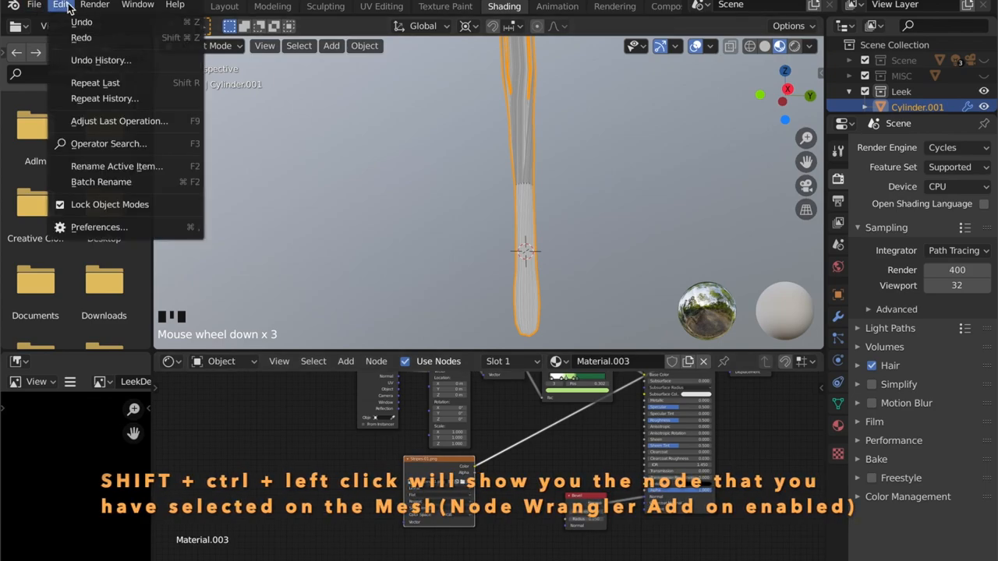
pyautogui.click(100, 227)
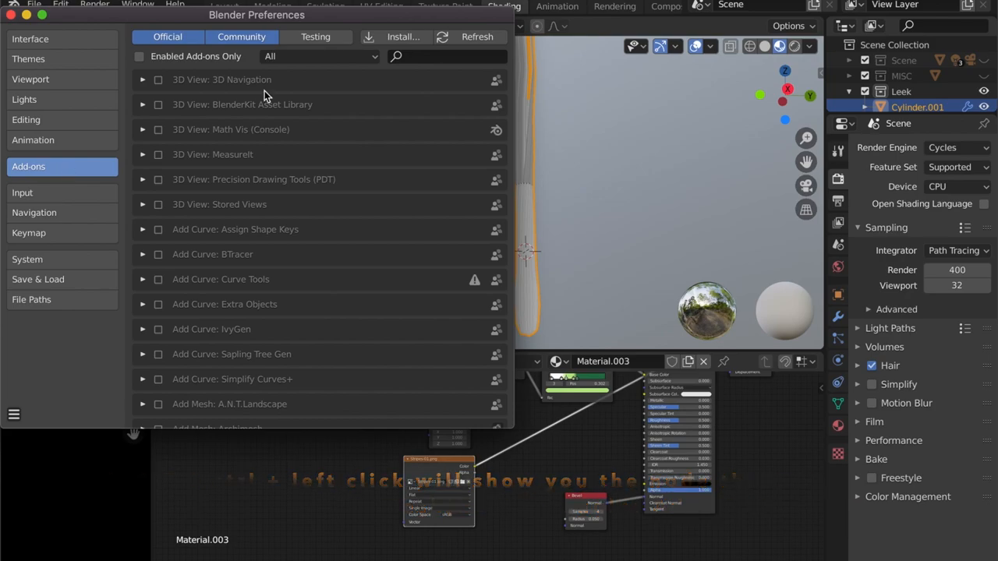
pyautogui.write('w')
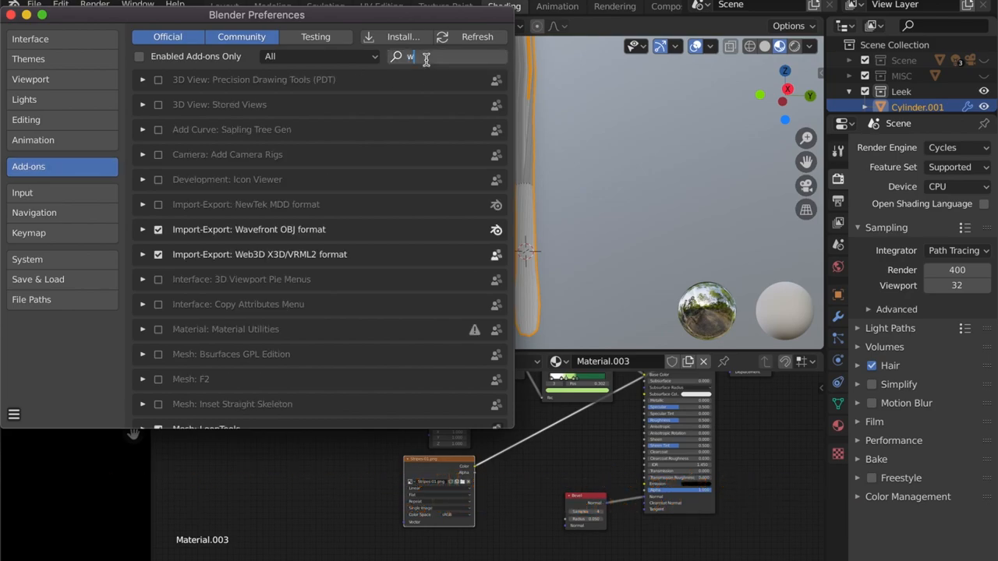
pyautogui.write('ran')
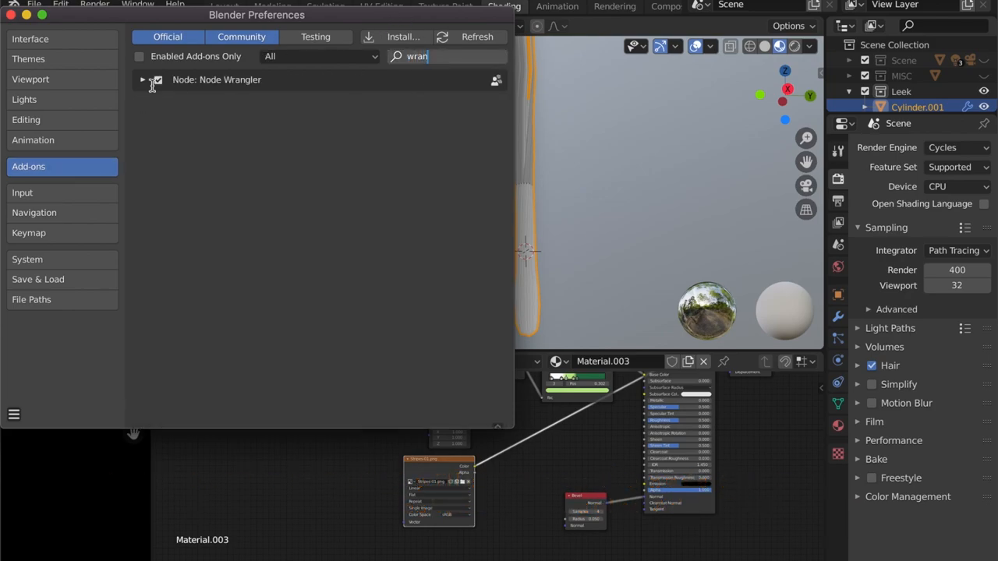
pyautogui.click(157, 80)
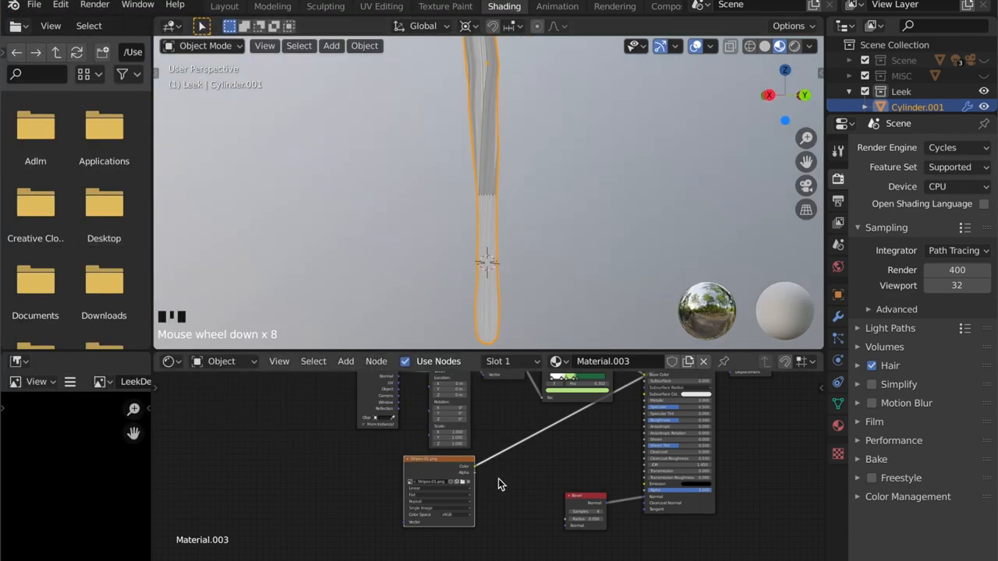
# Add a Bump node wiring Image Color to Height, Bevel Normal to Normal, output to Principled BSDF Normal.
pyautogui.press('shift+a')
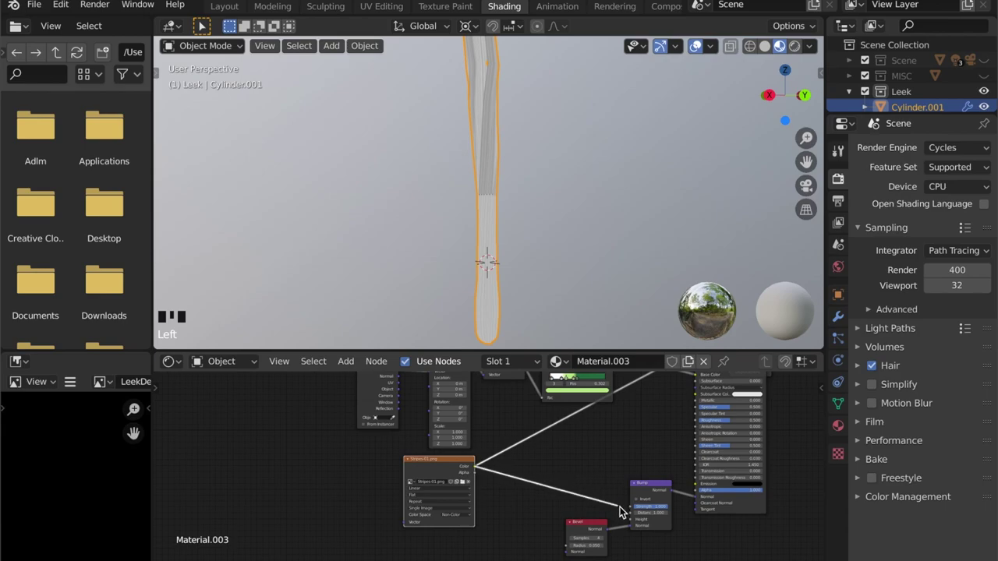
pyautogui.scroll(-3)
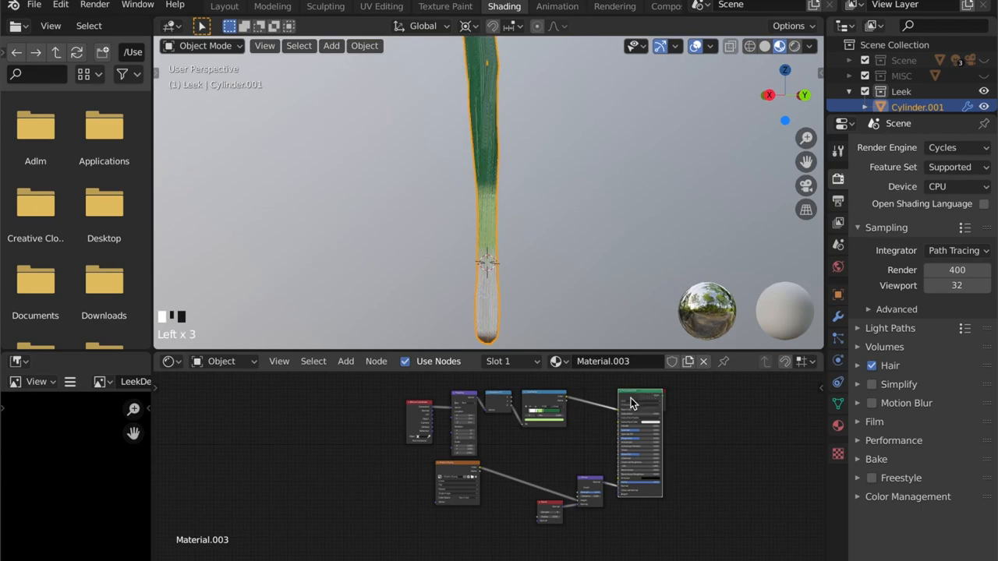
pyautogui.scroll(-3)
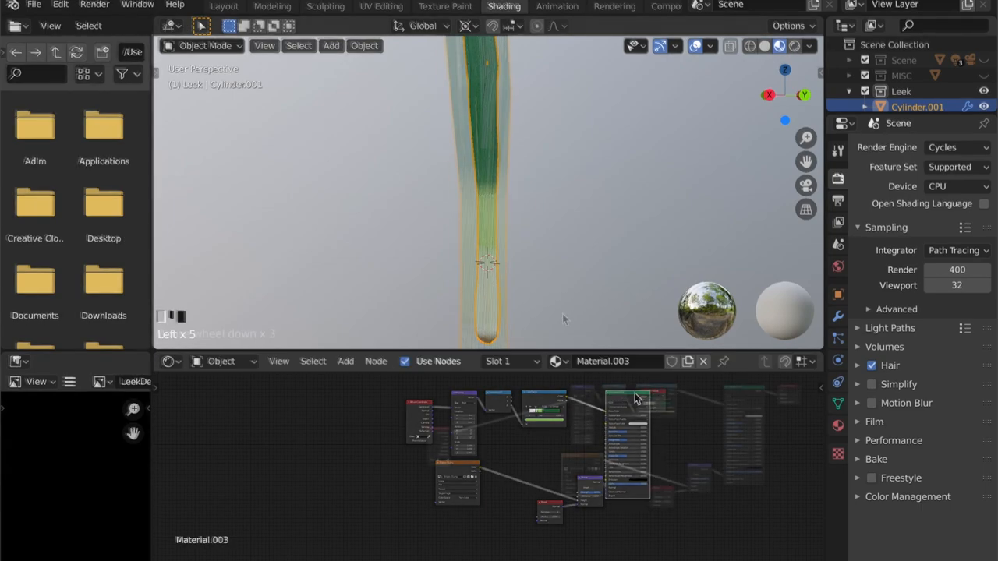
pyautogui.moveTo(637, 397); pyautogui.dragTo(527, 486)
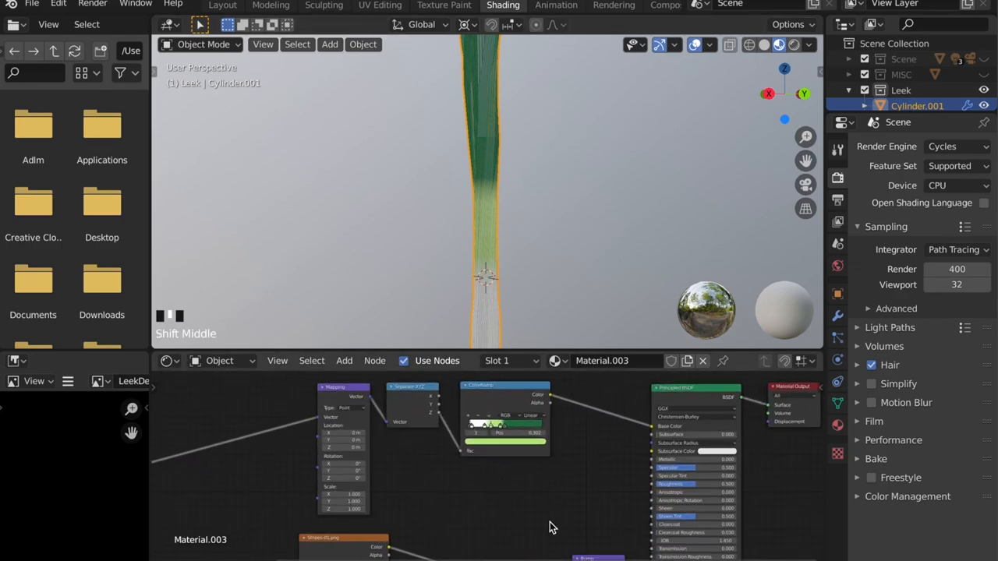
# Lower the Bump node's Strength to 0.075 for subtle stripe ridges on the leek.
pyautogui.scroll(3)
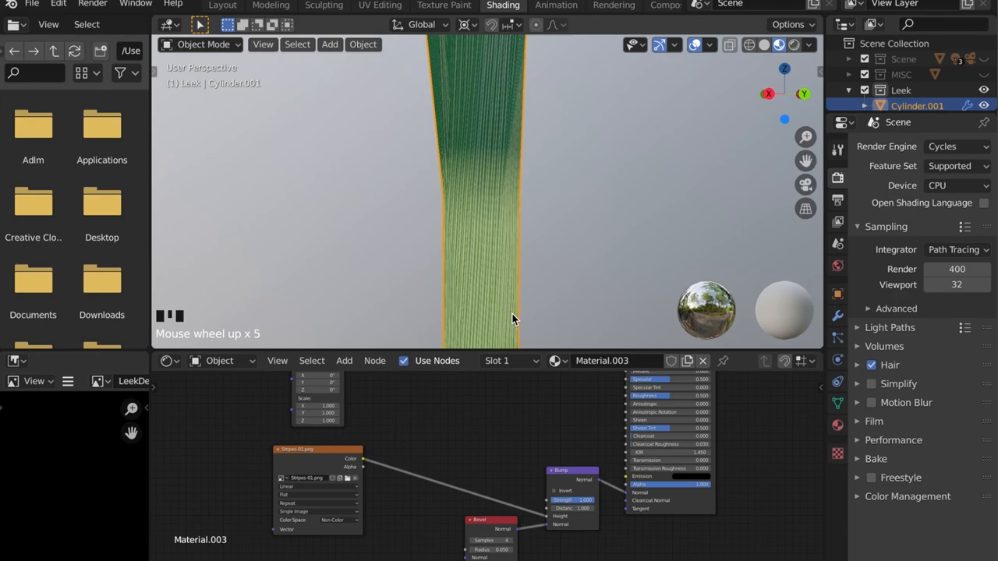
pyautogui.scroll(3)
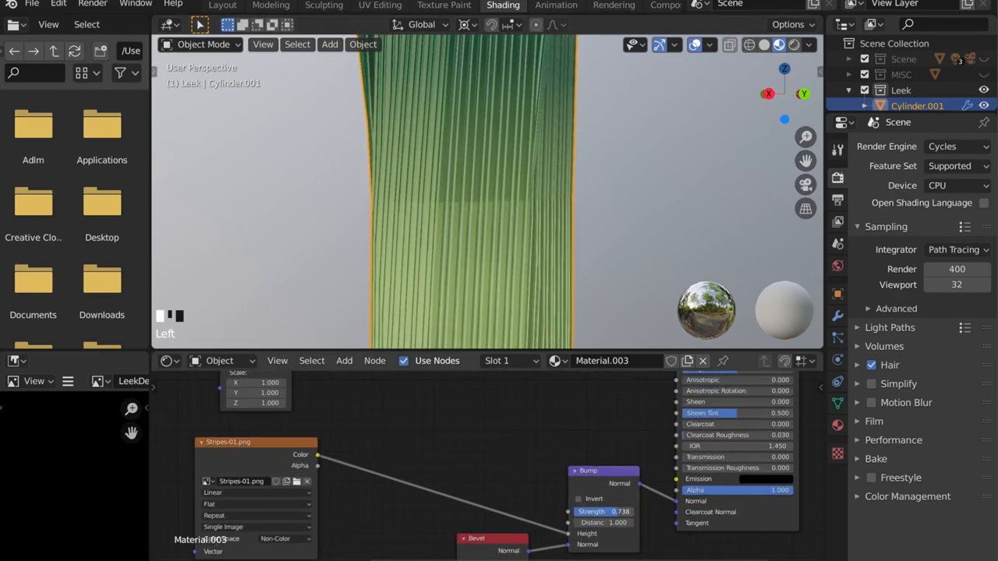
pyautogui.moveTo(616, 512); pyautogui.dragTo(593, 512)
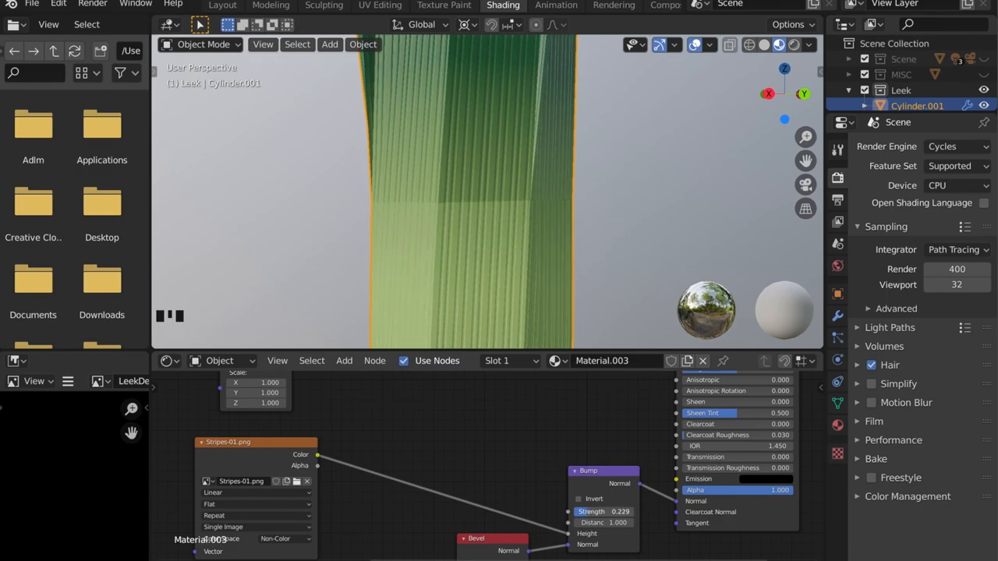
pyautogui.moveTo(616, 512); pyautogui.dragTo(585, 512)
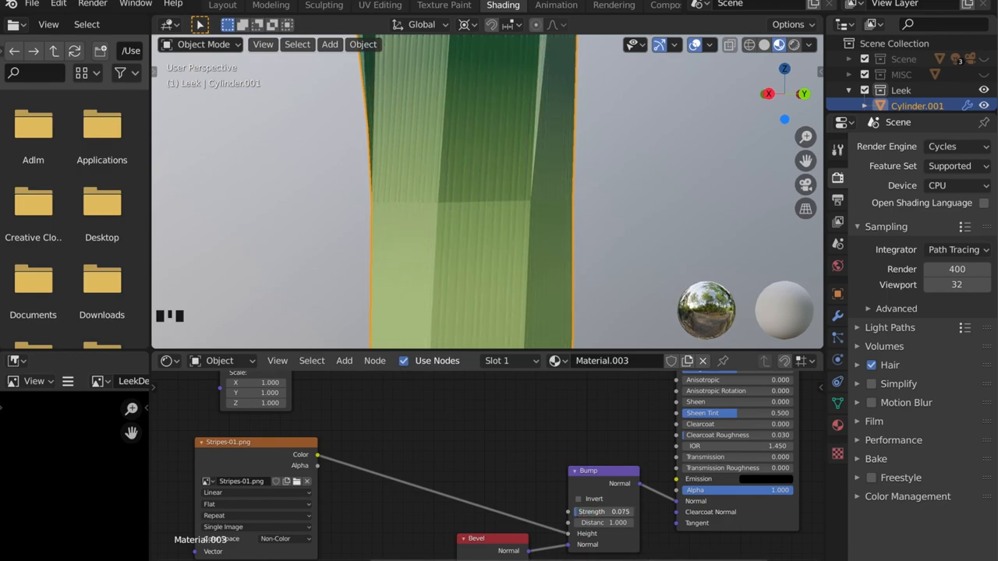
pyautogui.scroll(3)
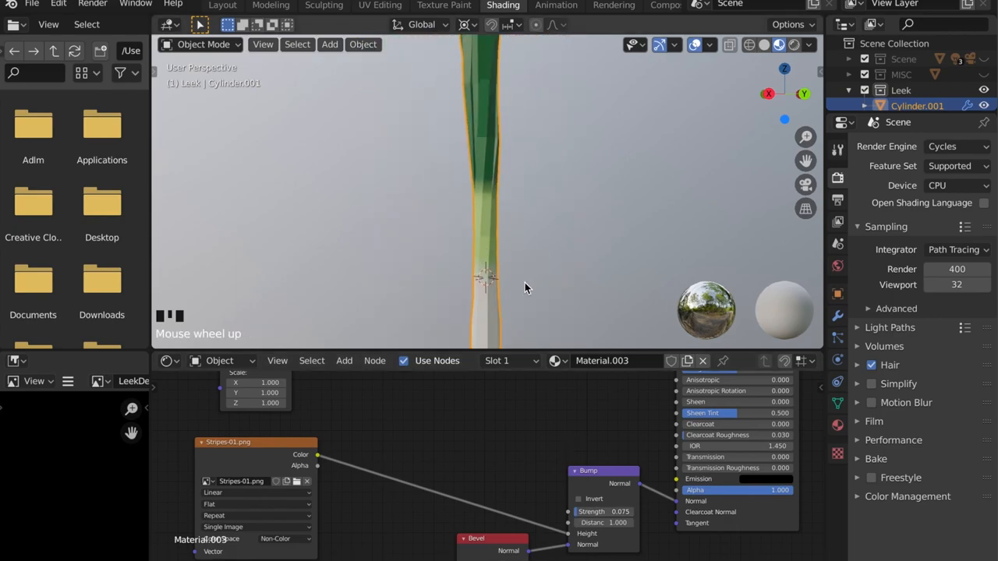
pyautogui.scroll(-3)
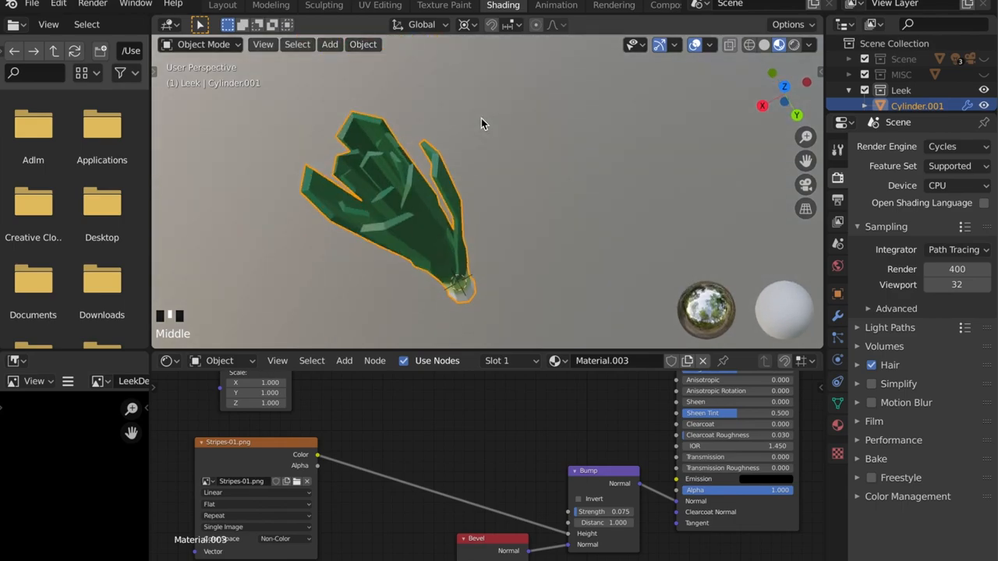
# Add a Sun light to the leek scene via the Light menu.
pyautogui.moveTo(390, 234); pyautogui.dragTo(484, 195)
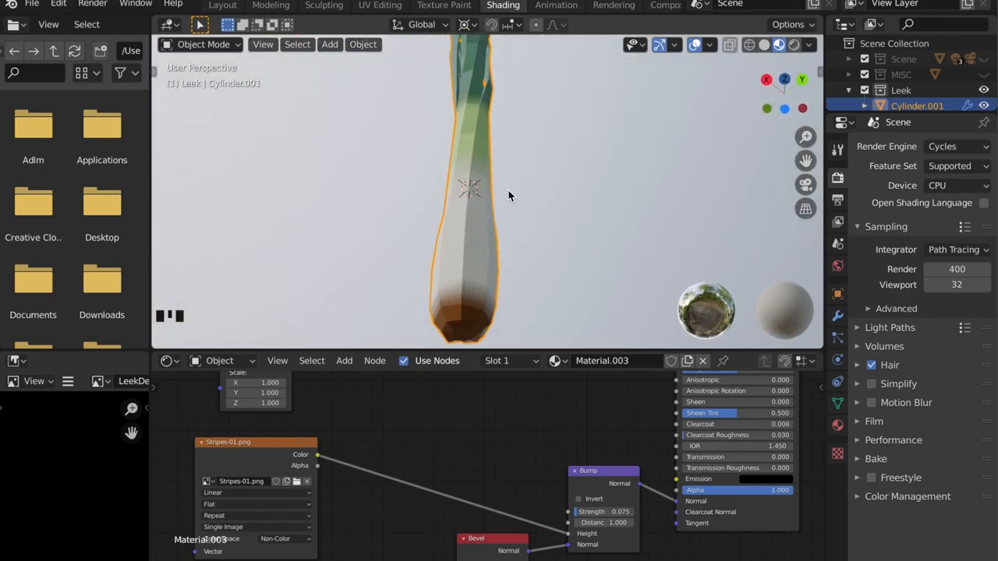
pyautogui.scroll(-3)
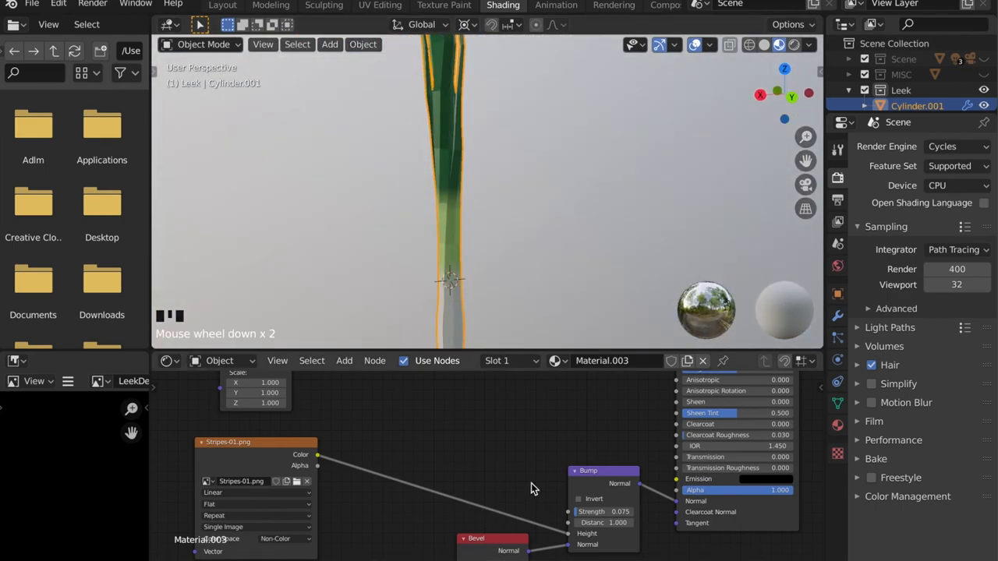
pyautogui.scroll(-3)
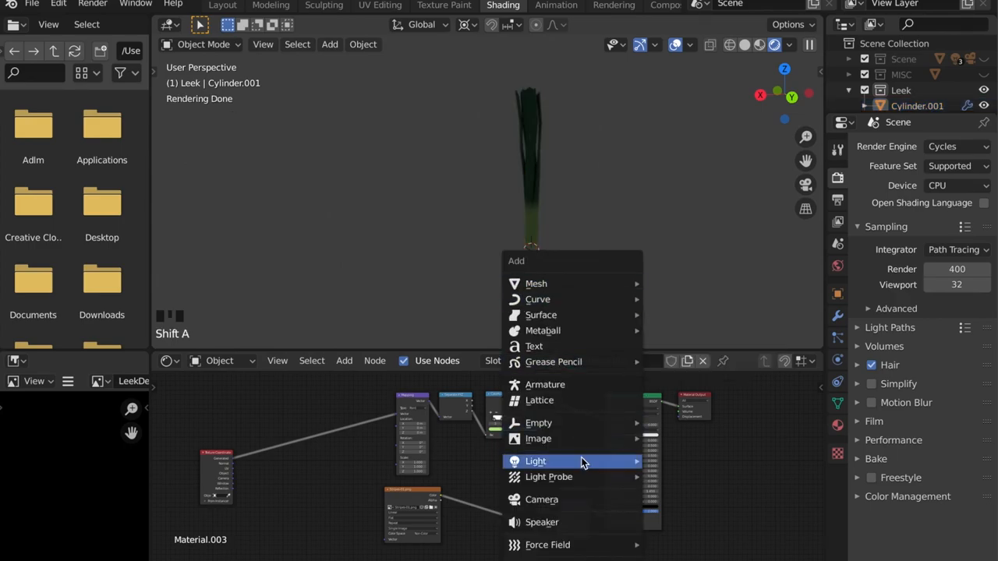
pyautogui.click(537, 461)
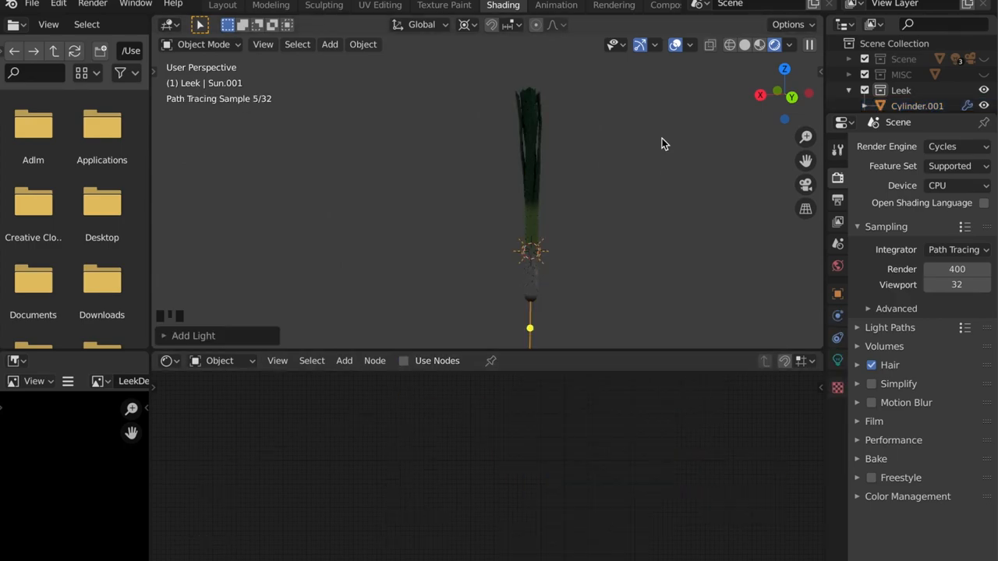